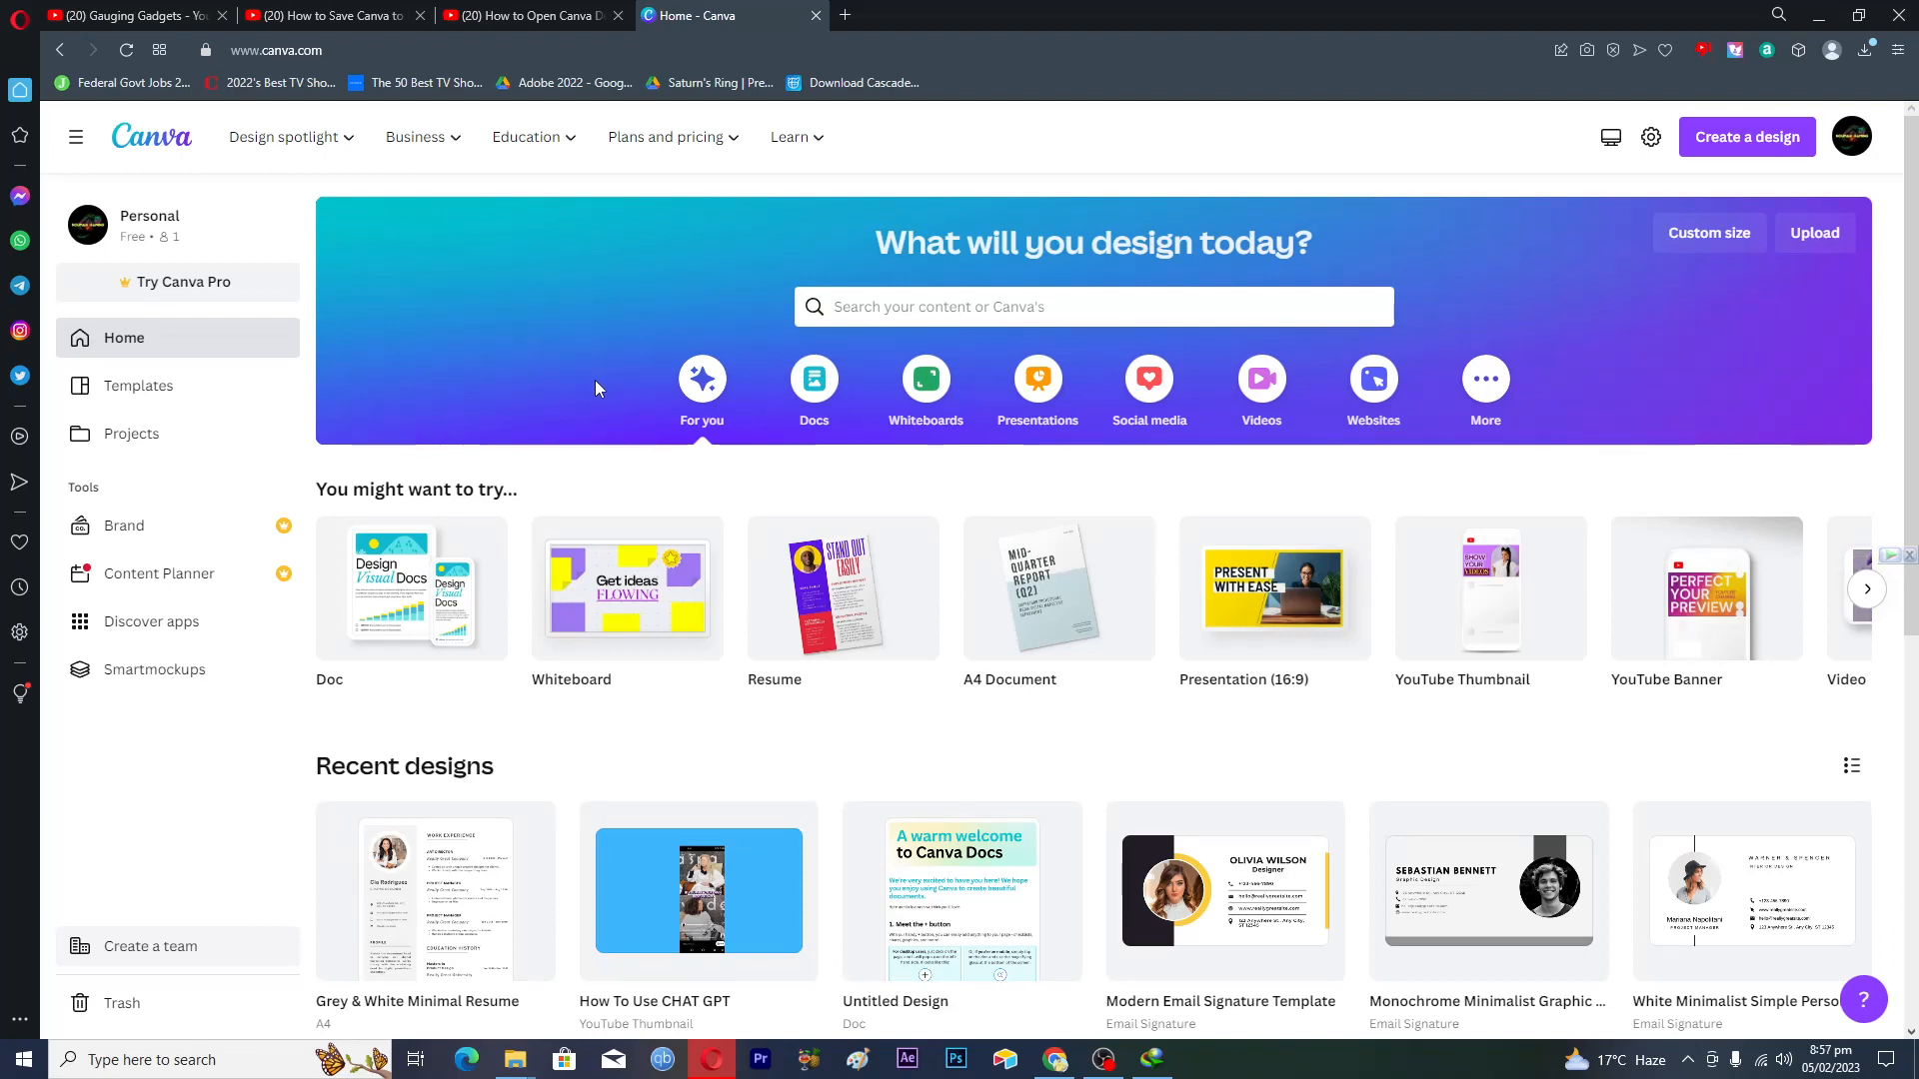
pyautogui.moveTo(698, 305)
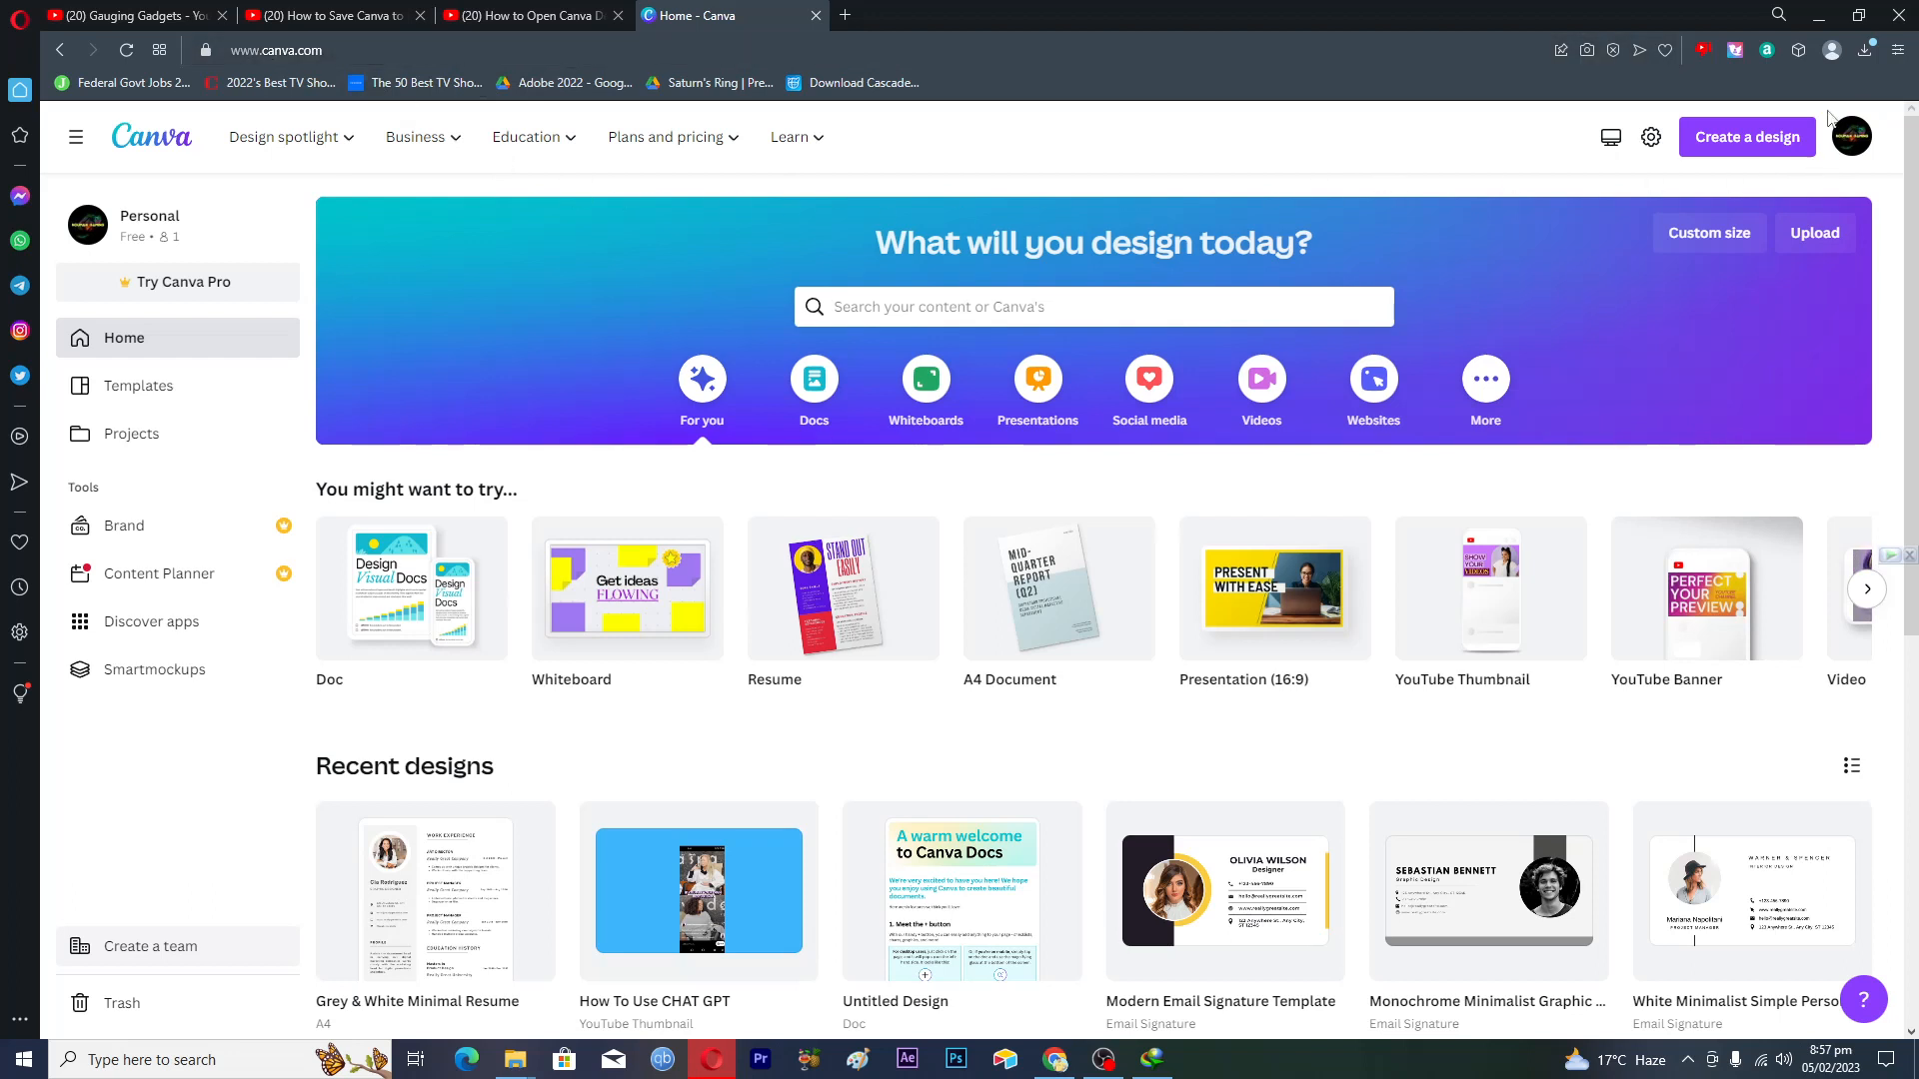
pyautogui.moveTo(1044, 212)
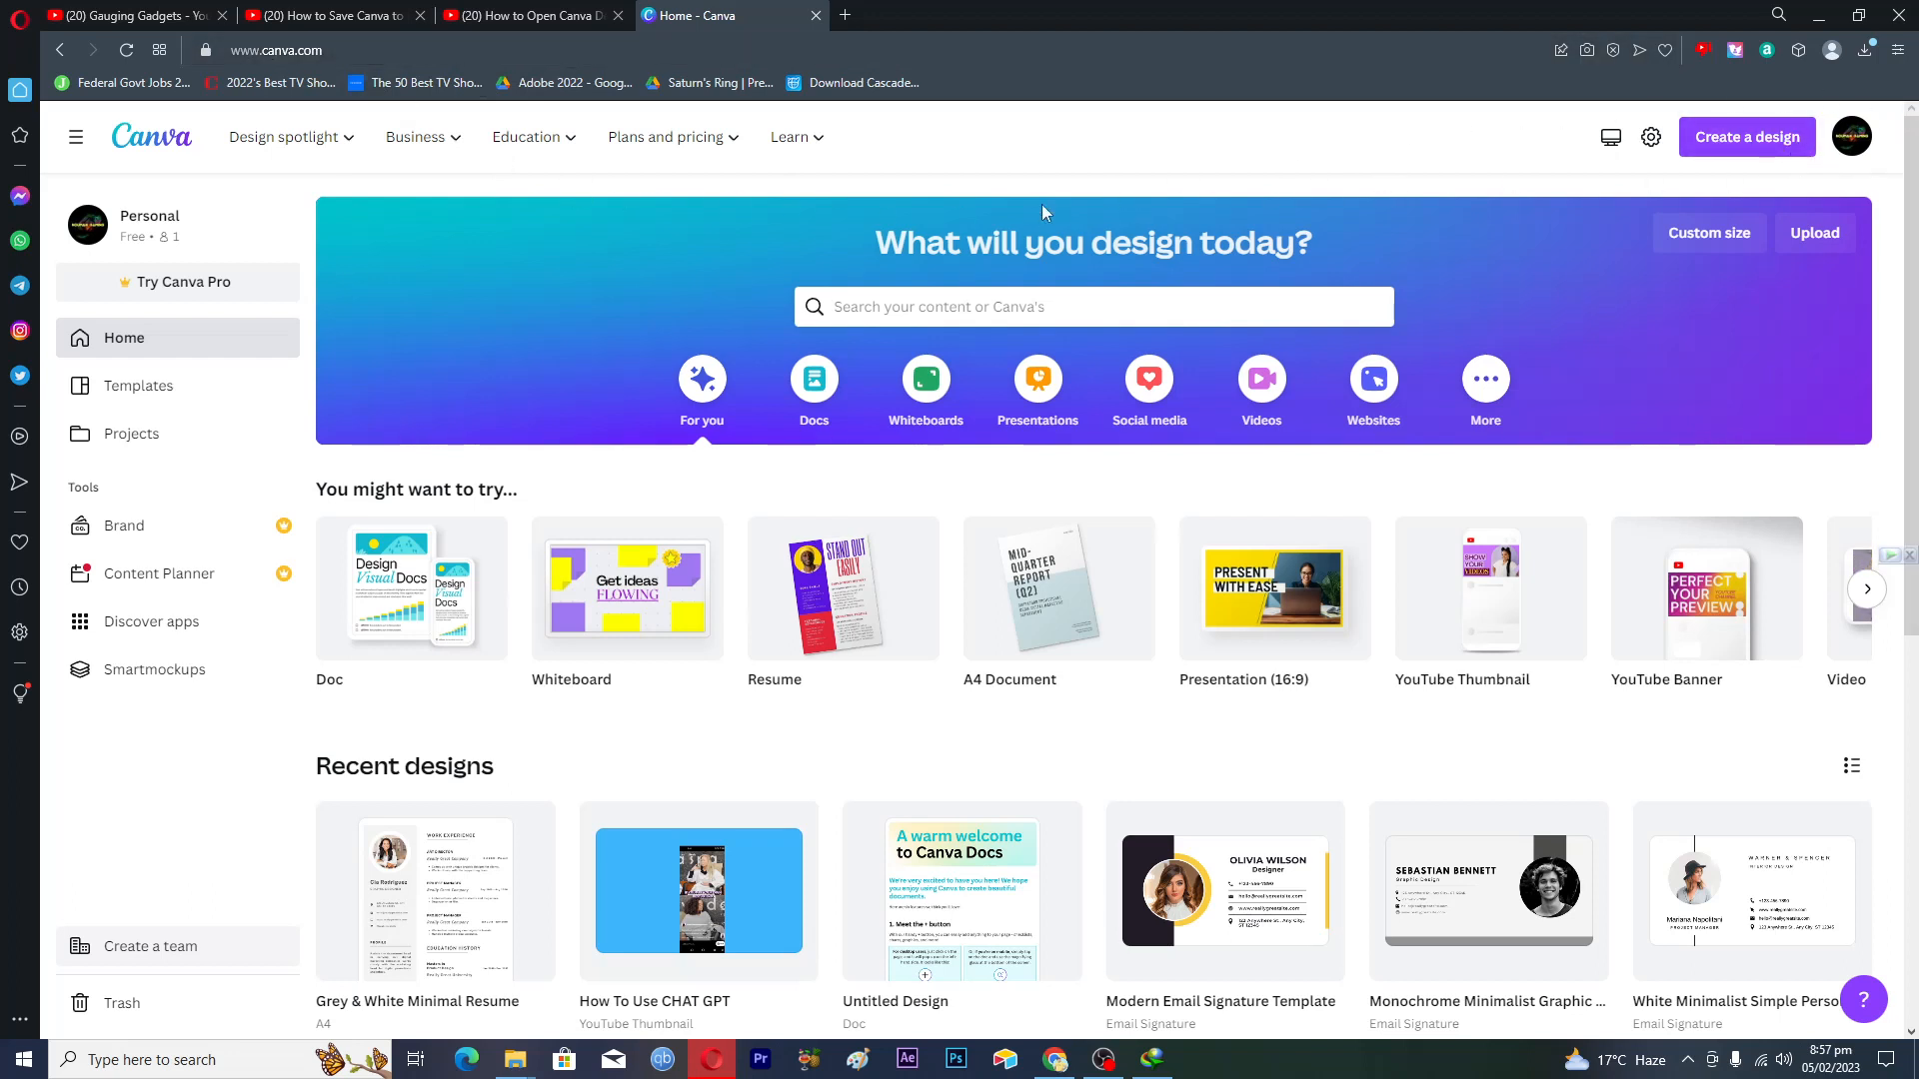
pyautogui.moveTo(225, 726)
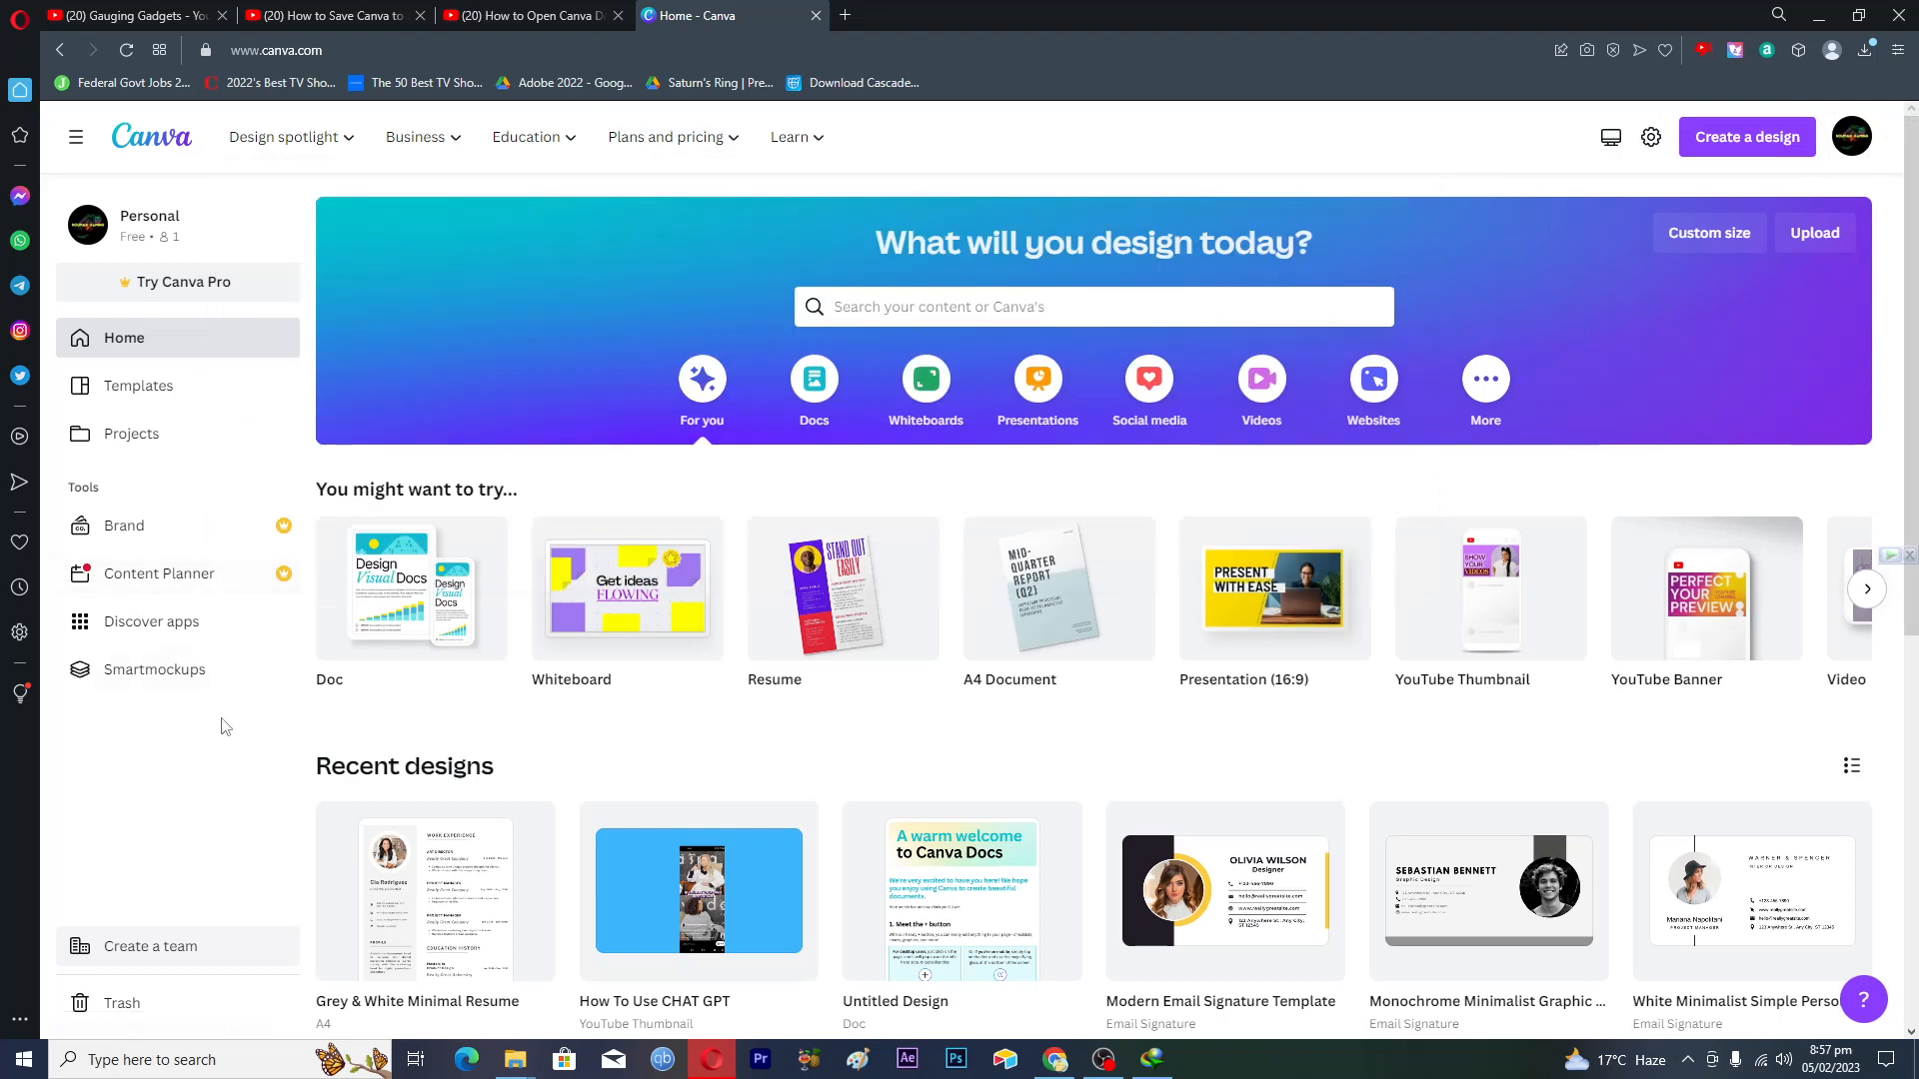
pyautogui.moveTo(626, 422)
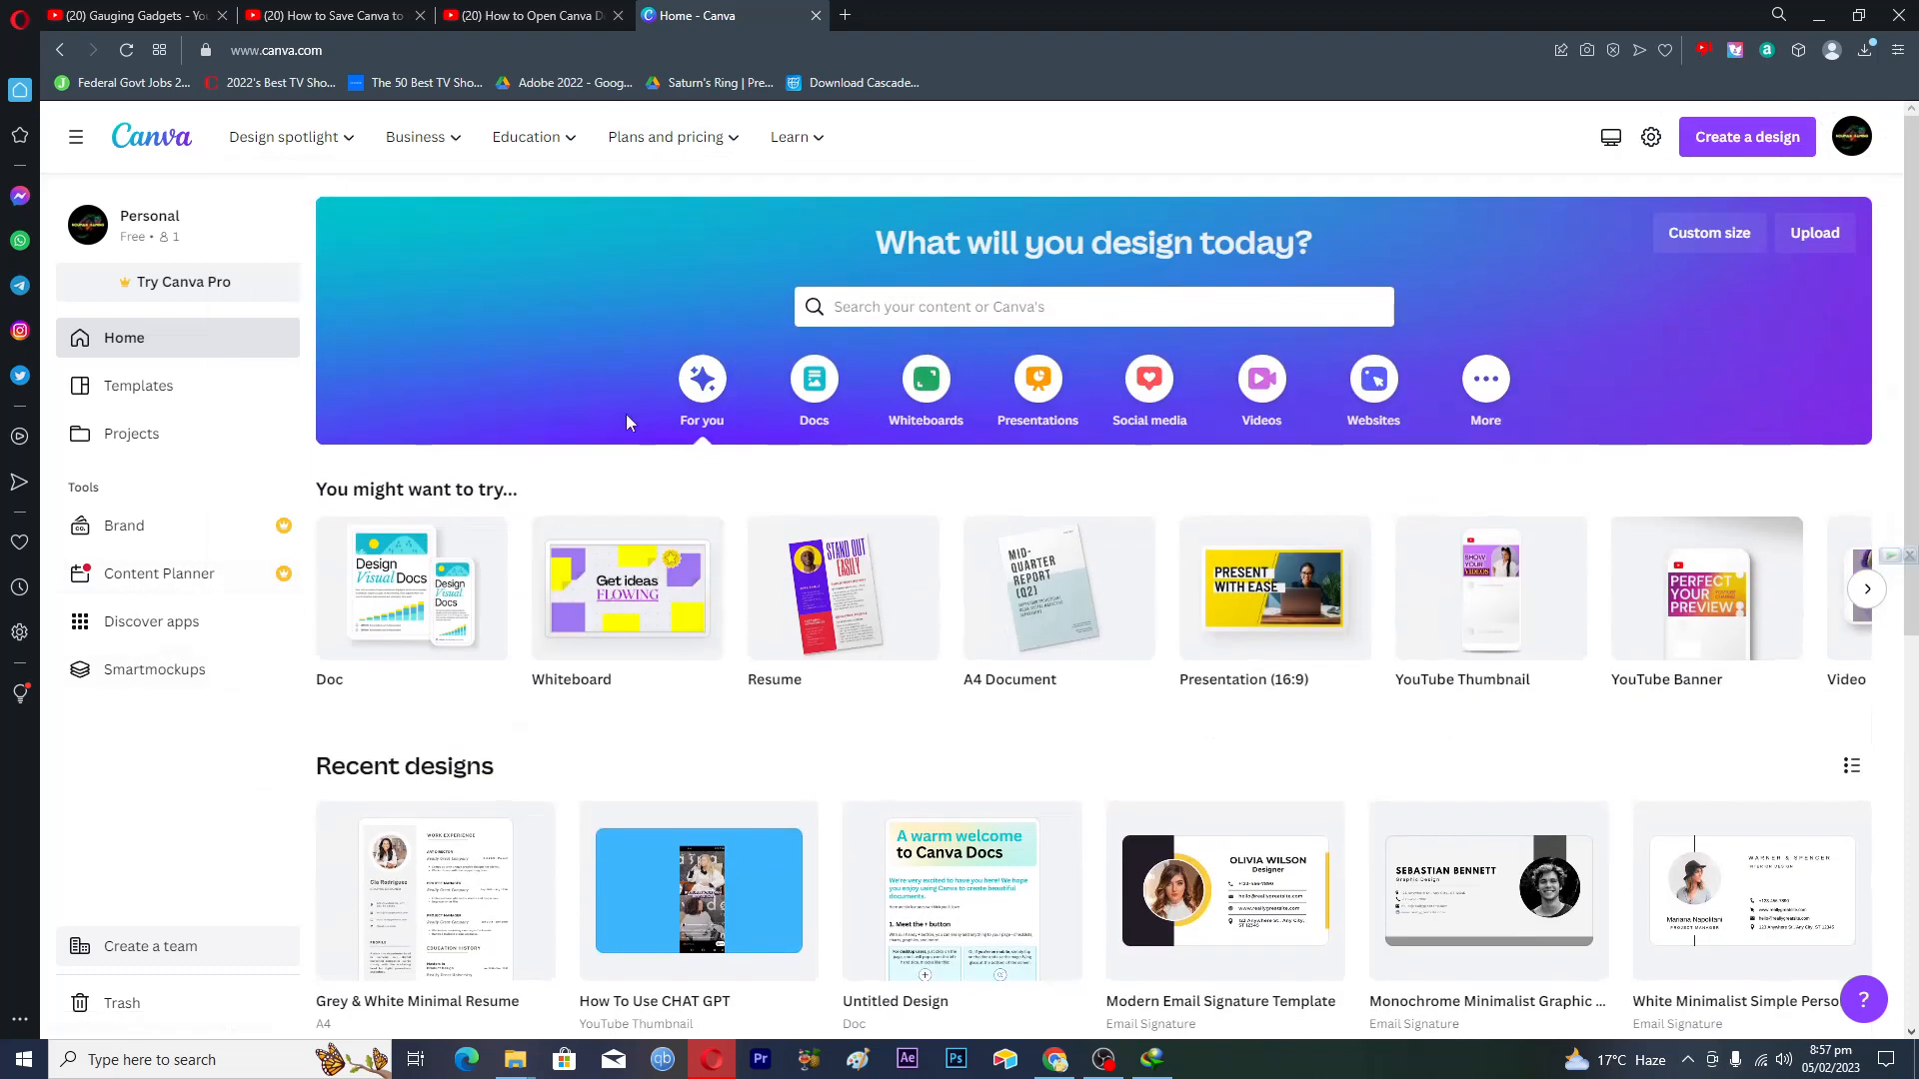
pyautogui.moveTo(623, 416)
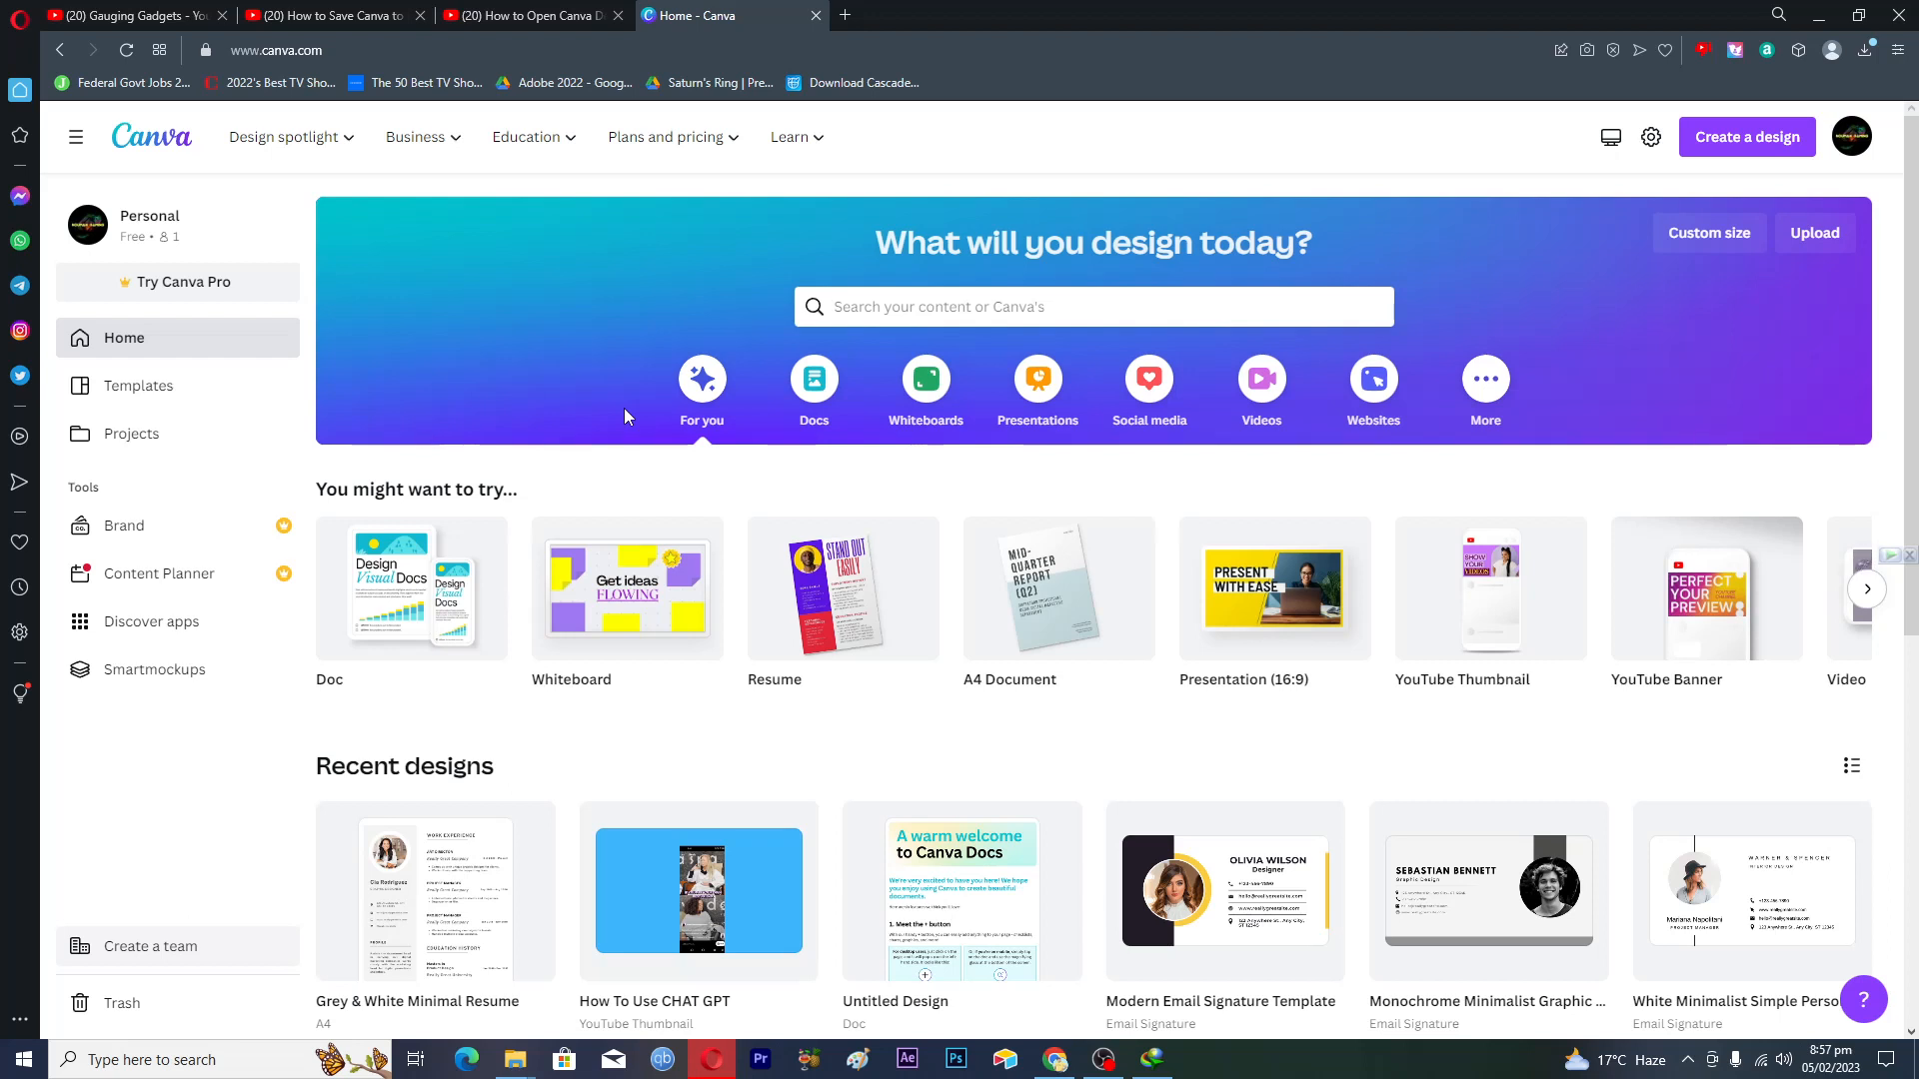
pyautogui.moveTo(927, 752)
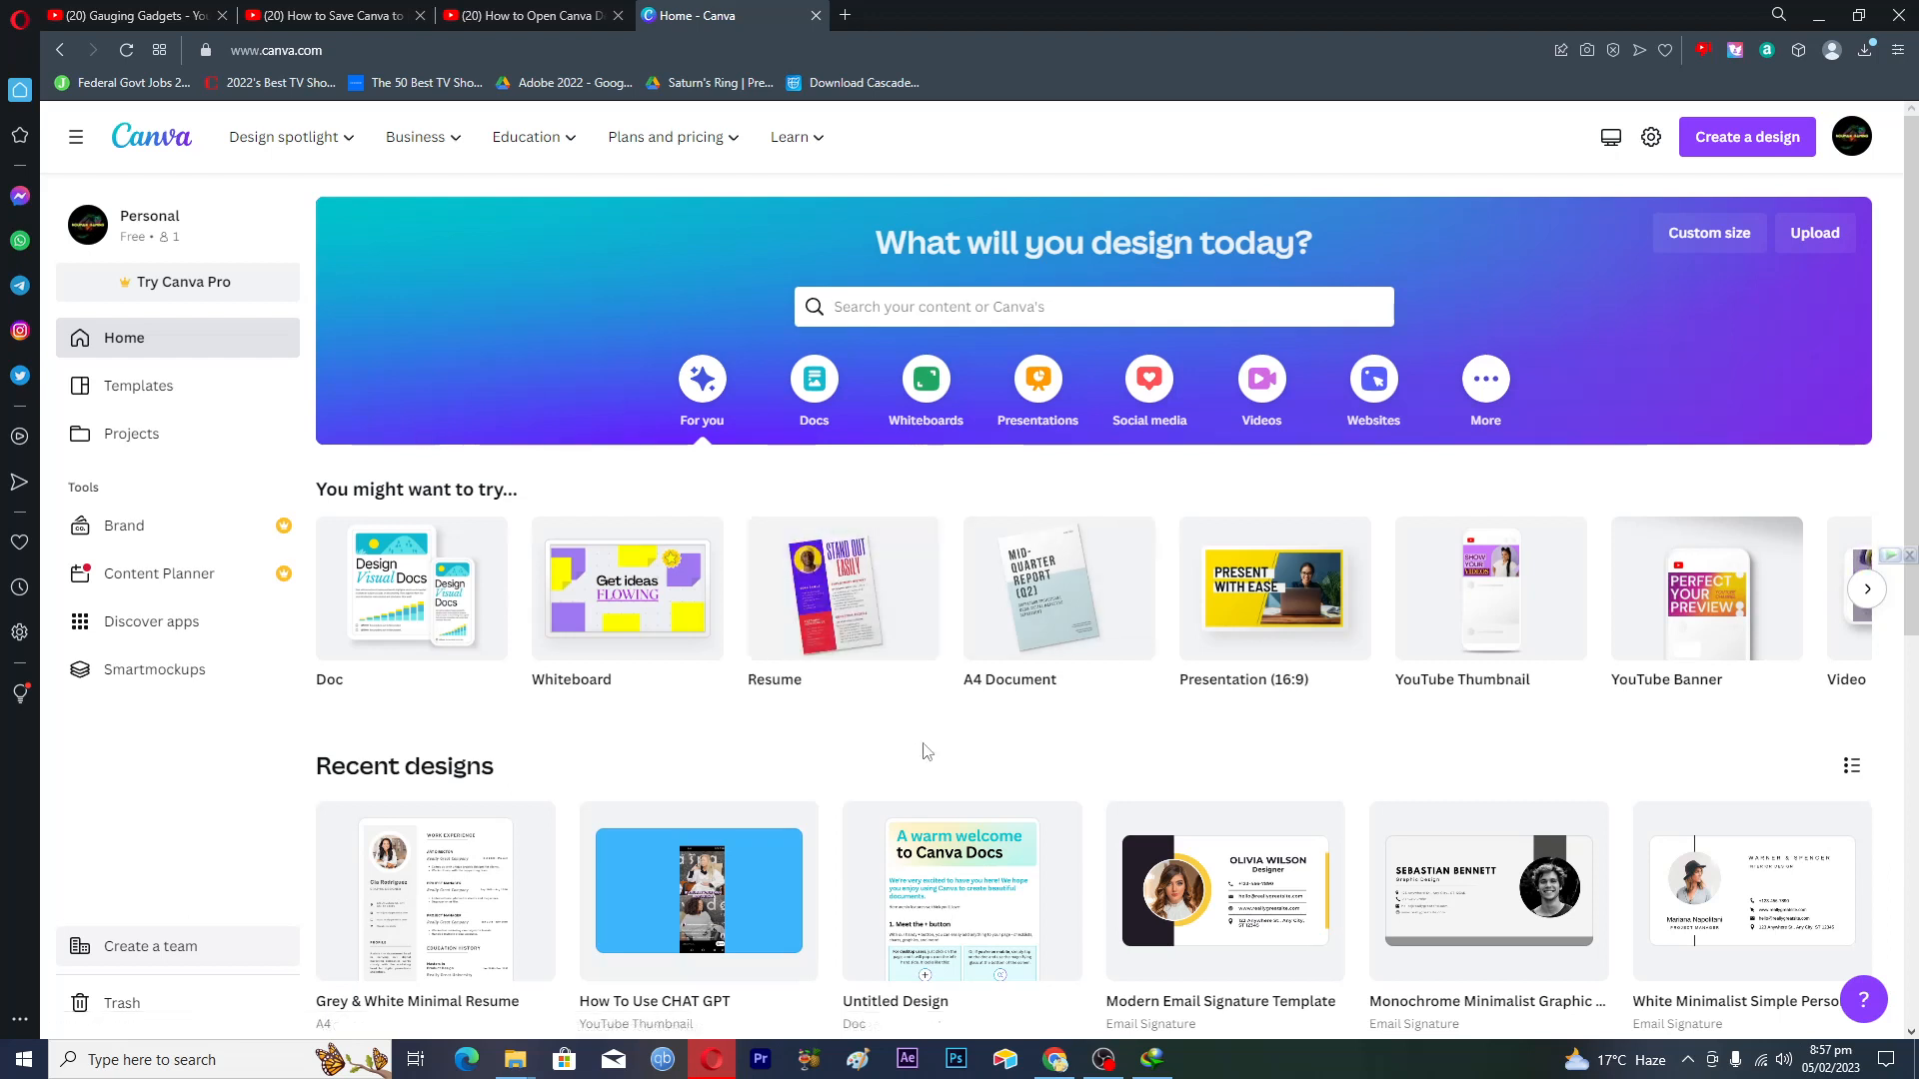
pyautogui.moveTo(1566, 695)
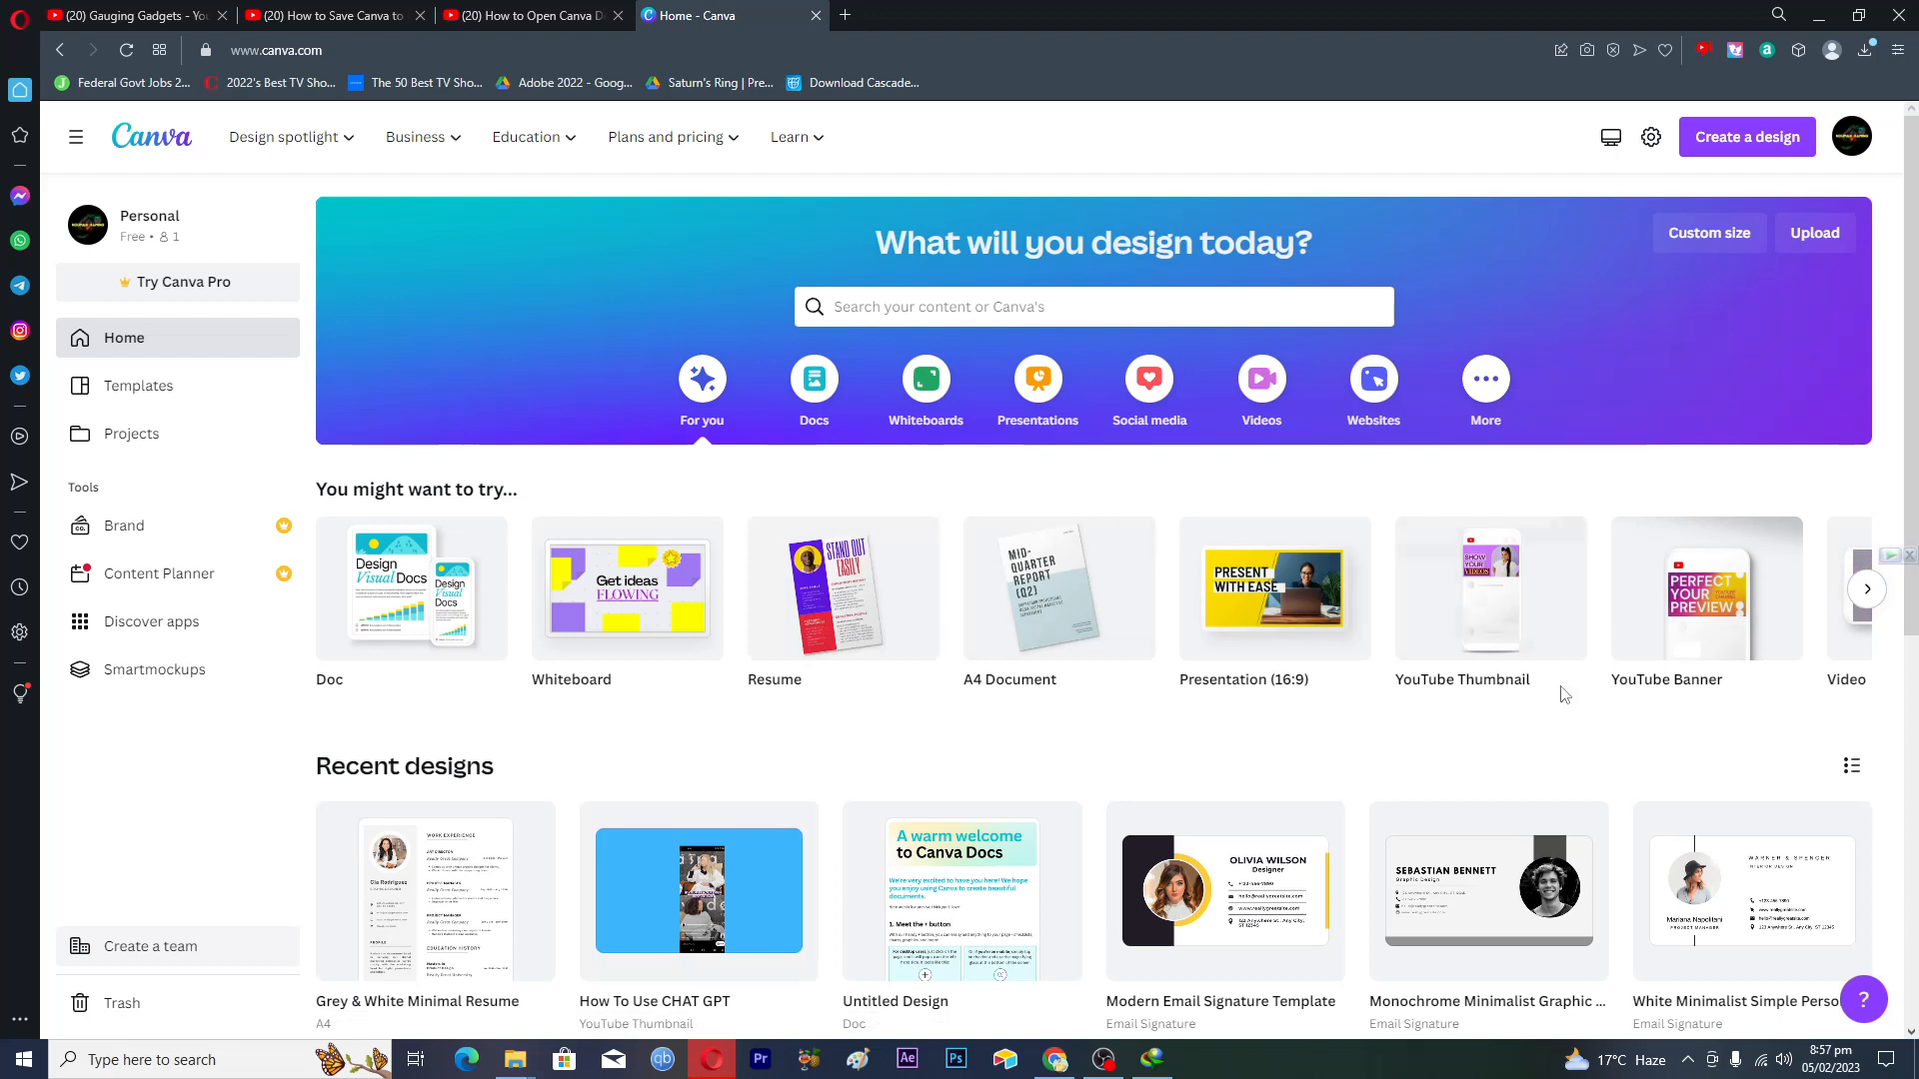
# Search Canva's templates for "flyer" to list the Flyer template results.
pyautogui.click(1092, 305)
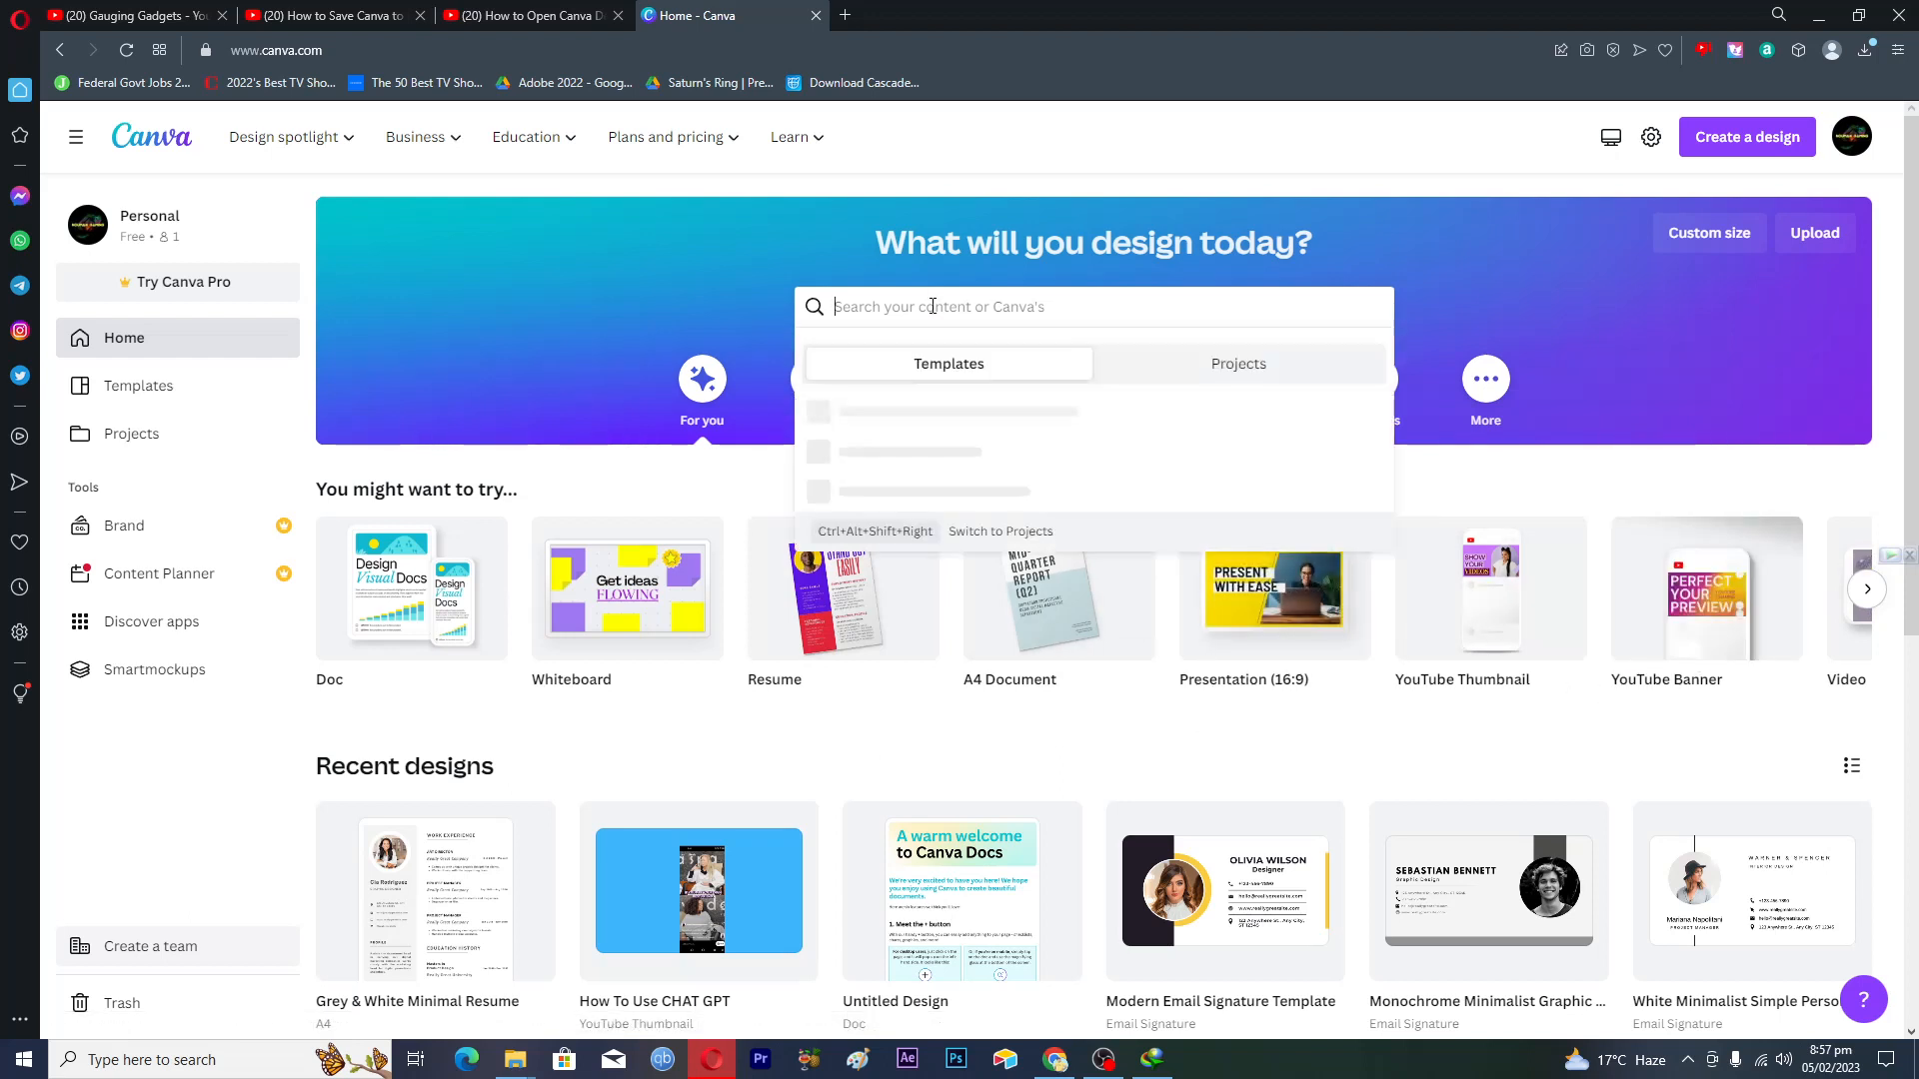
pyautogui.write('fl')
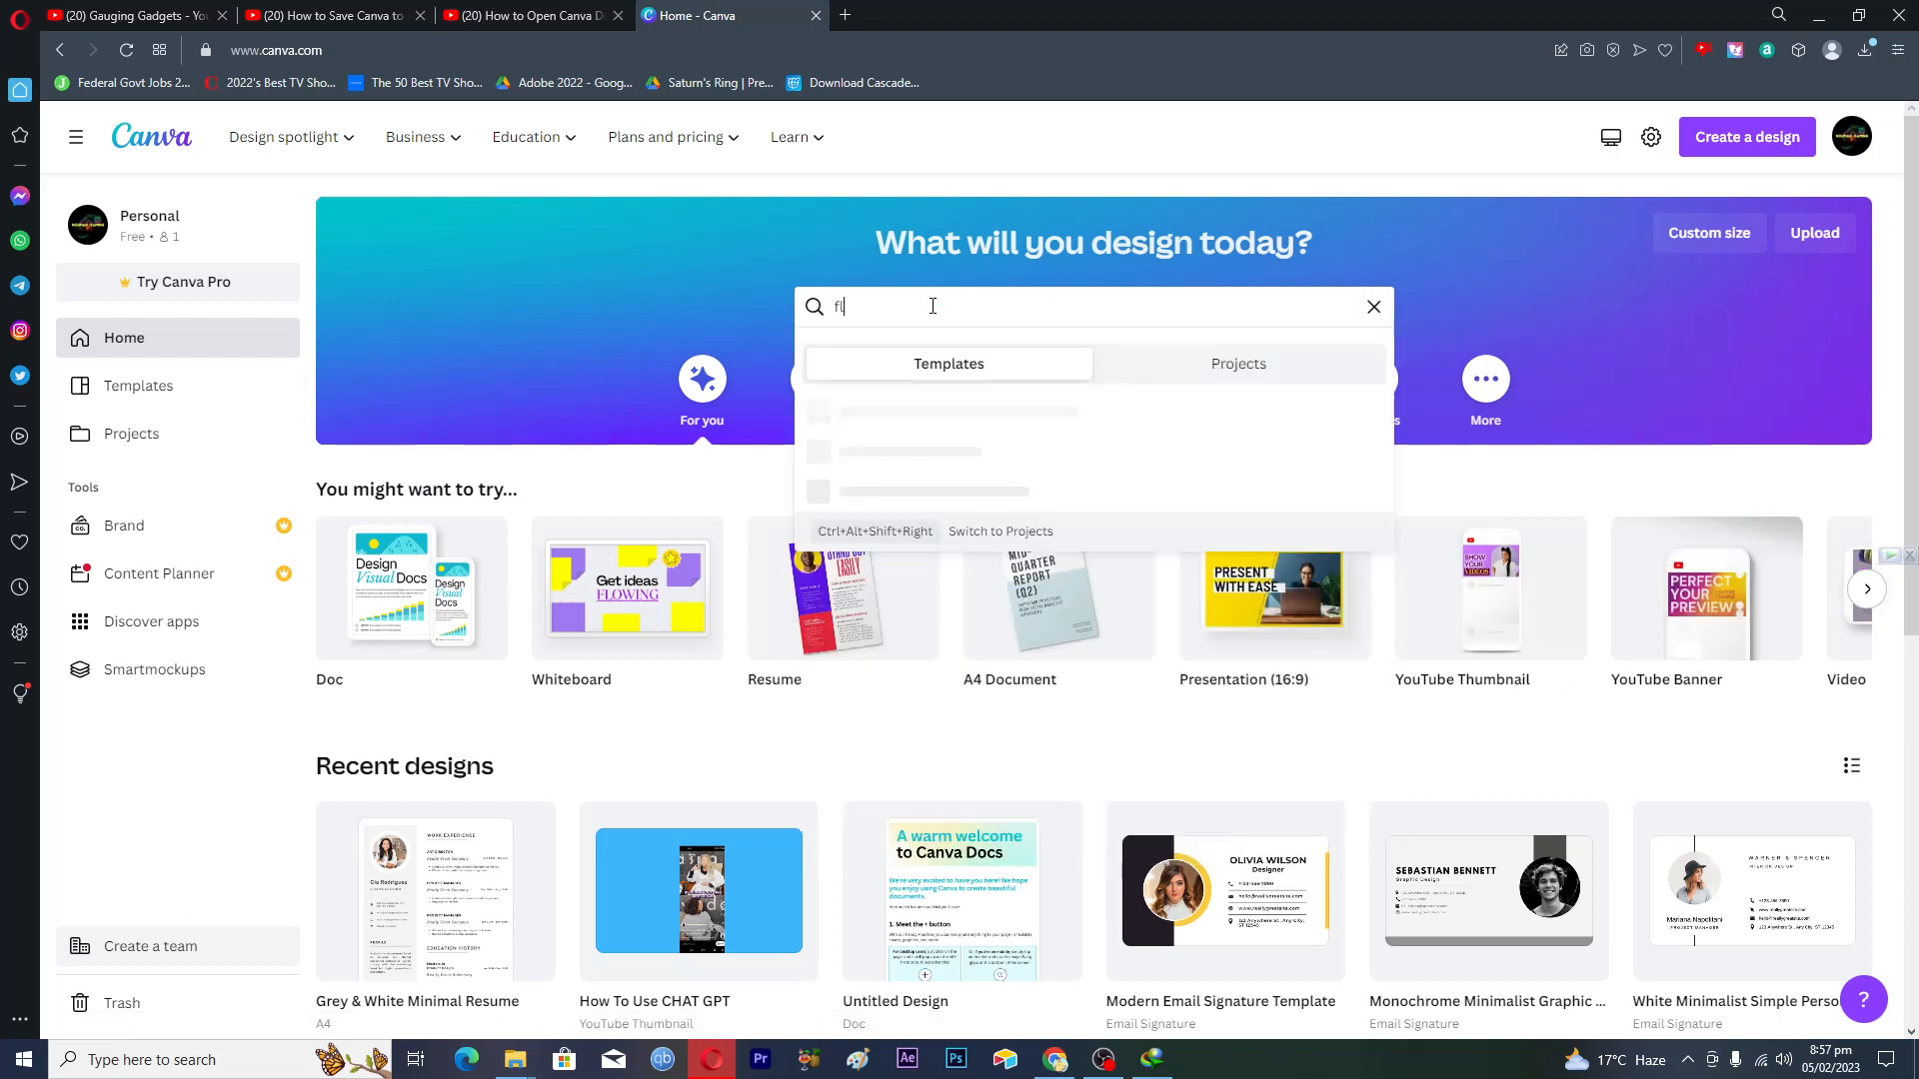
pyautogui.write('flyer')
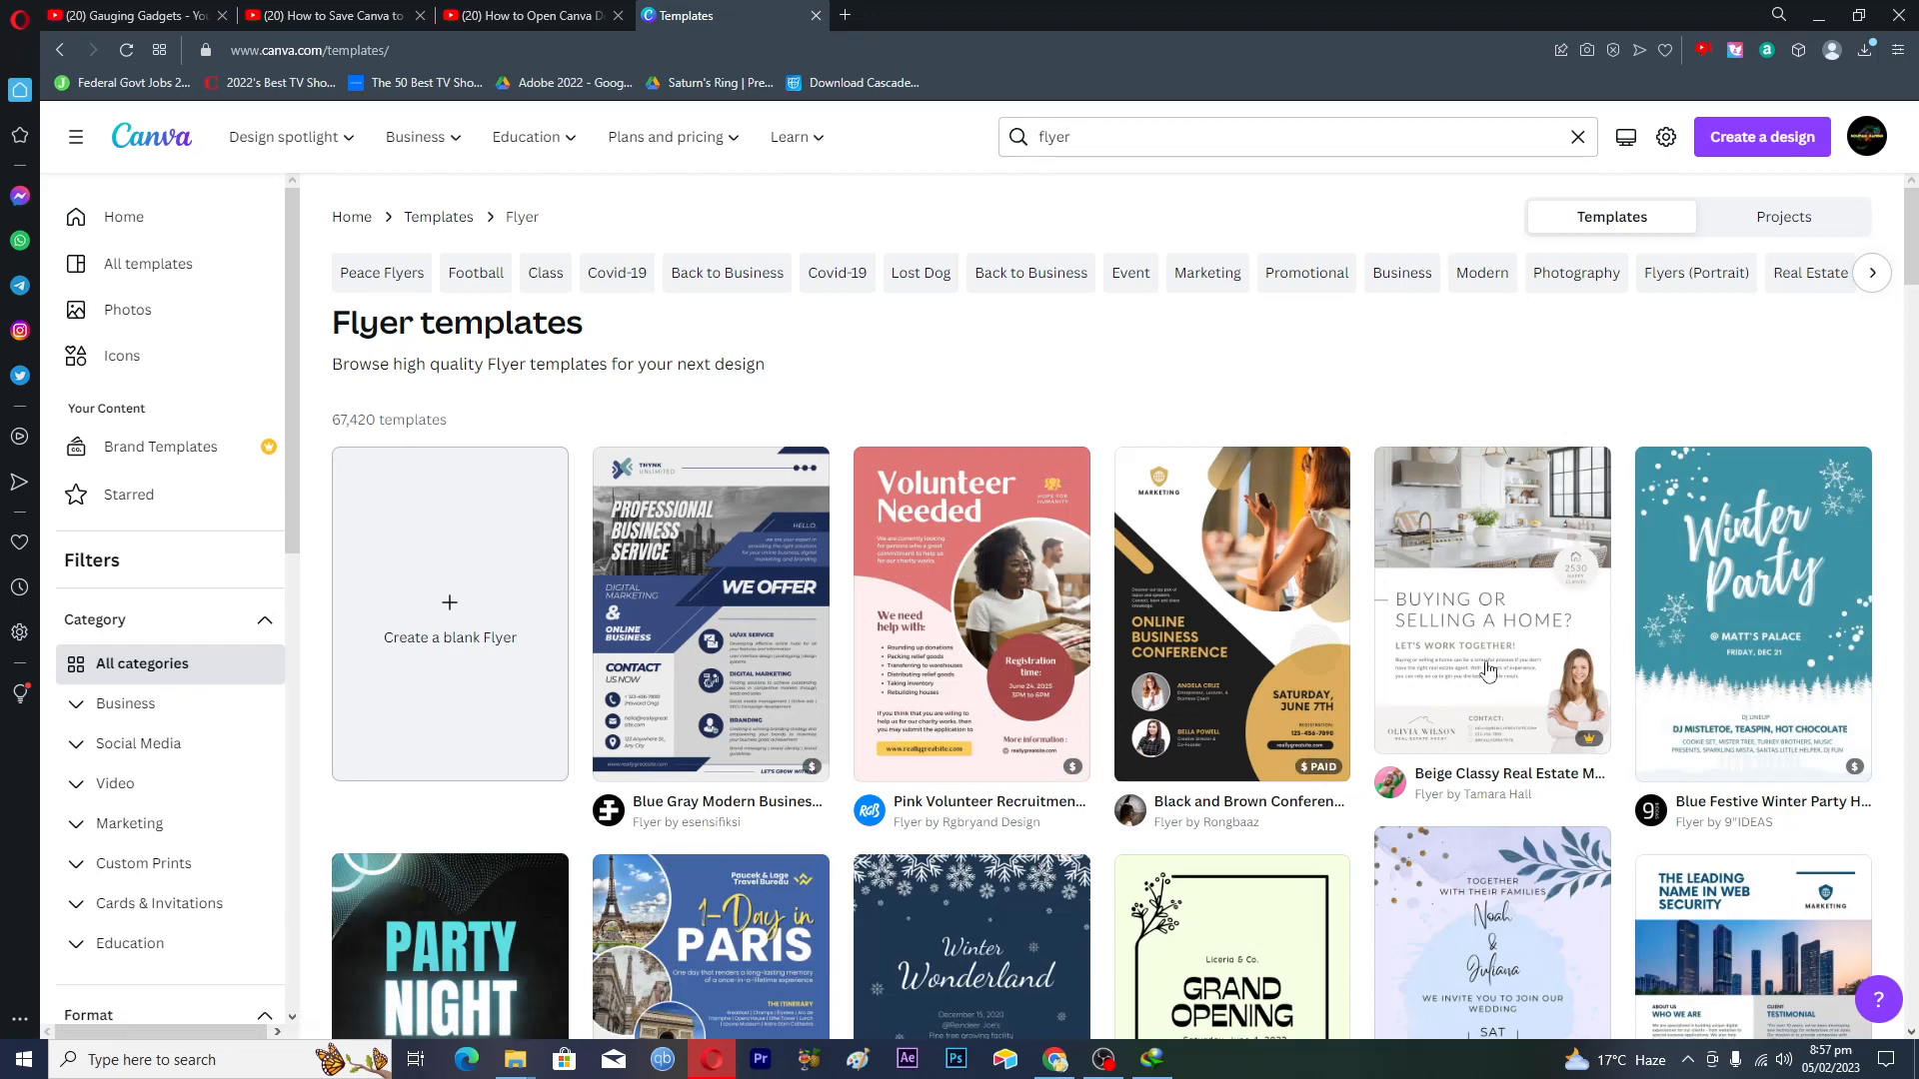
pyautogui.moveTo(1347, 778)
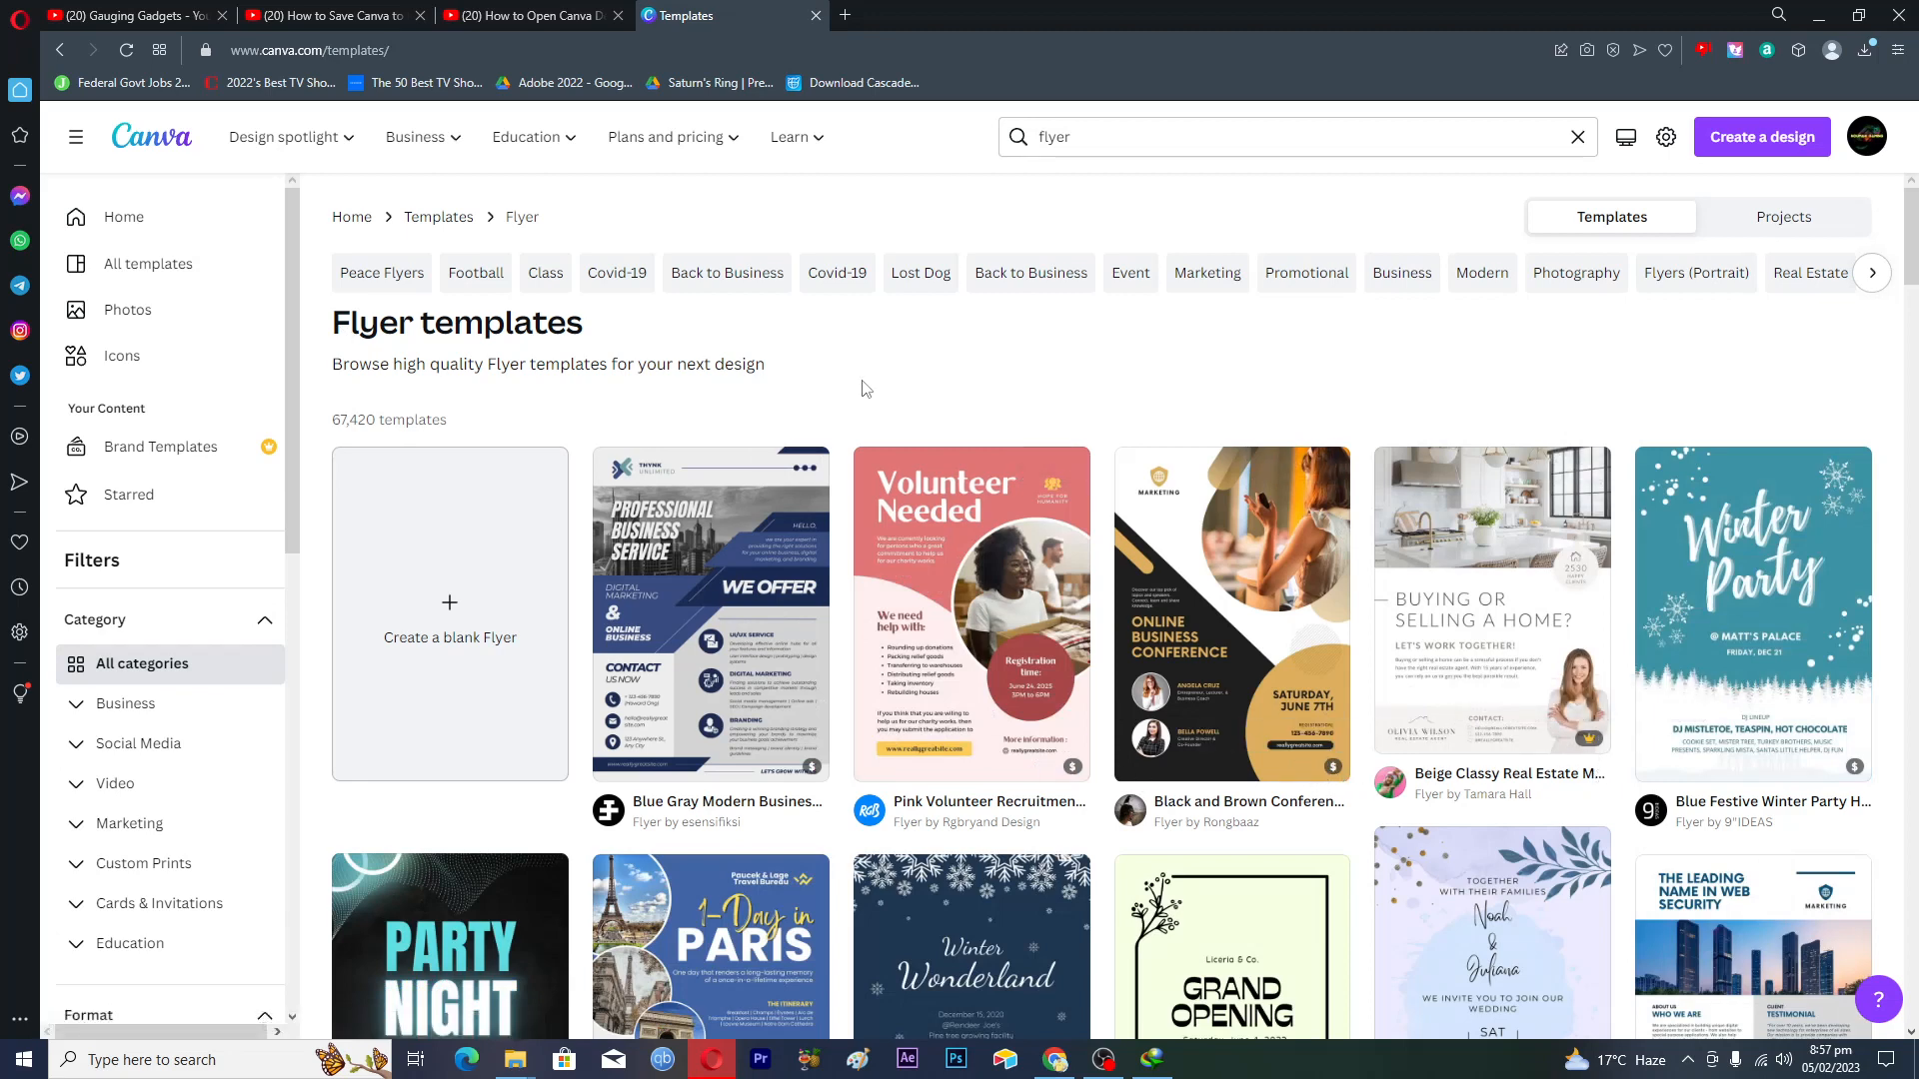
pyautogui.moveTo(1032, 737)
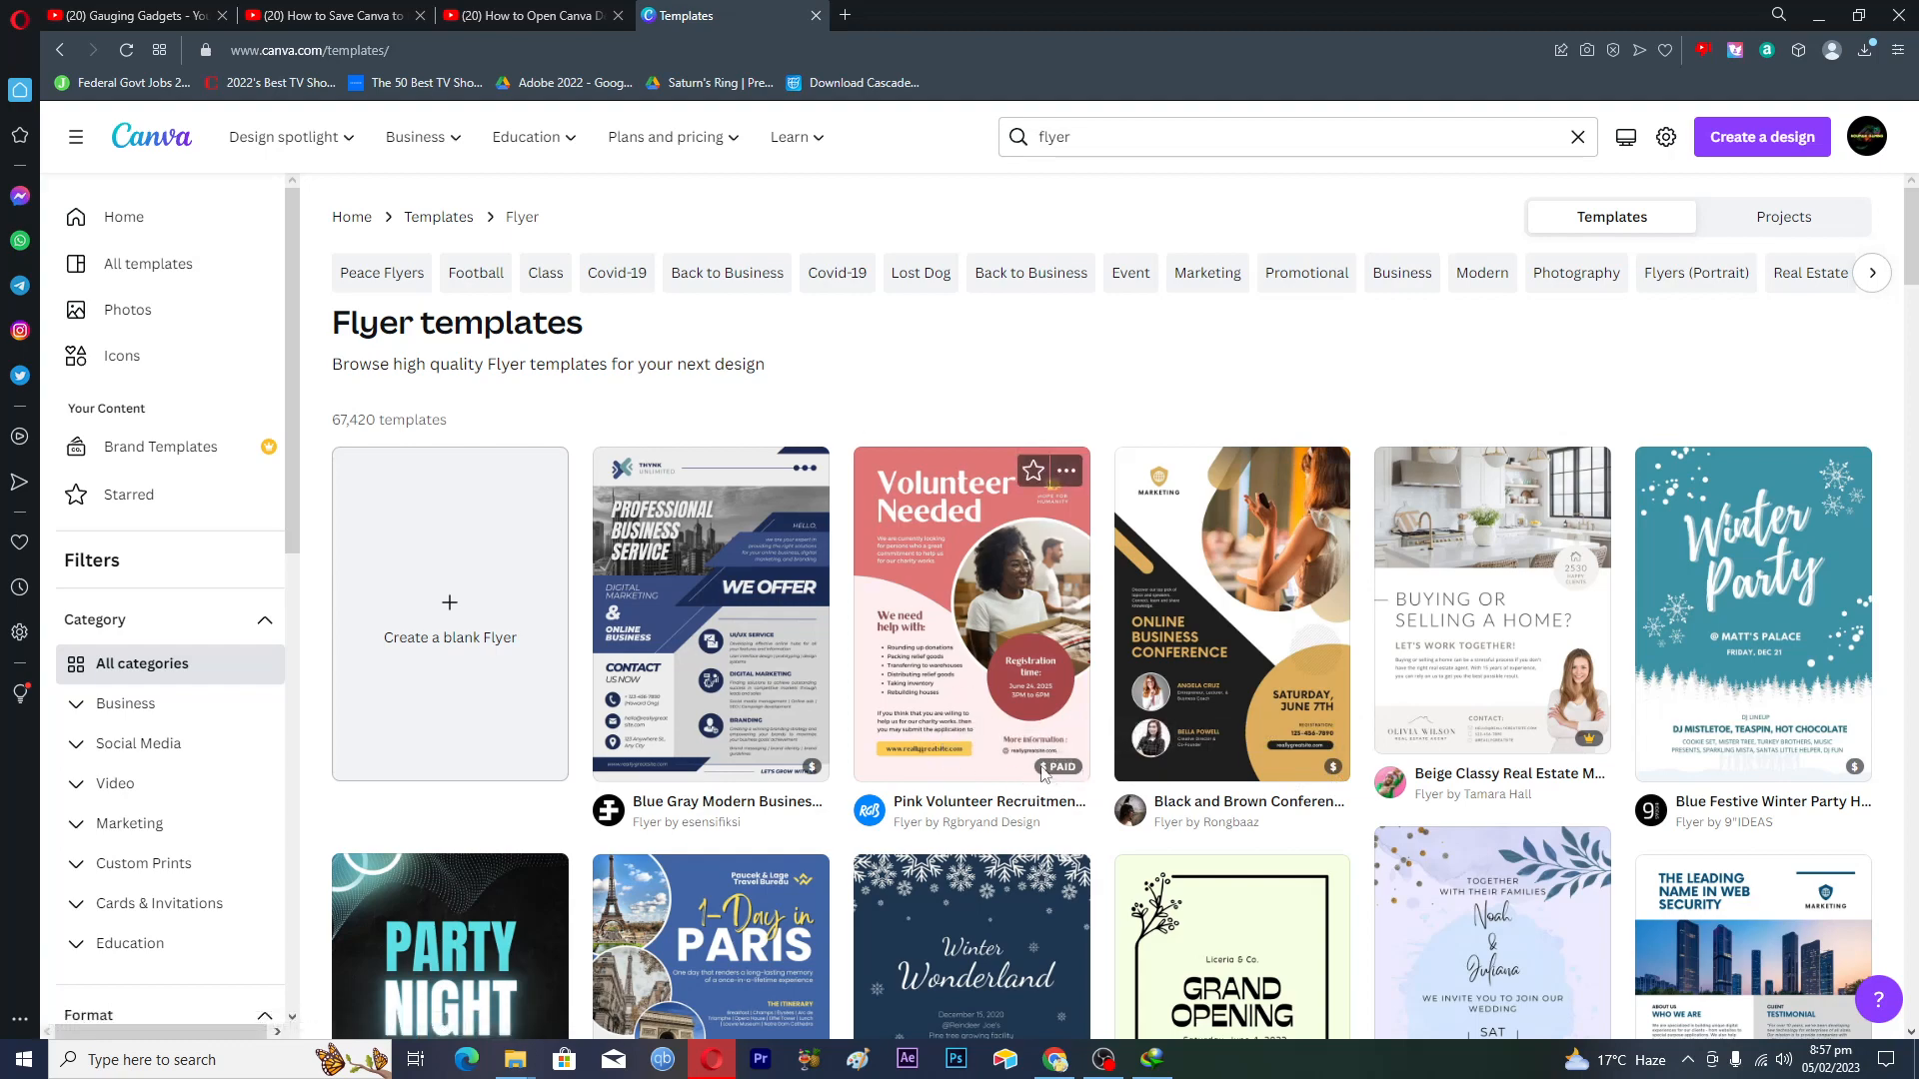
pyautogui.scroll(-3)
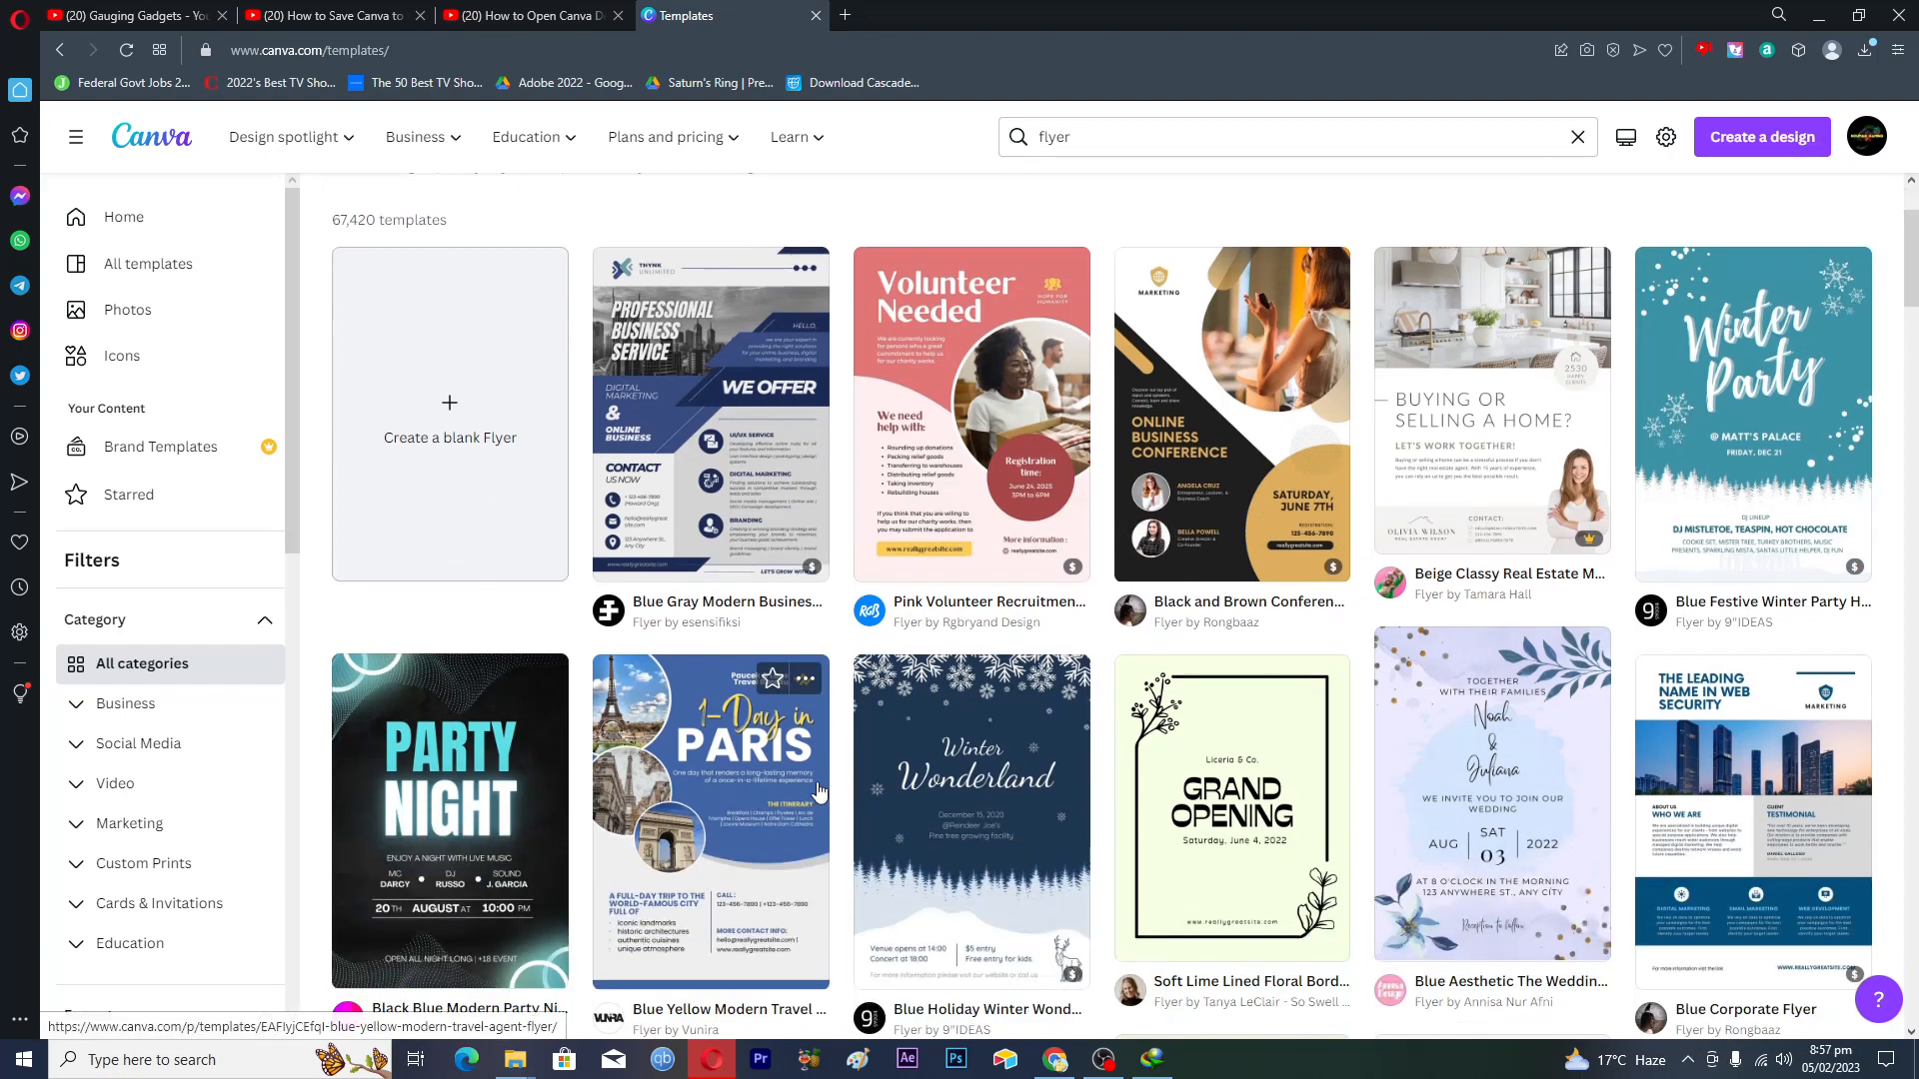
pyautogui.scroll(-3)
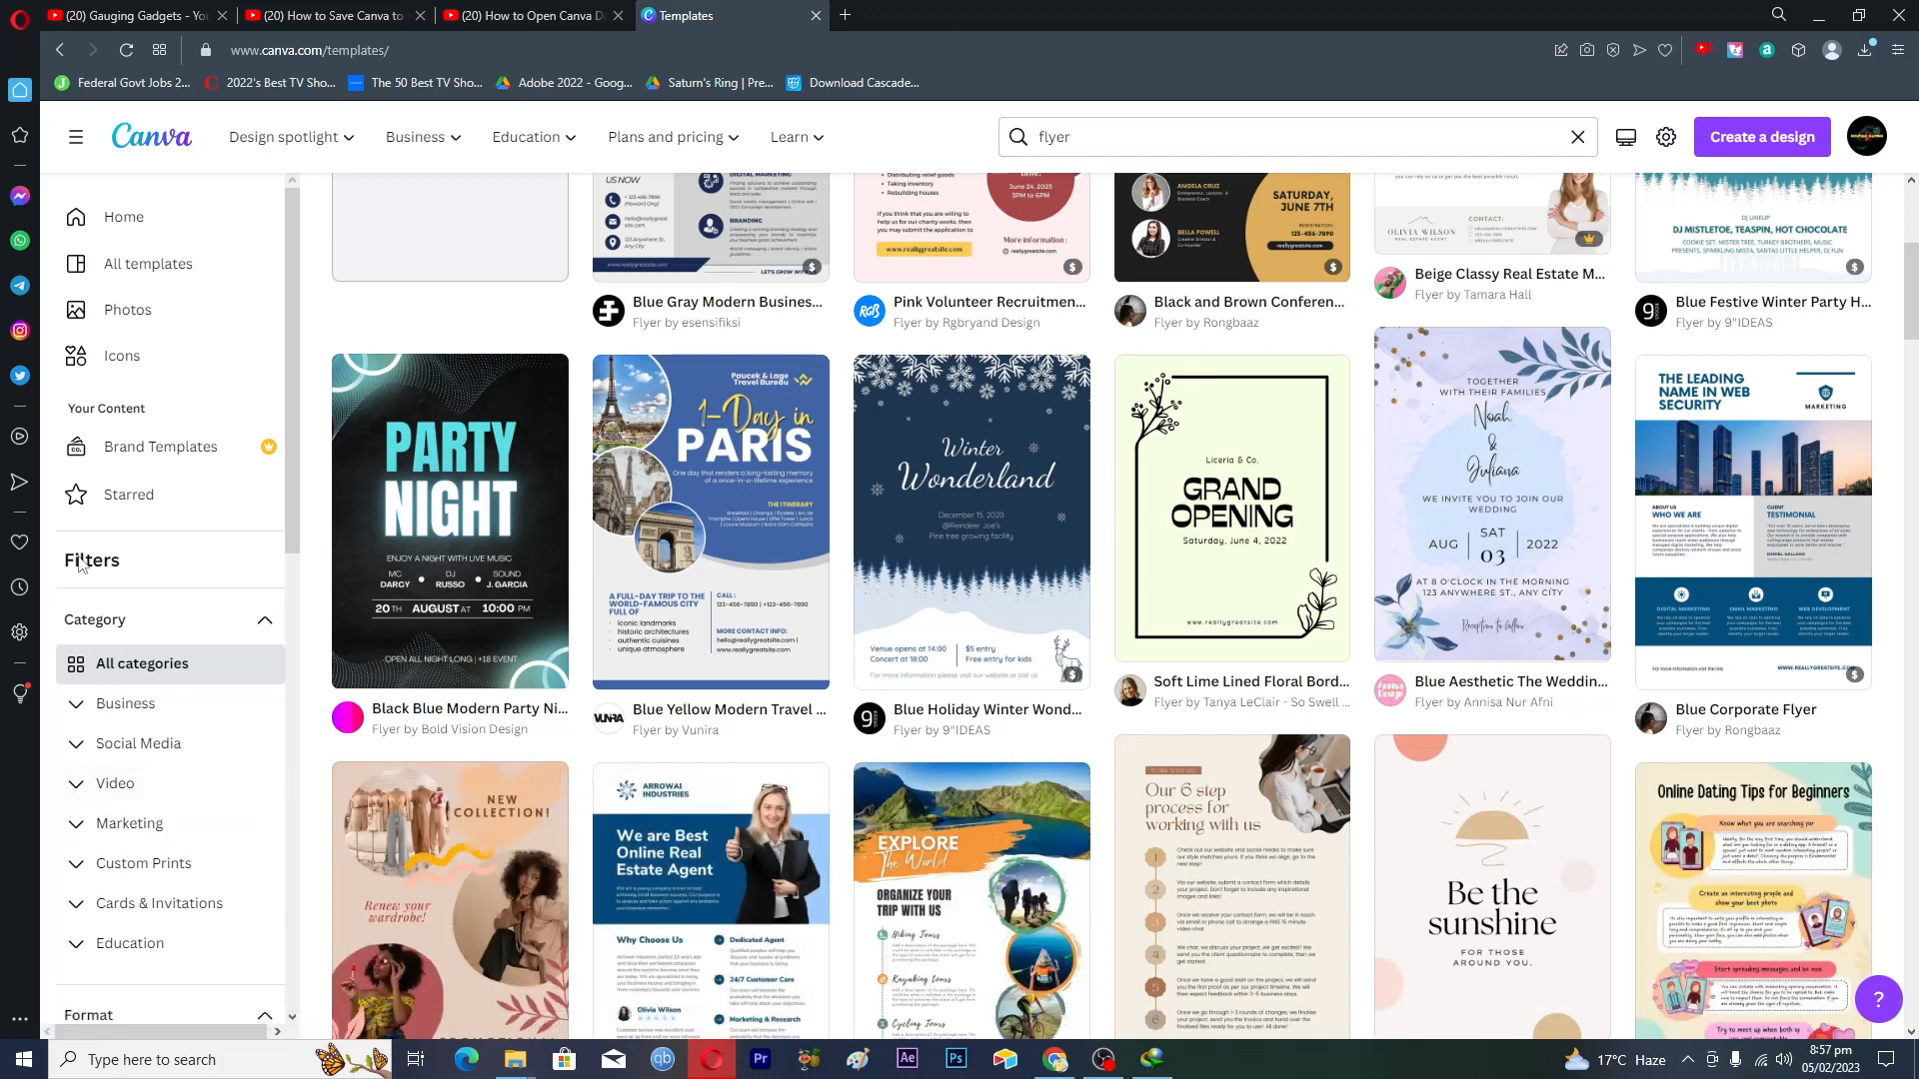
pyautogui.scroll(-3)
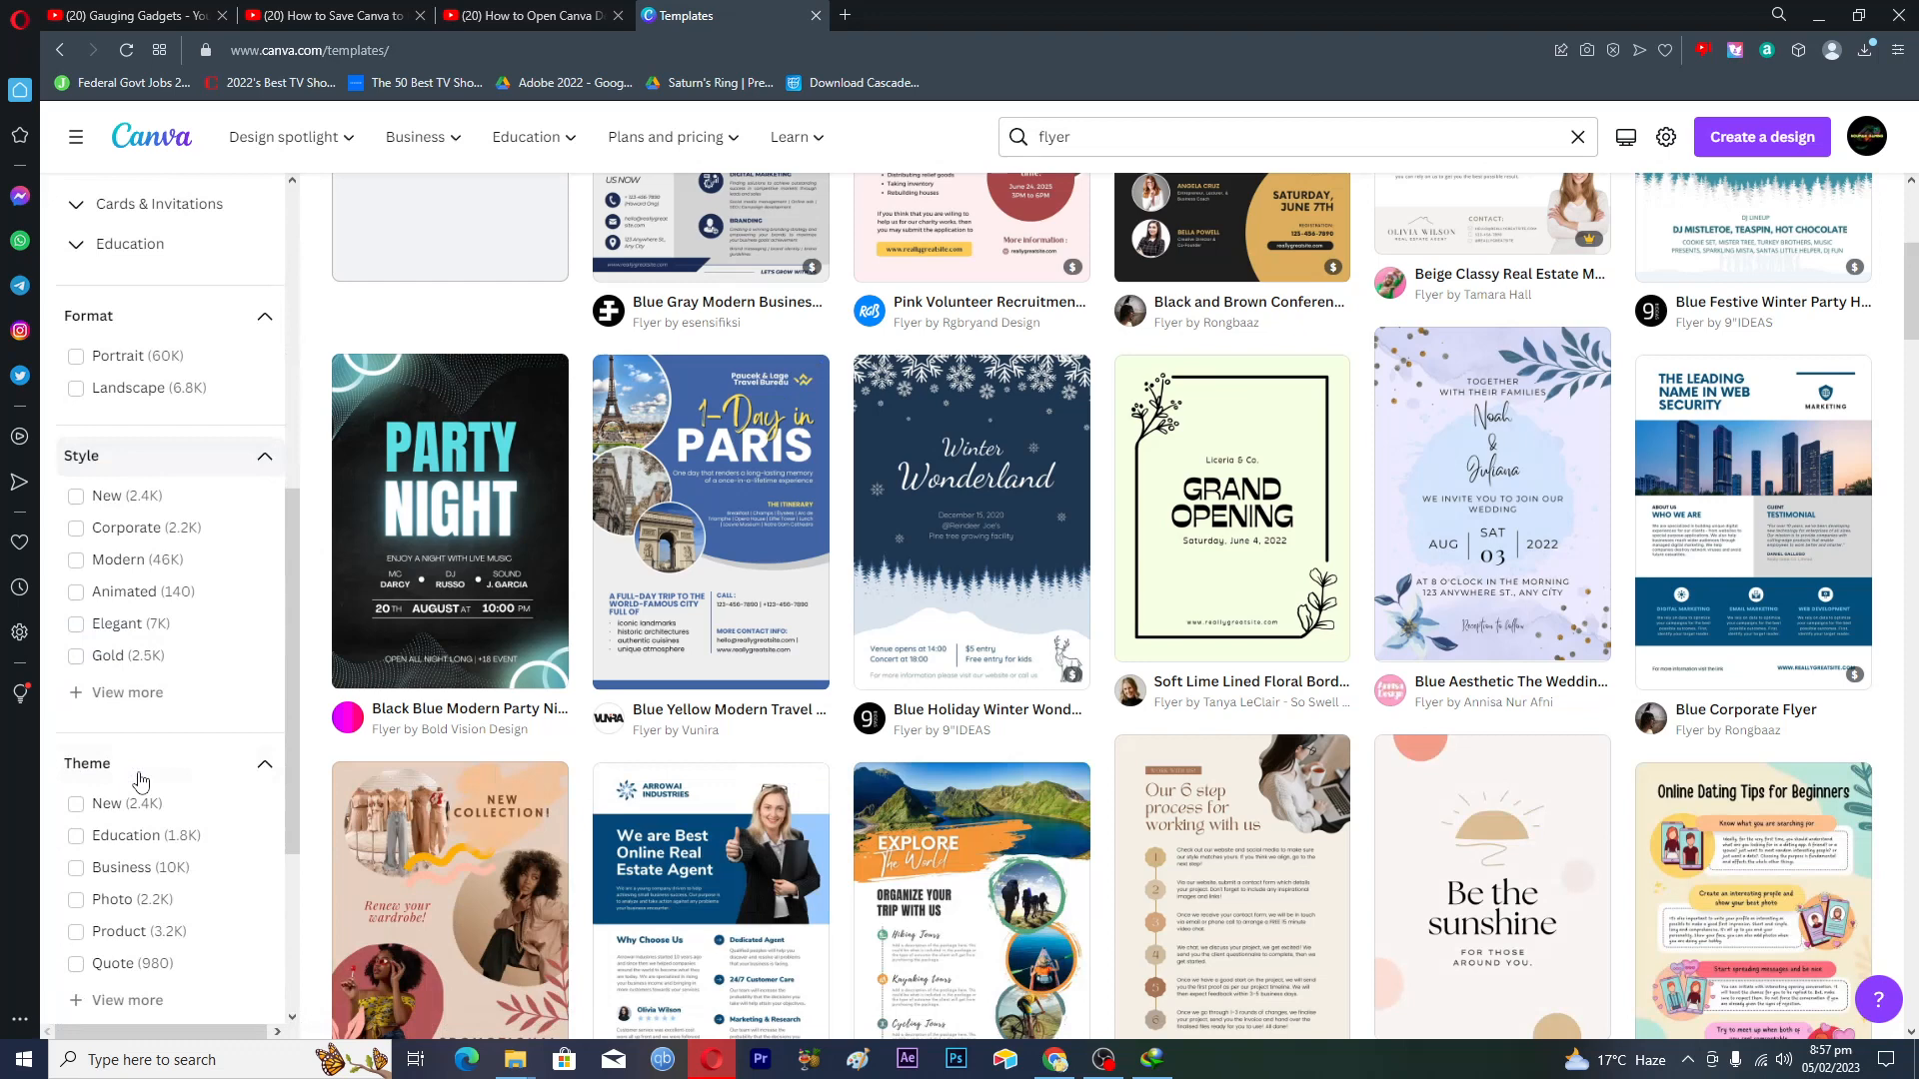
pyautogui.scroll(-3)
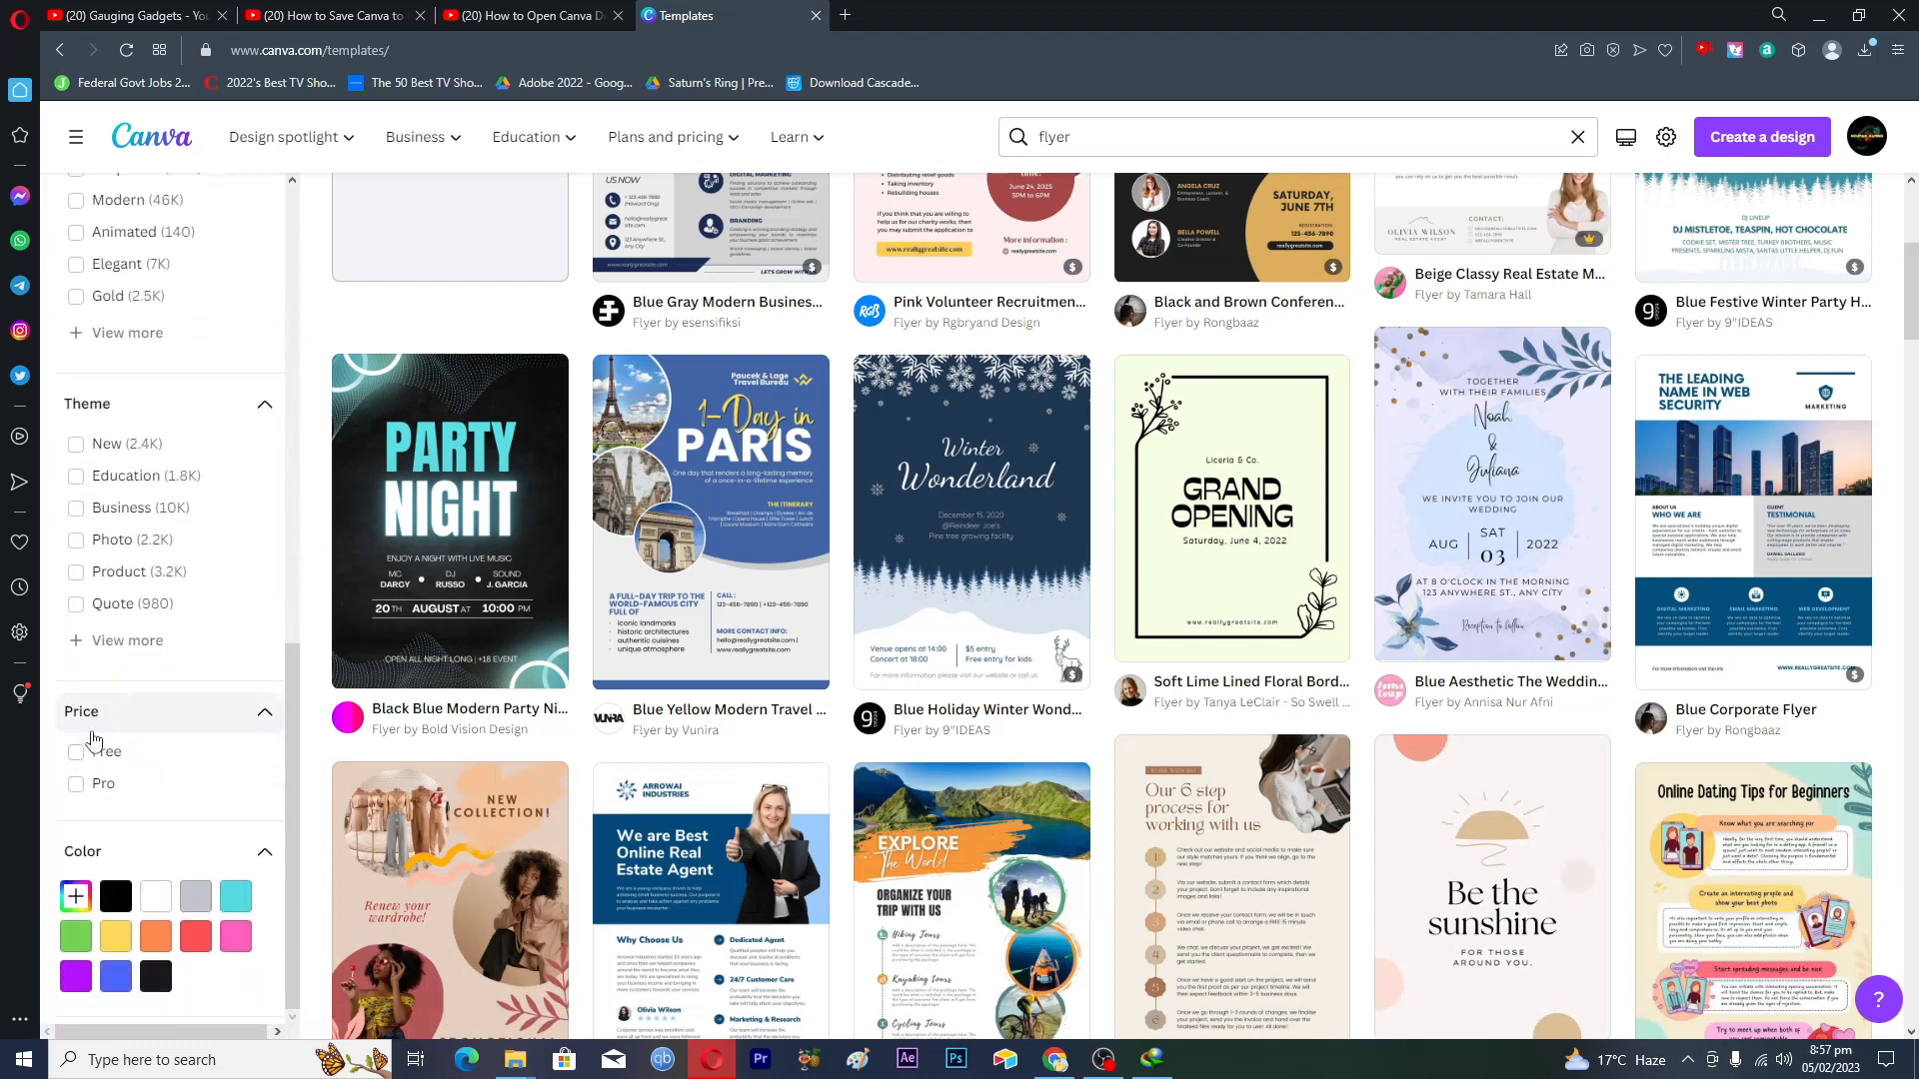
# Filter the flyer results to free templates and scroll down to the Blue Yellow Travel Agent flyer.
pyautogui.click(75, 751)
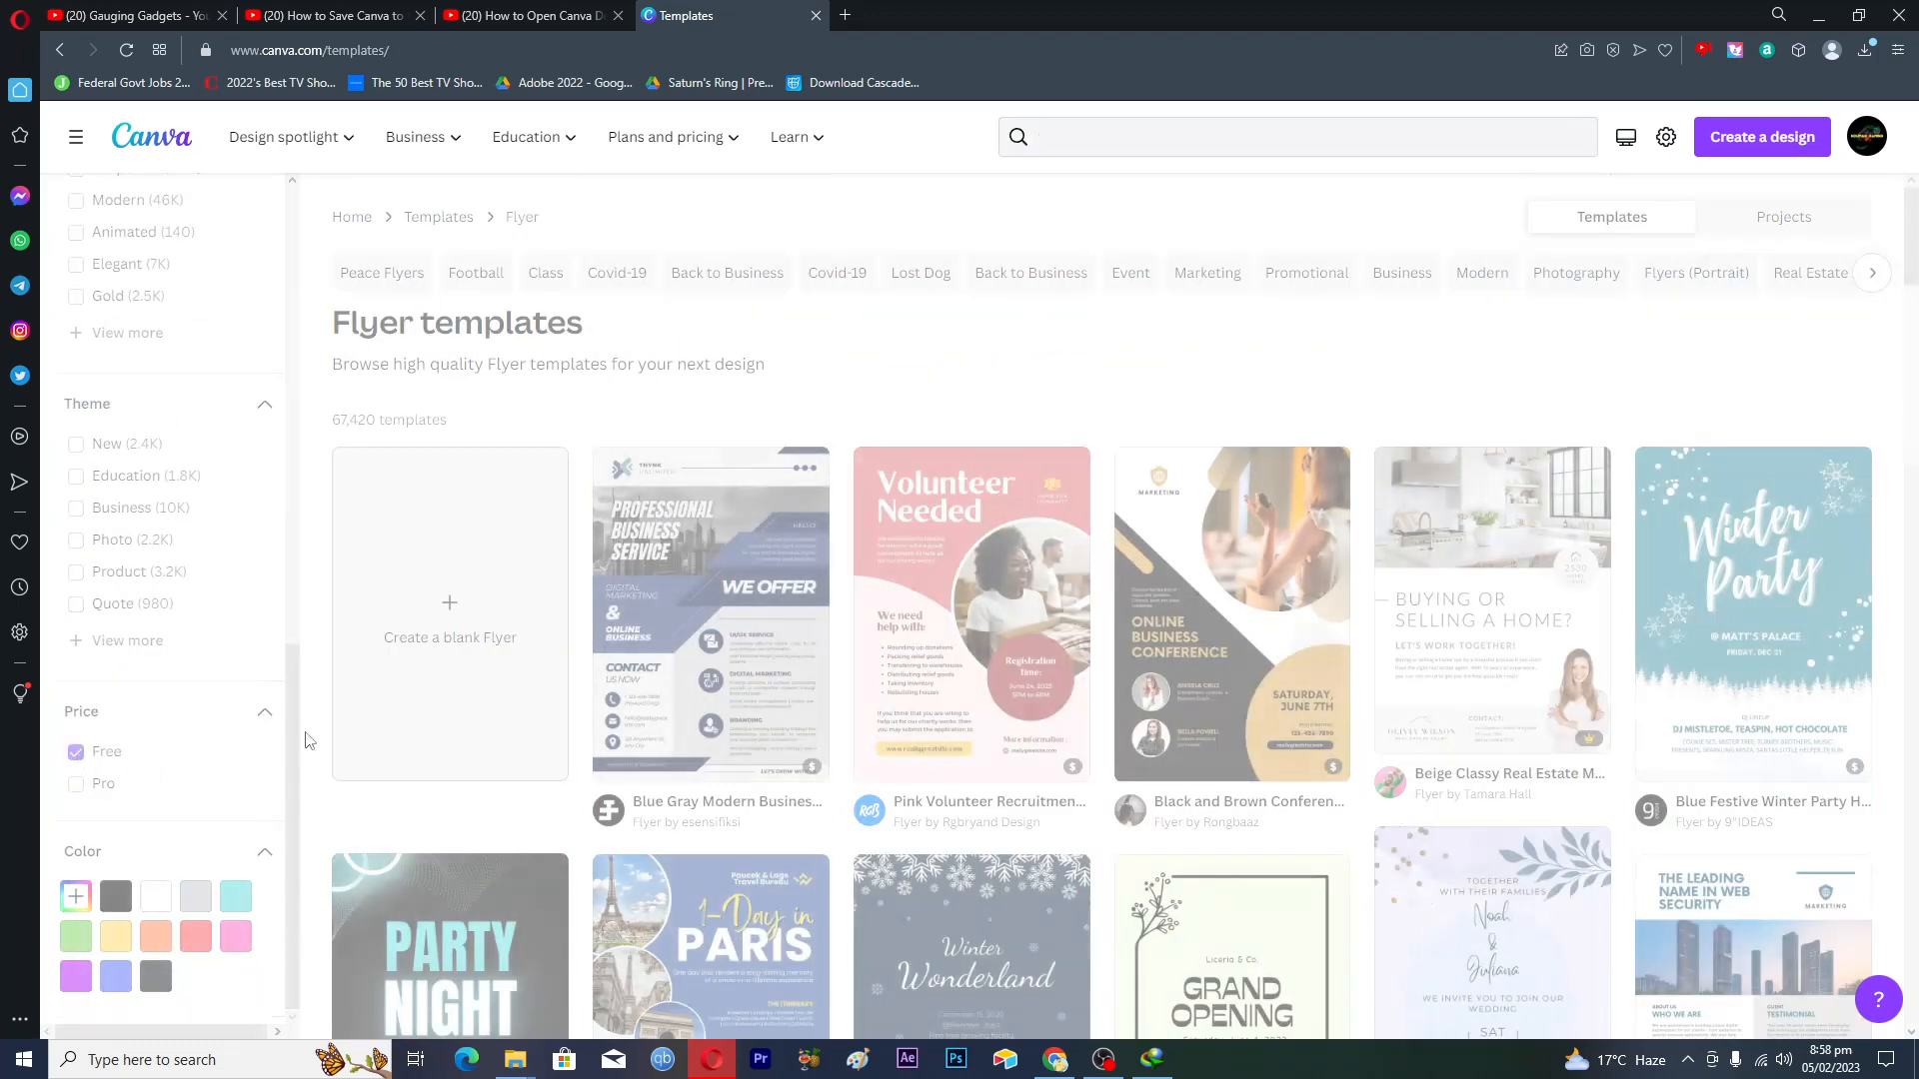
pyautogui.write('flyer')
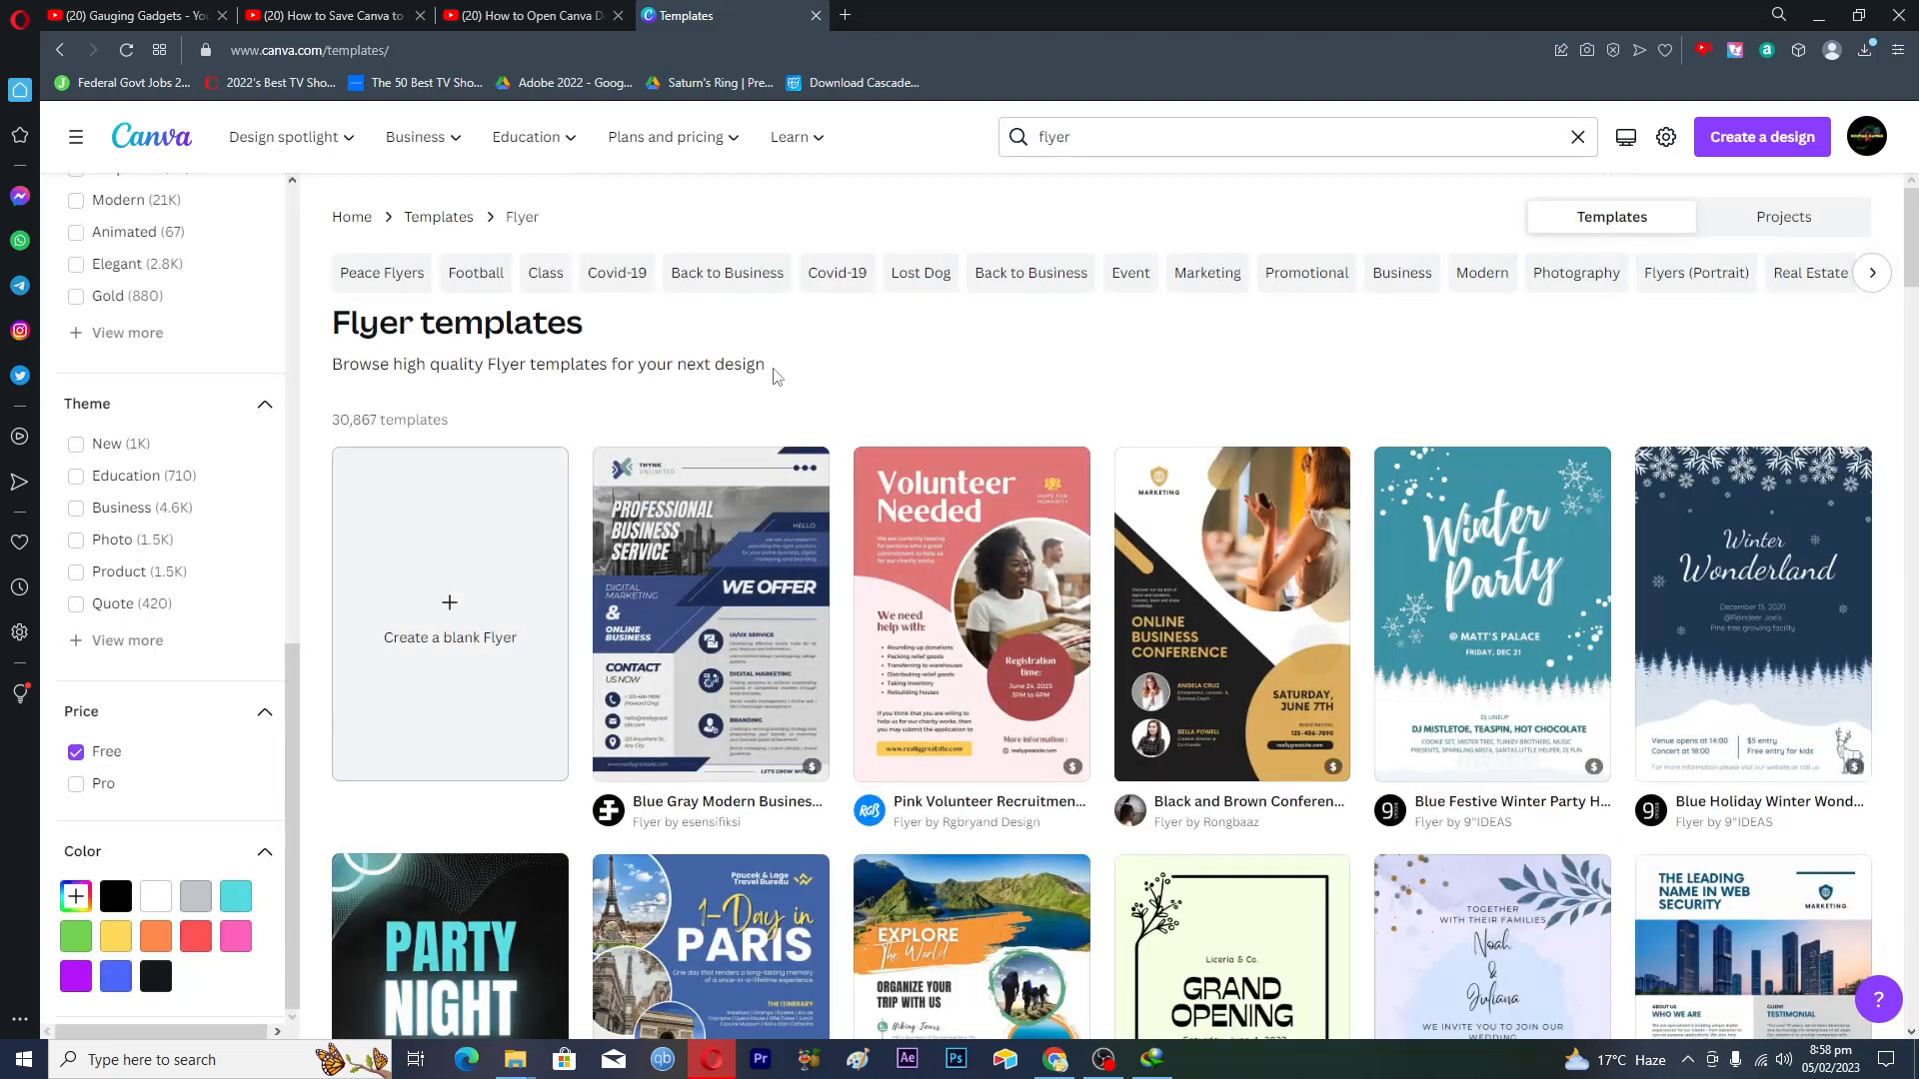
pyautogui.moveTo(921, 354)
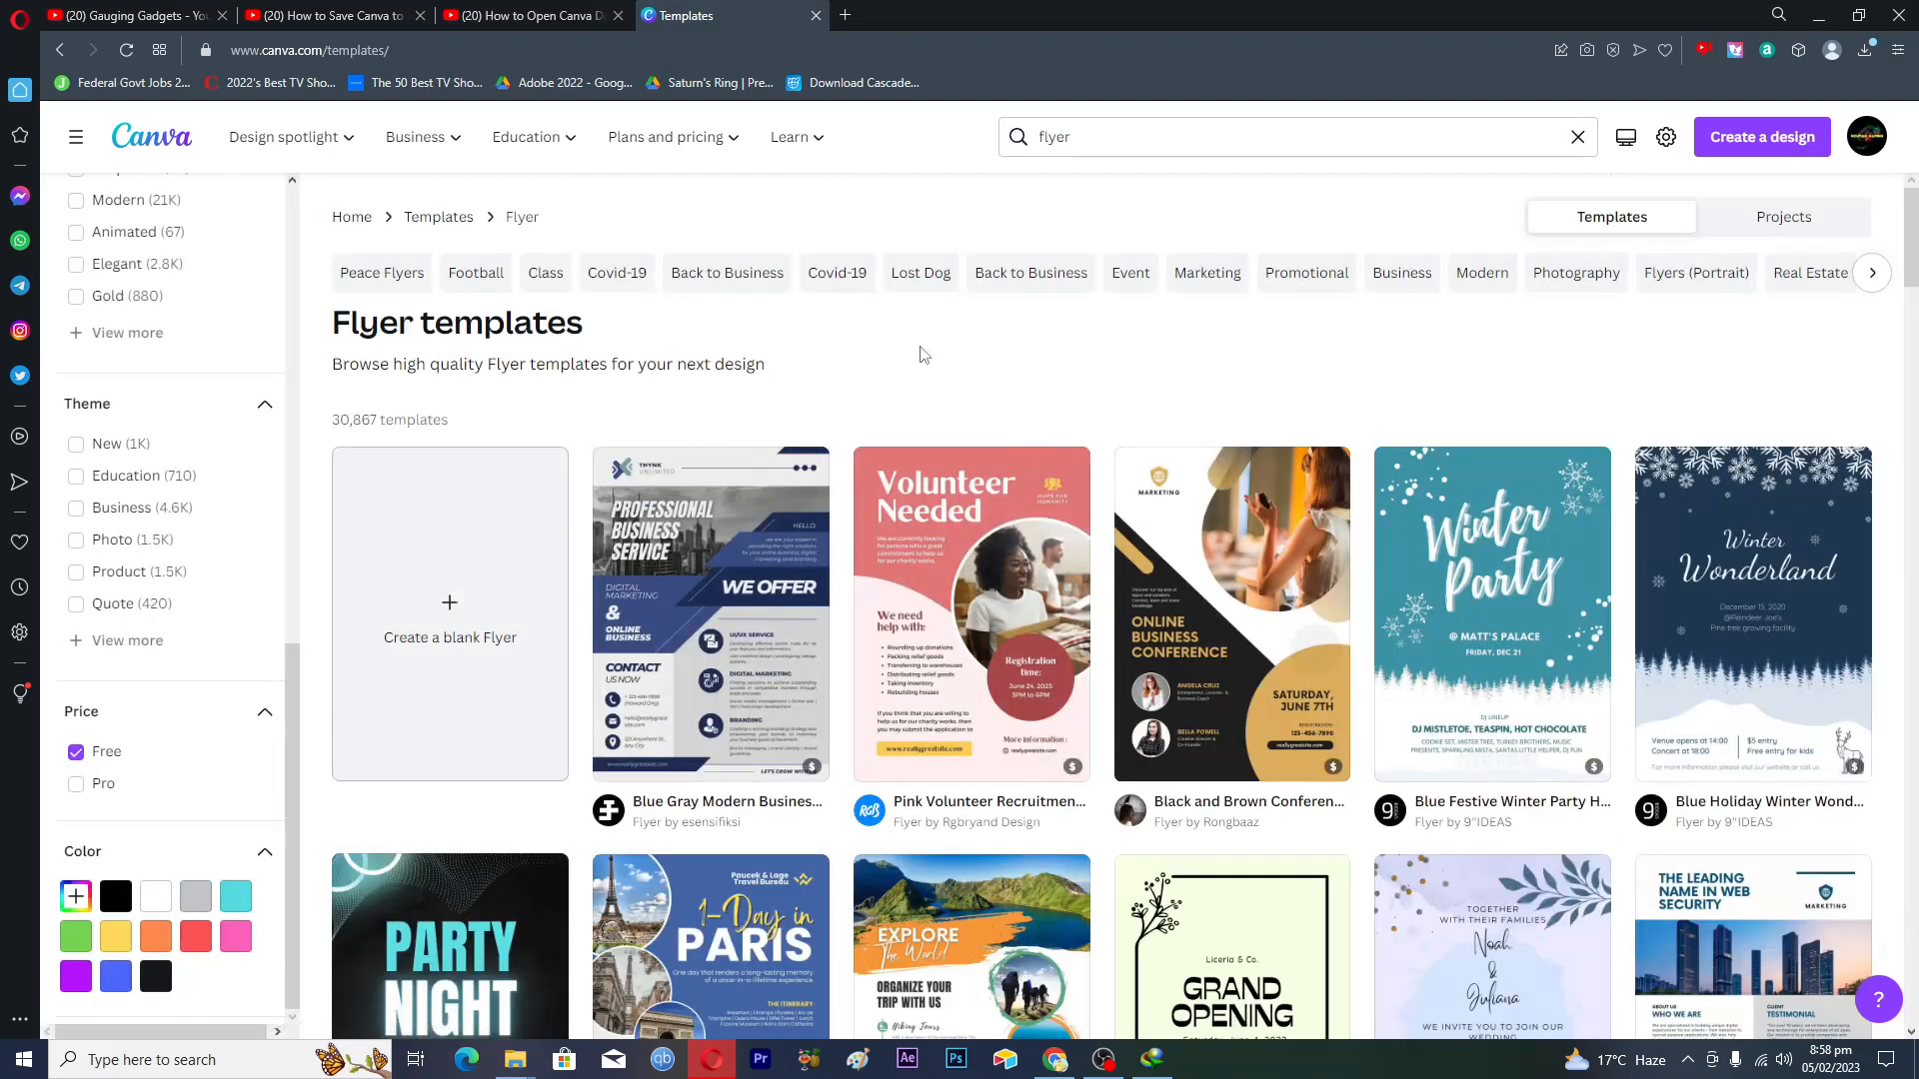
pyautogui.scroll(-3)
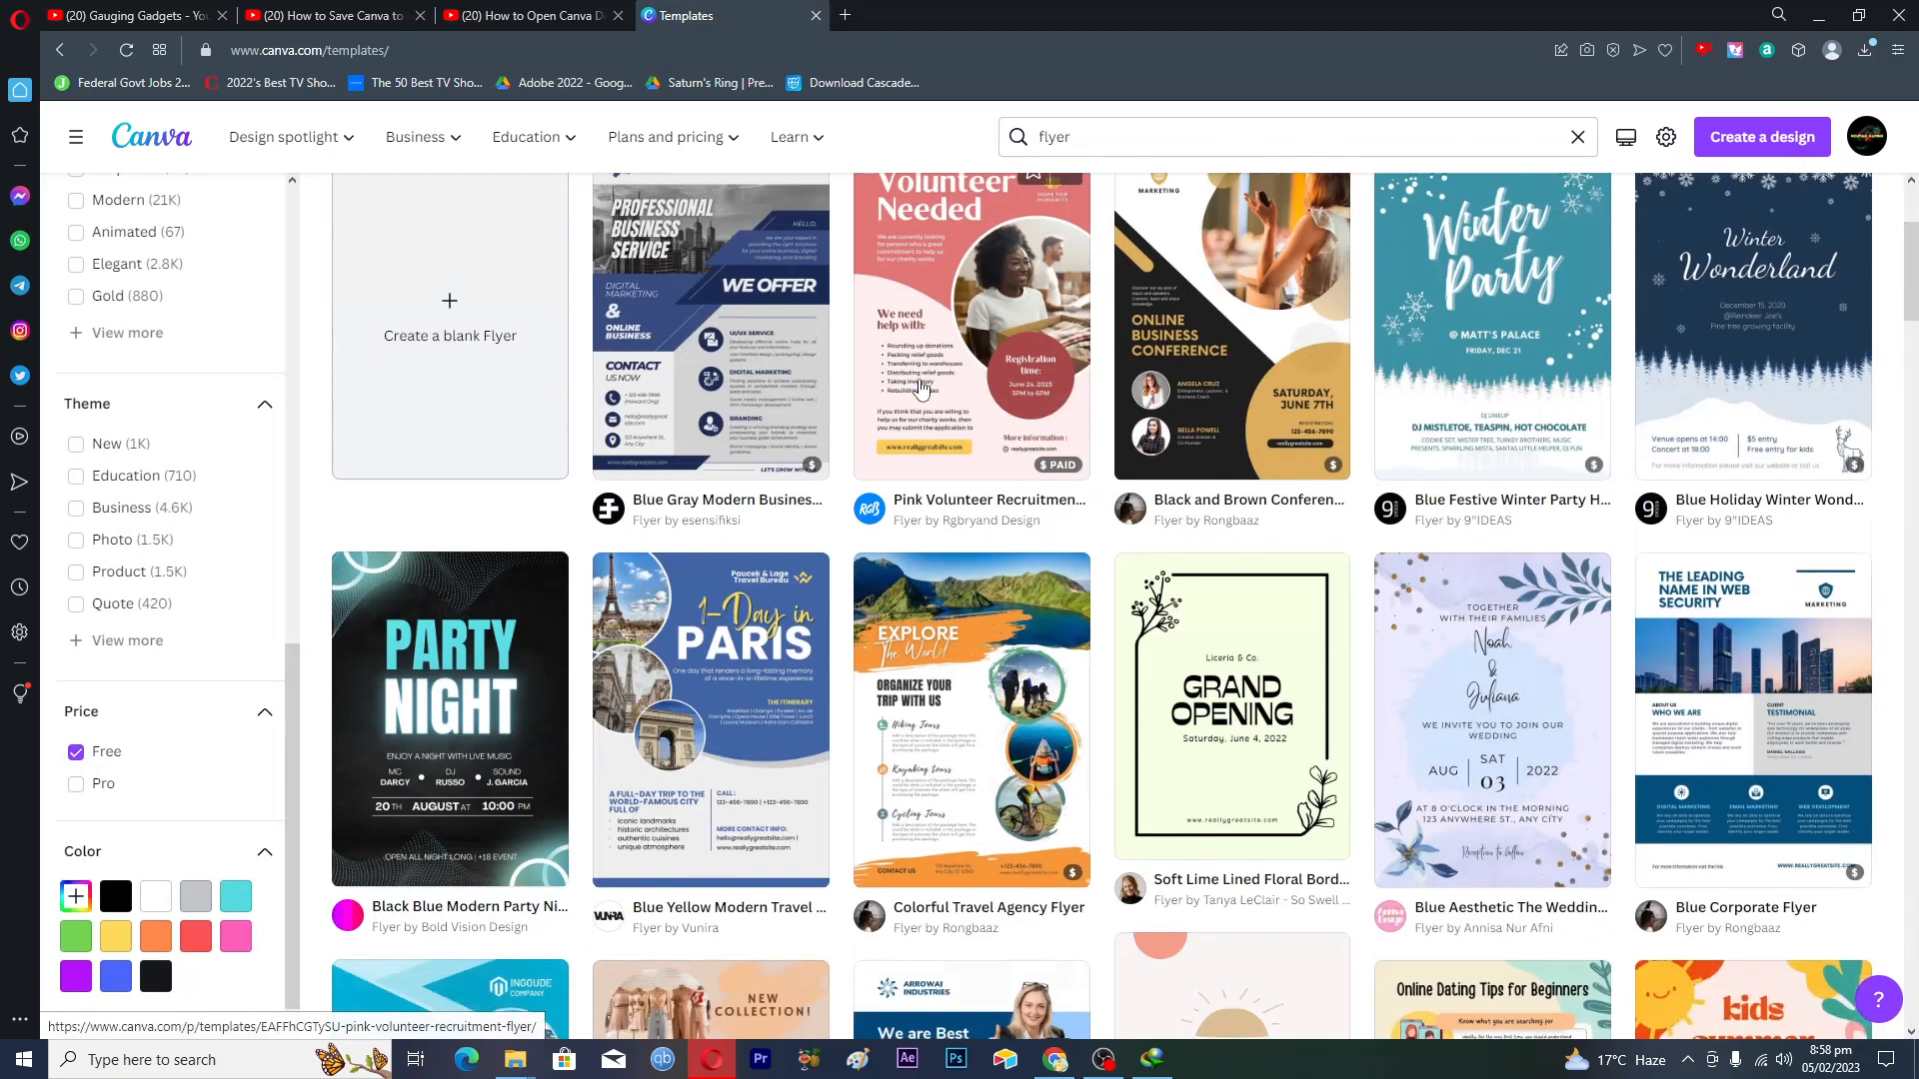
pyautogui.scroll(-3)
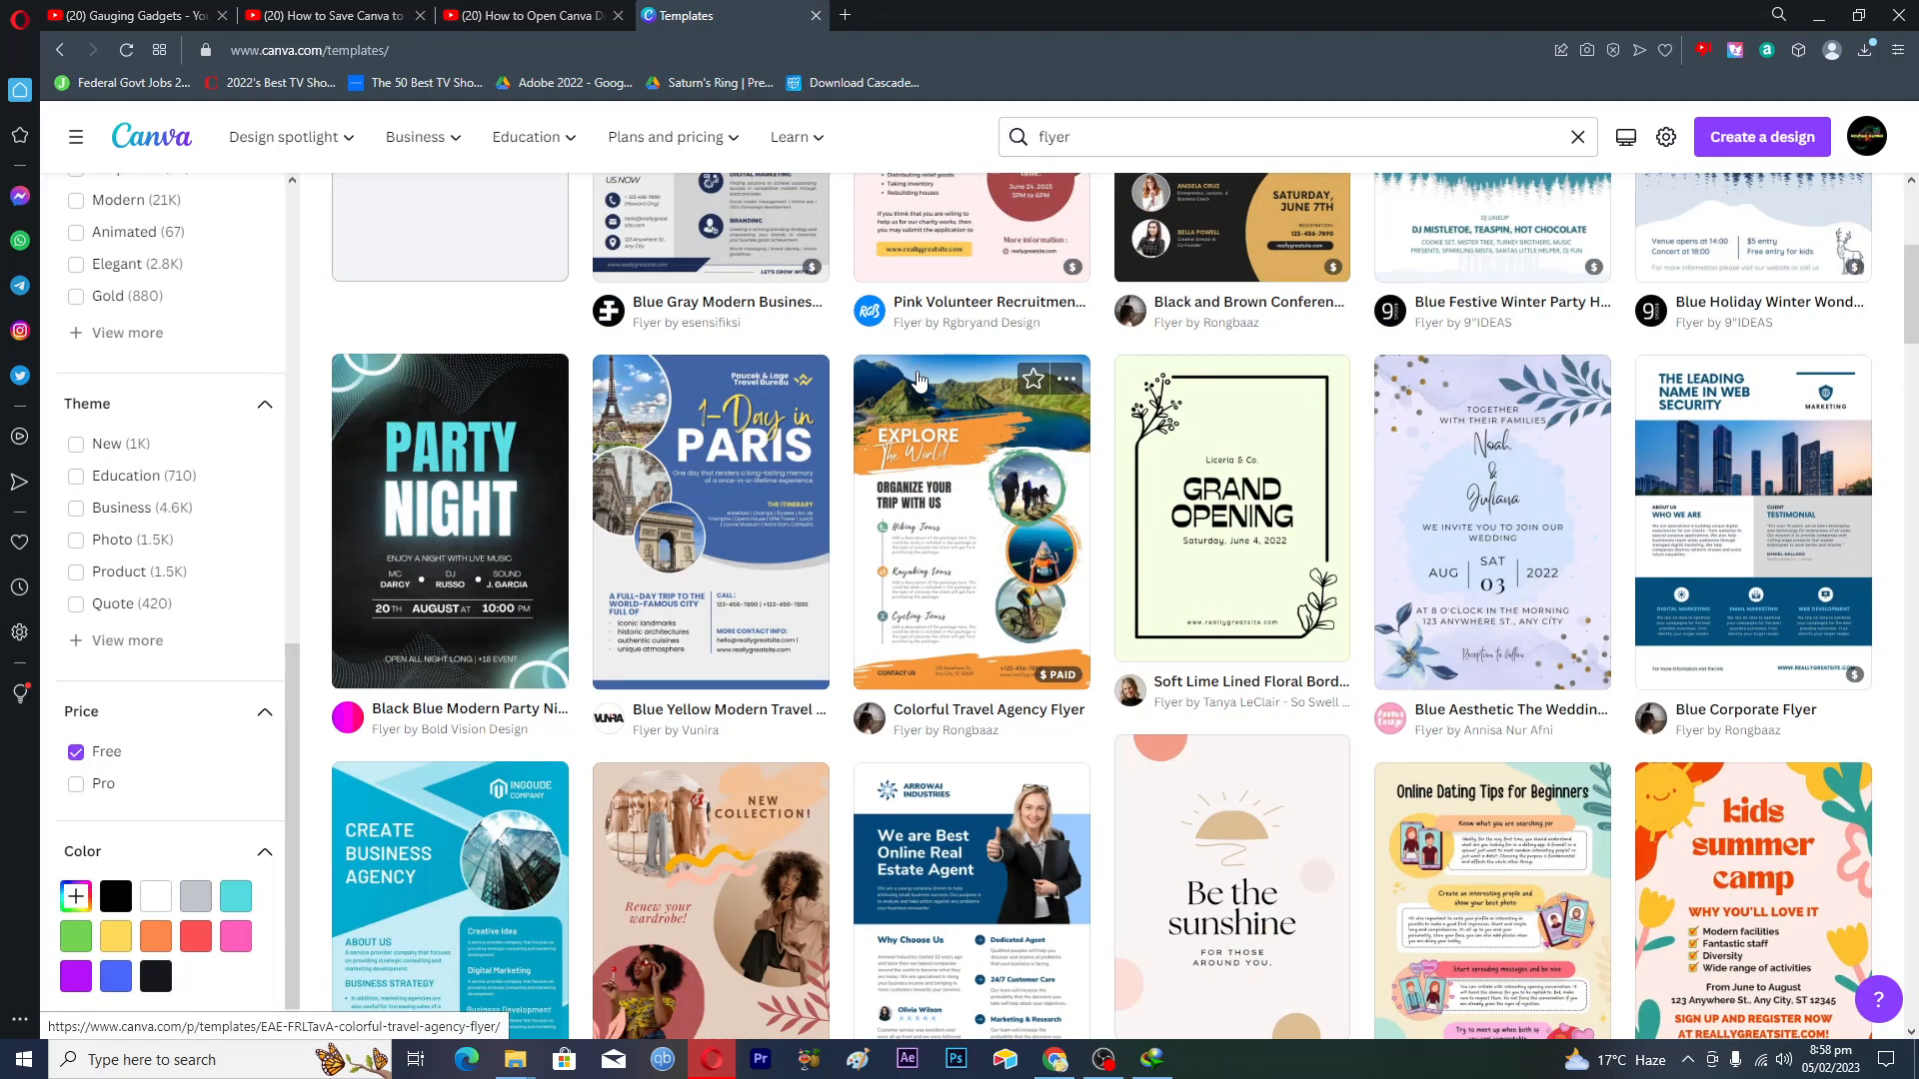
pyautogui.moveTo(709, 479)
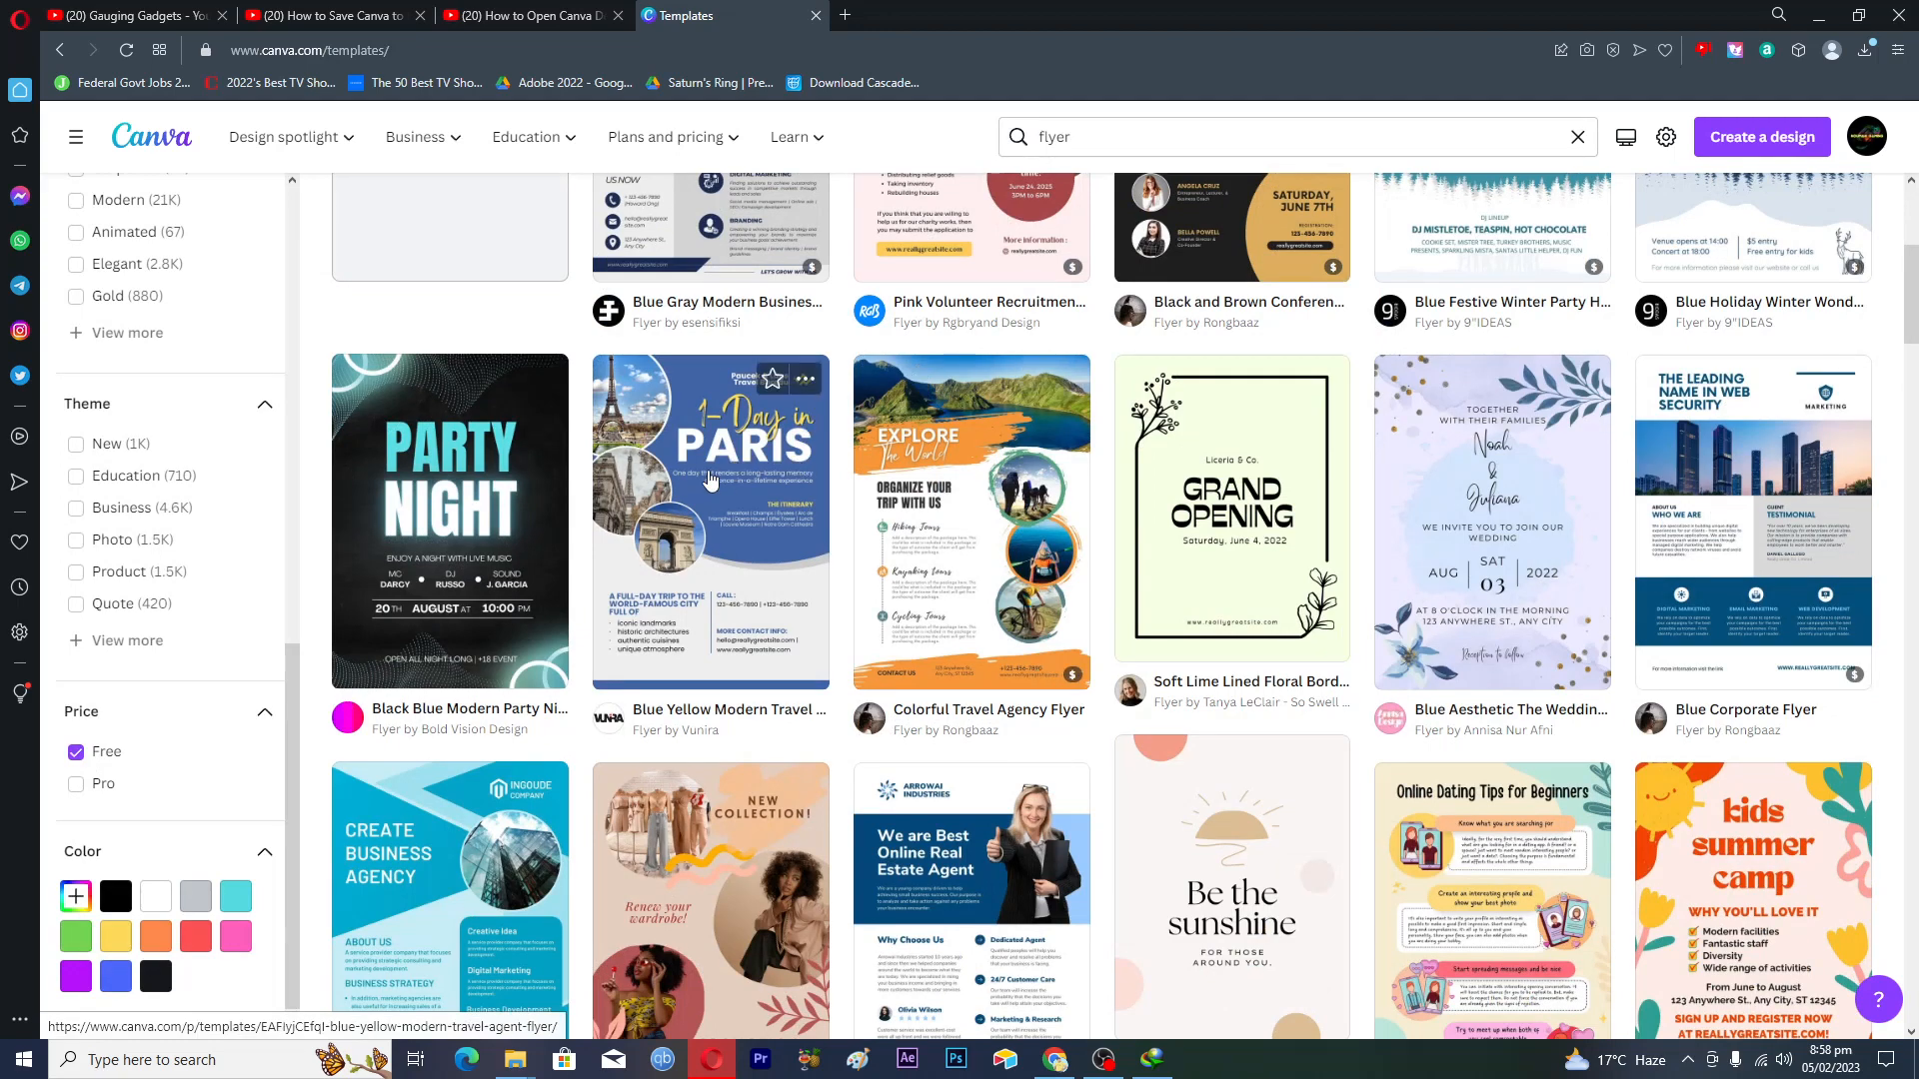
# Preview the Blue Yellow Modern Travel Agent flyer and customize it as a new design.
pyautogui.click(709, 519)
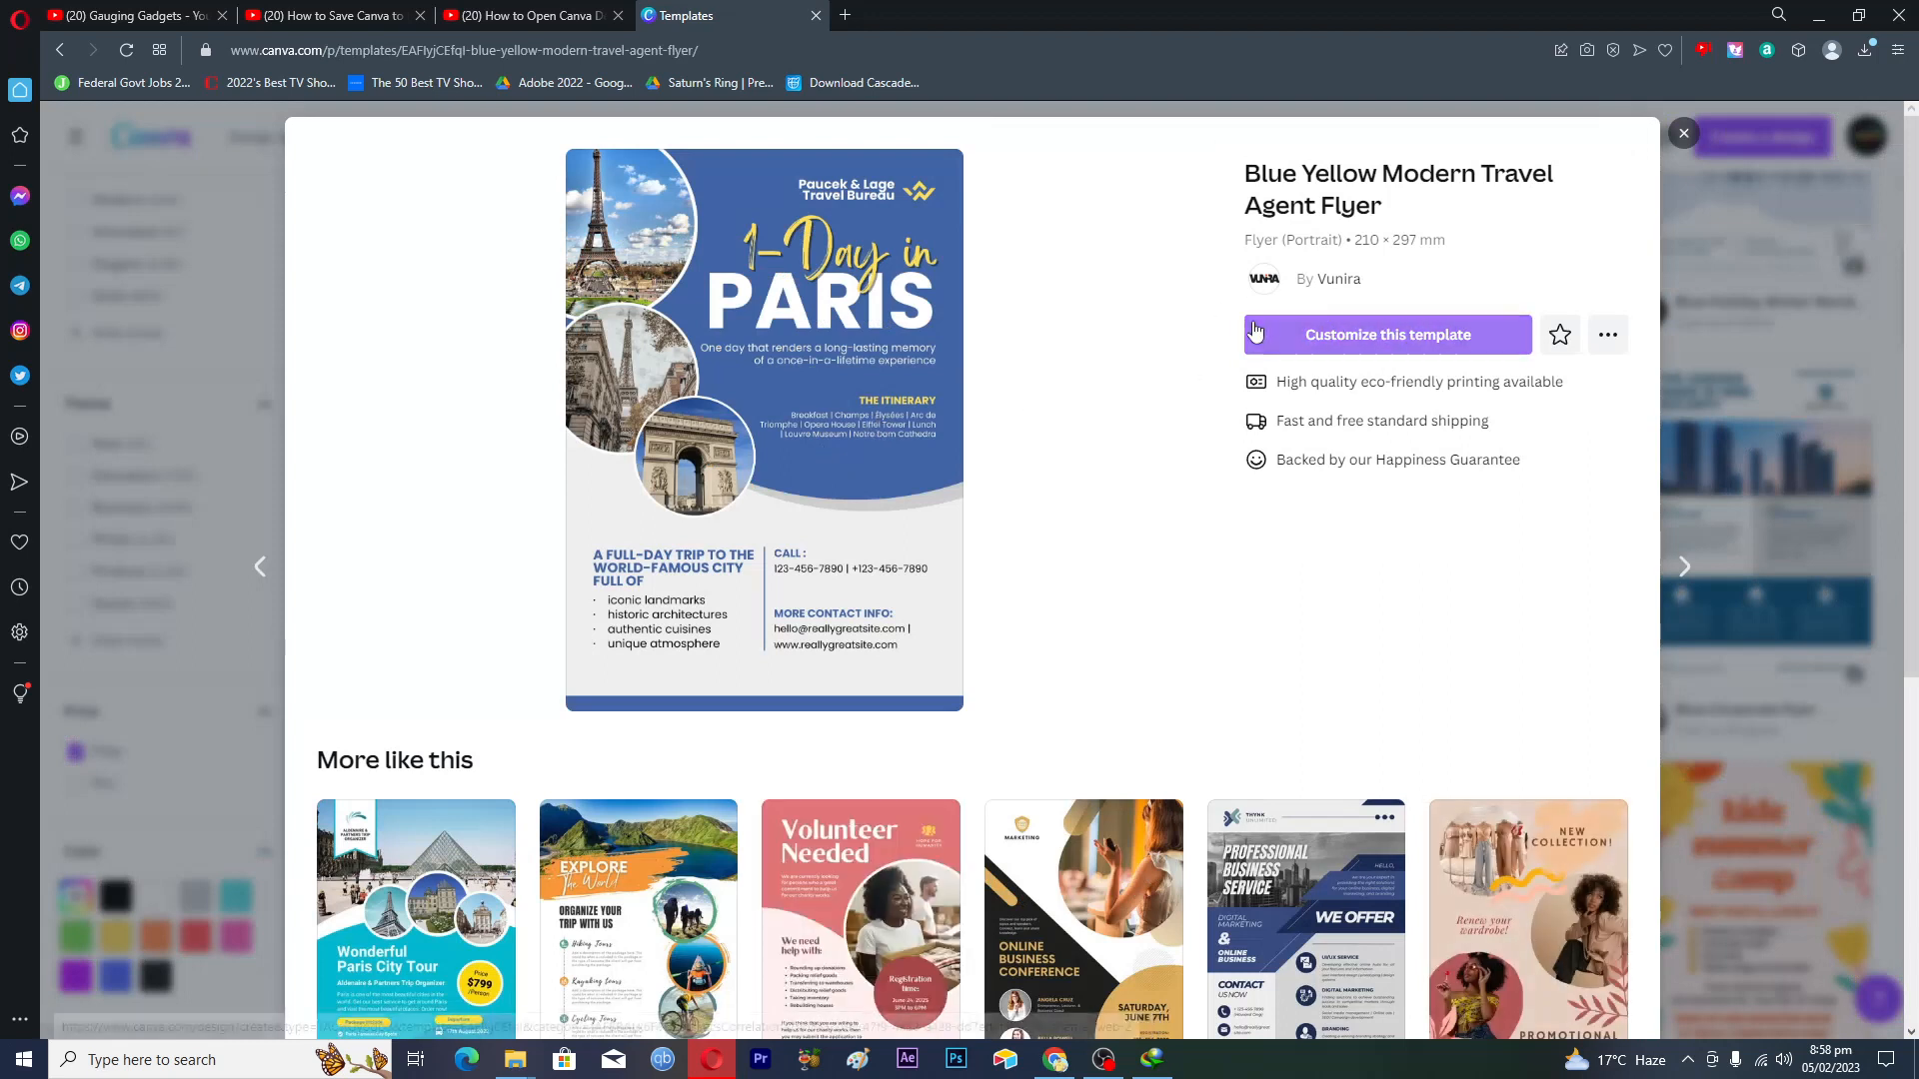
pyautogui.click(1389, 334)
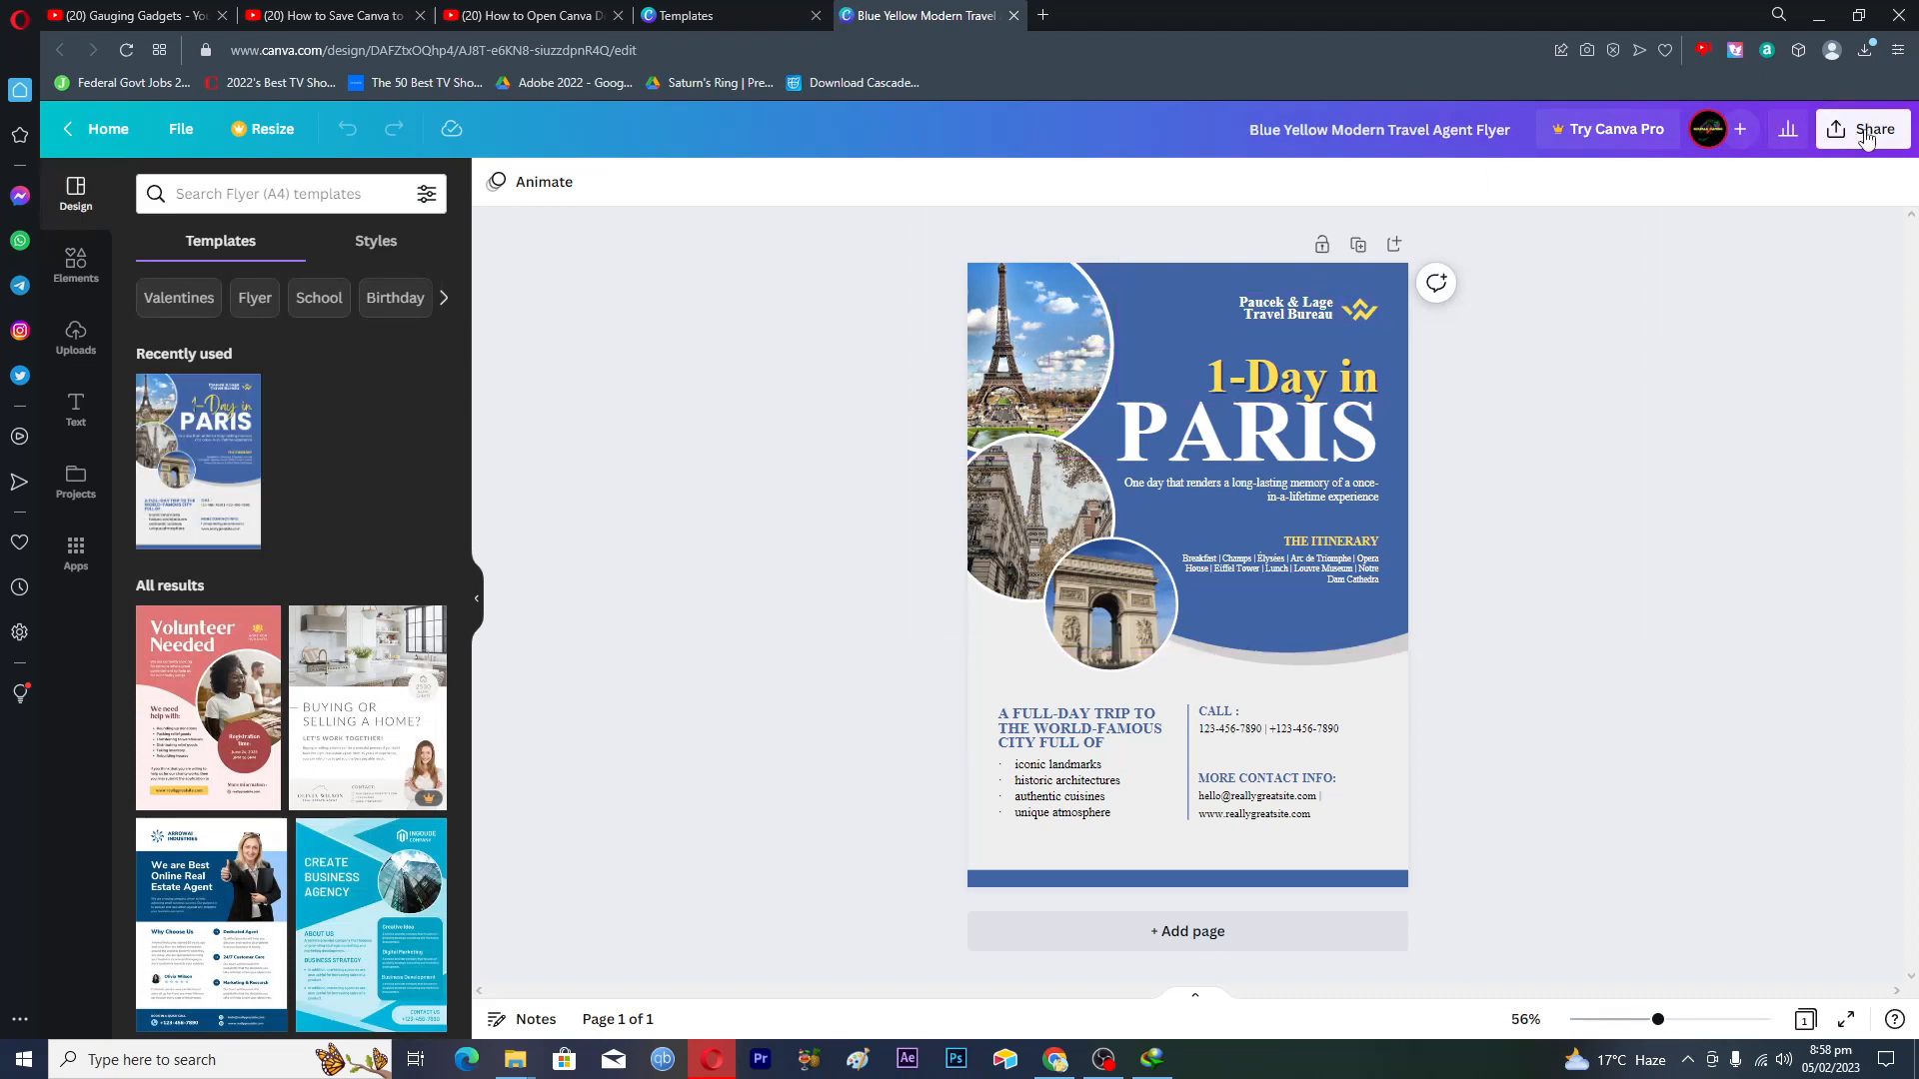
# From Share > Download, change the flyer's file type from PNG to PDF Standard.
pyautogui.click(1870, 129)
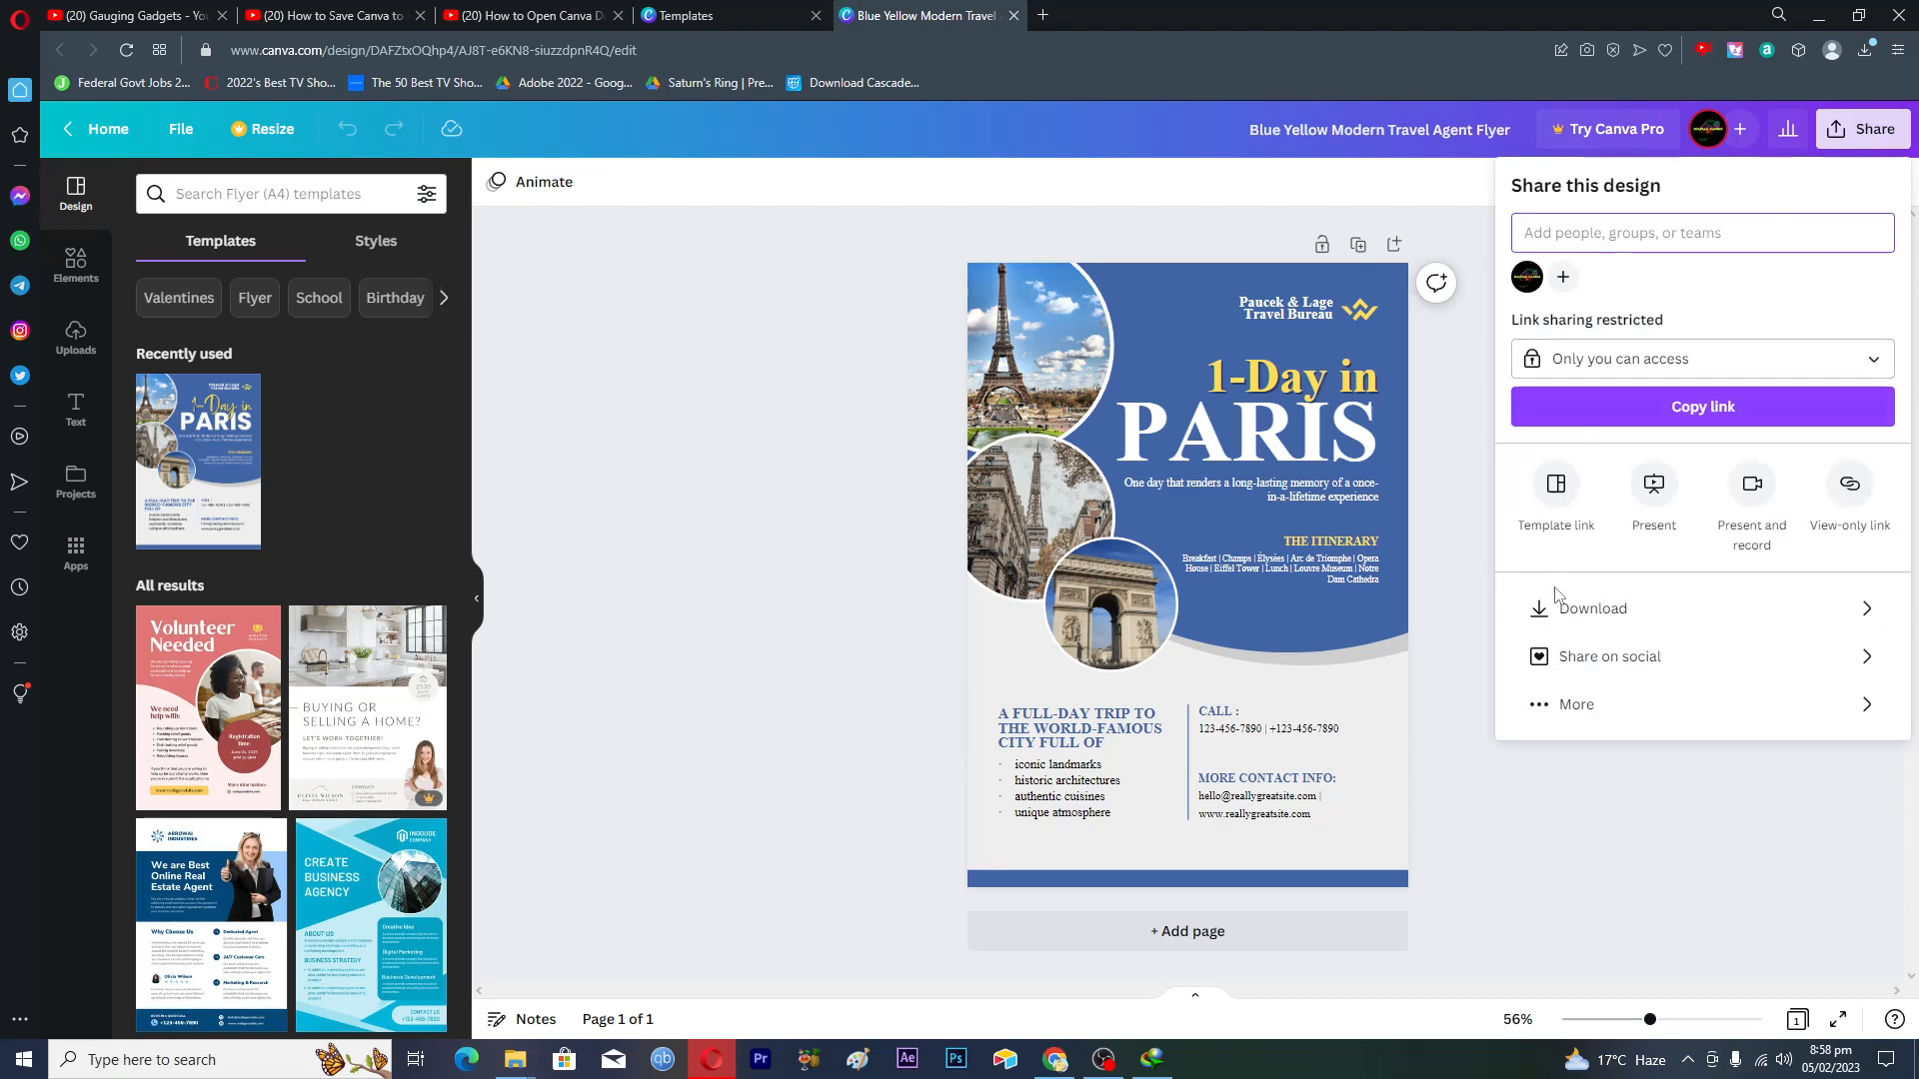
pyautogui.click(1593, 608)
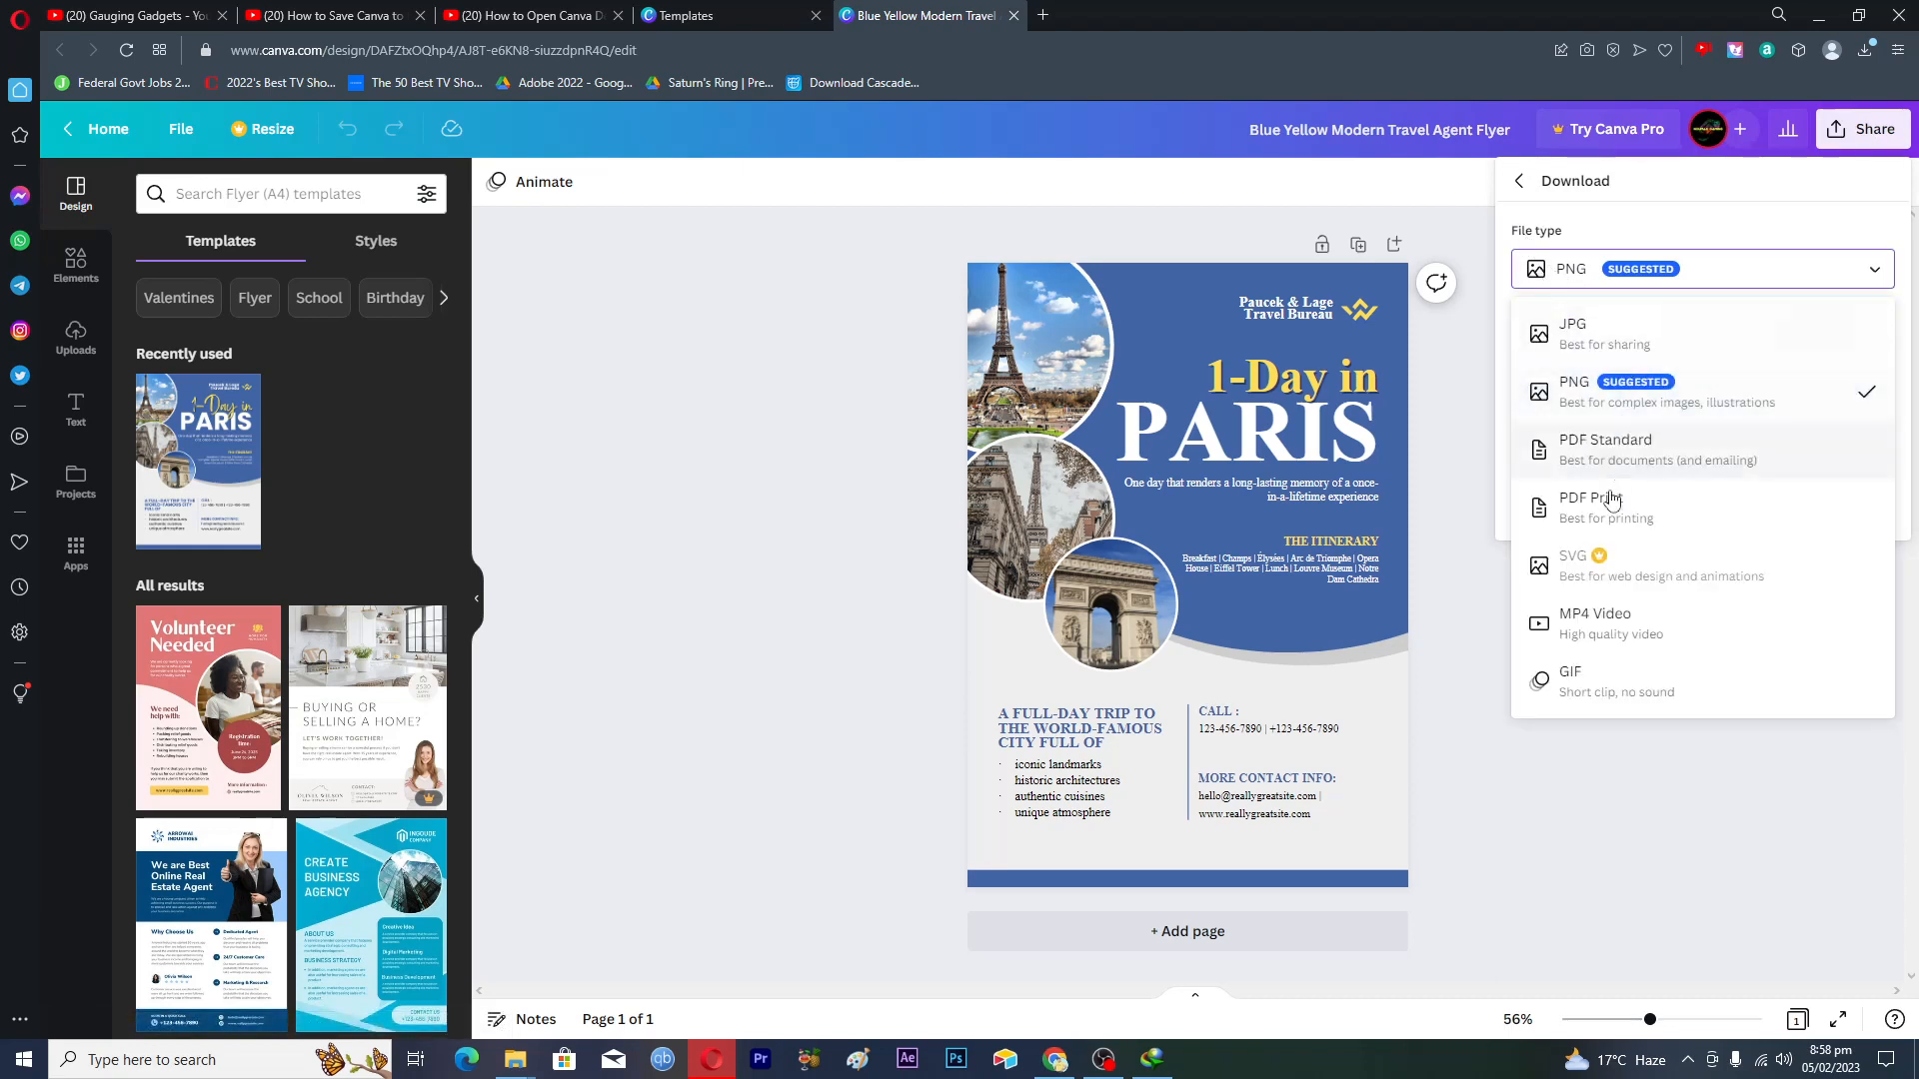
pyautogui.moveTo(1599, 603)
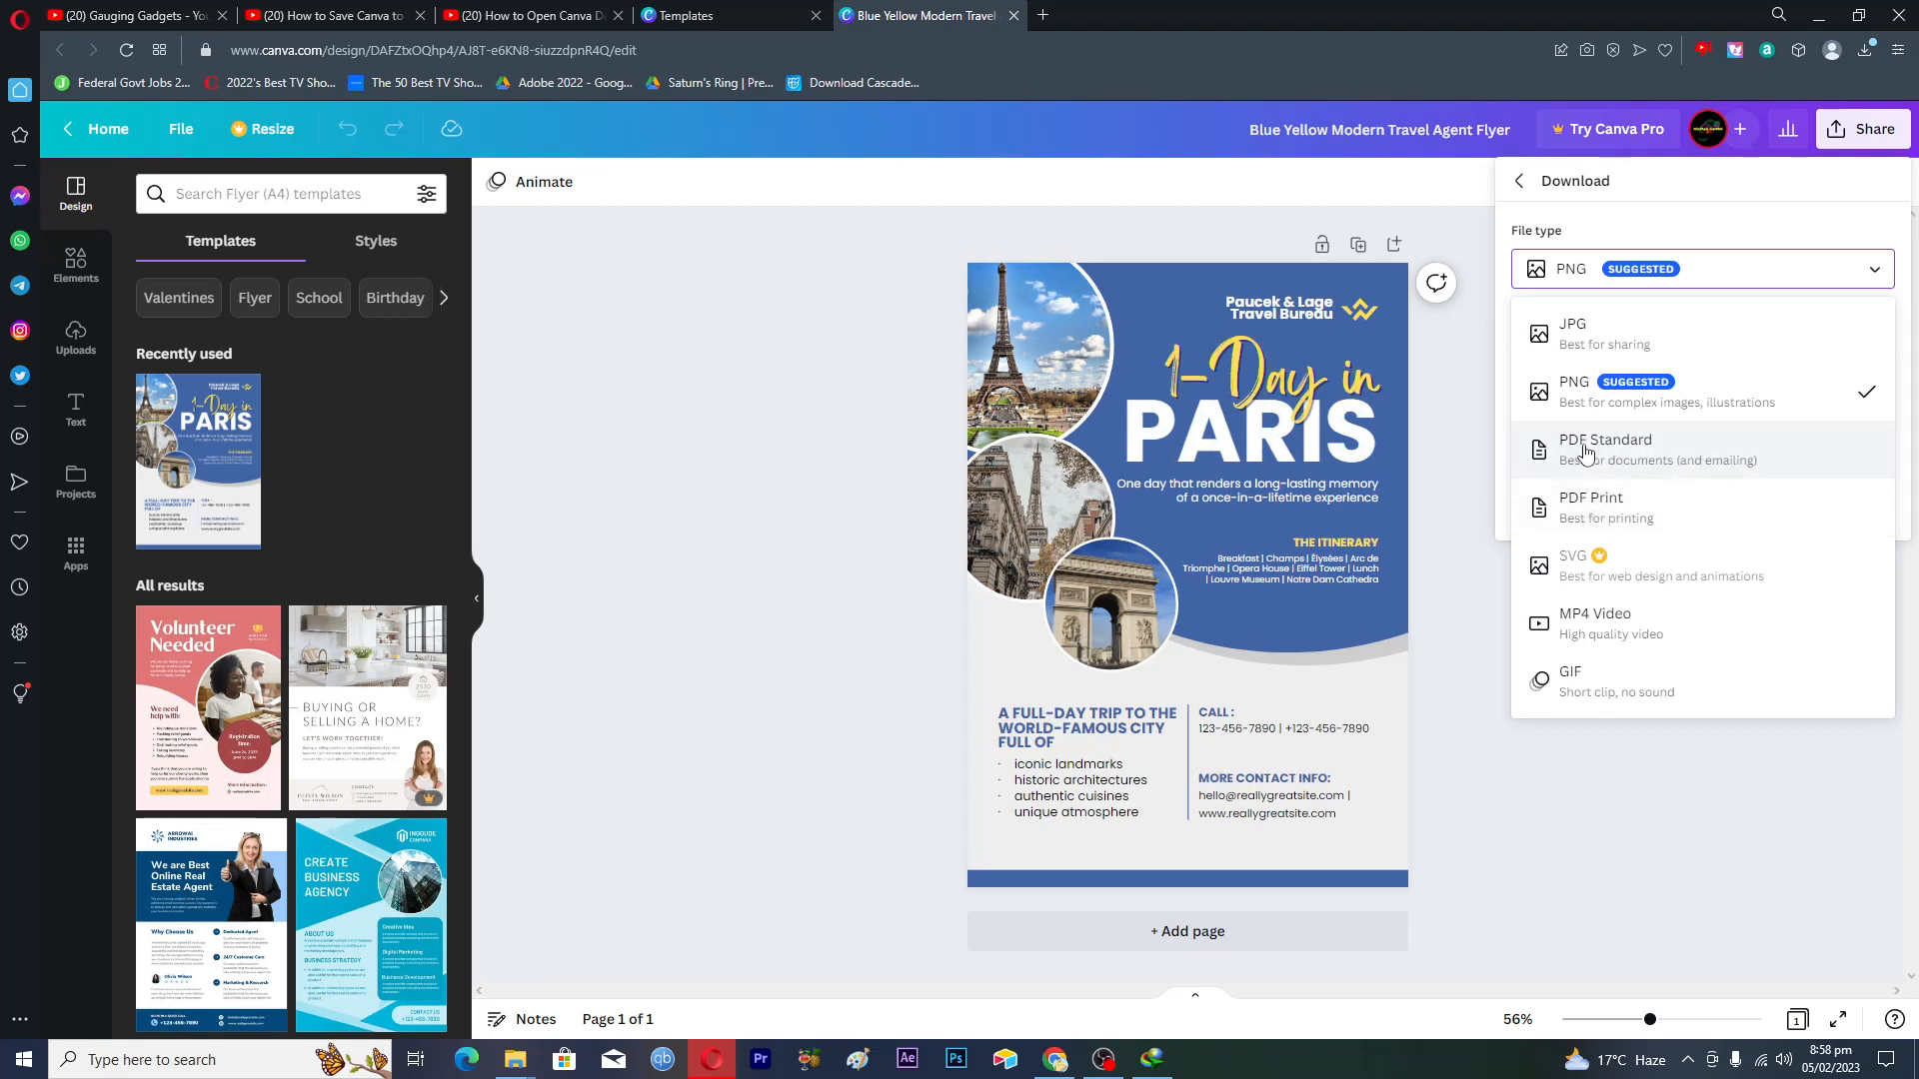
pyautogui.moveTo(1582, 459)
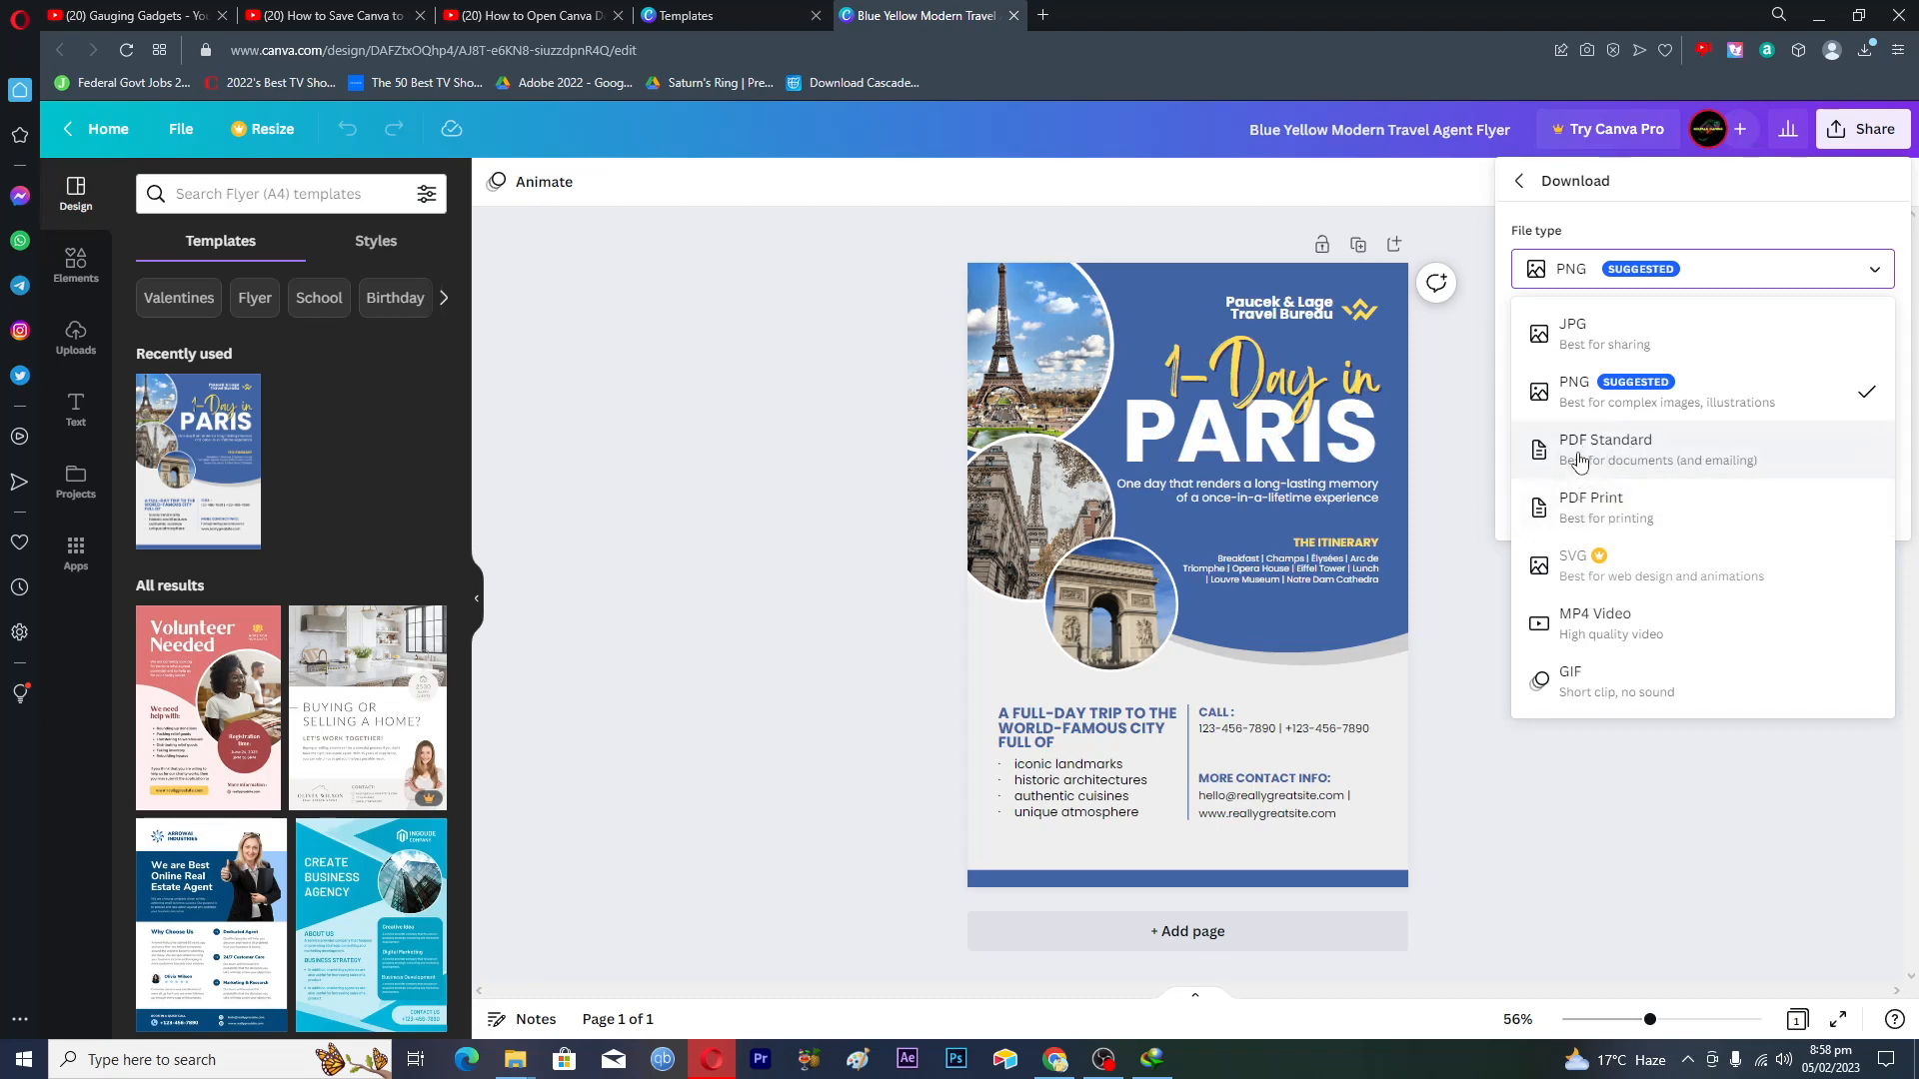
pyautogui.moveTo(1692, 460)
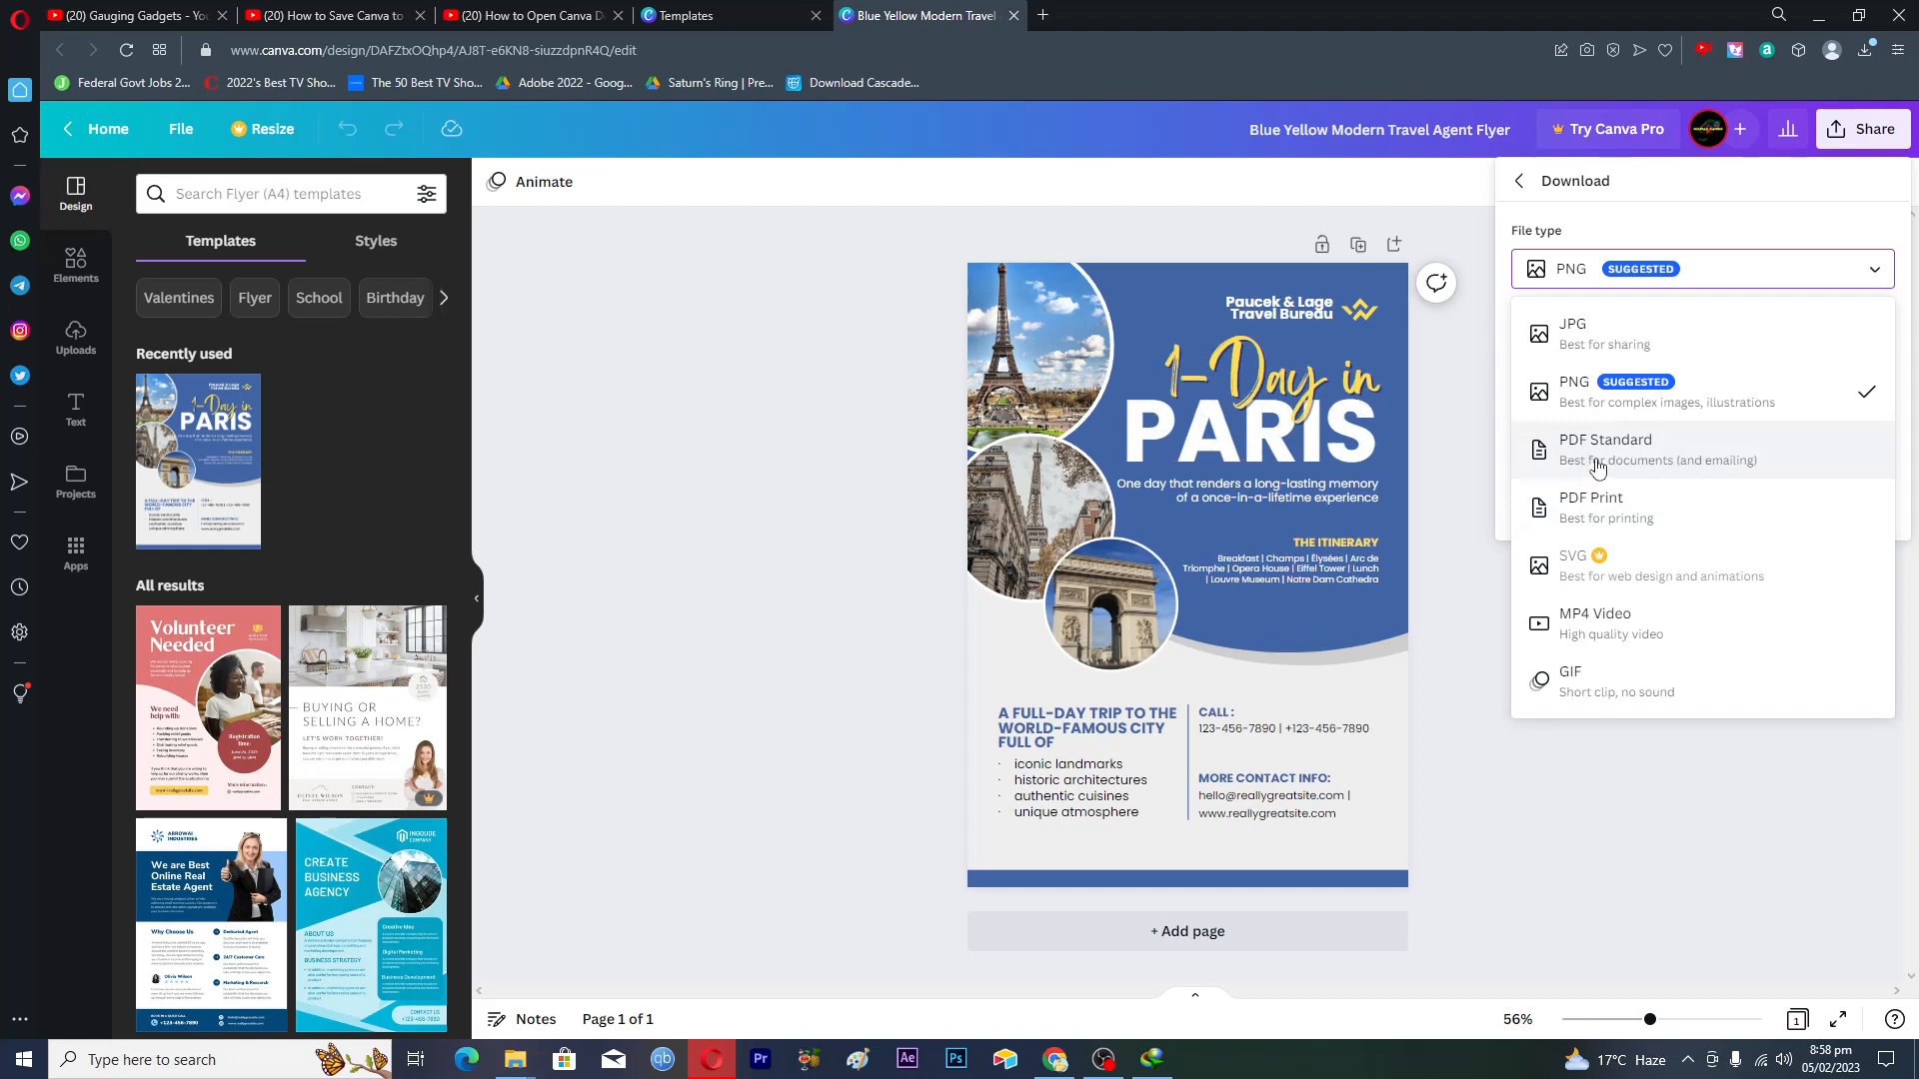
pyautogui.moveTo(1652, 507)
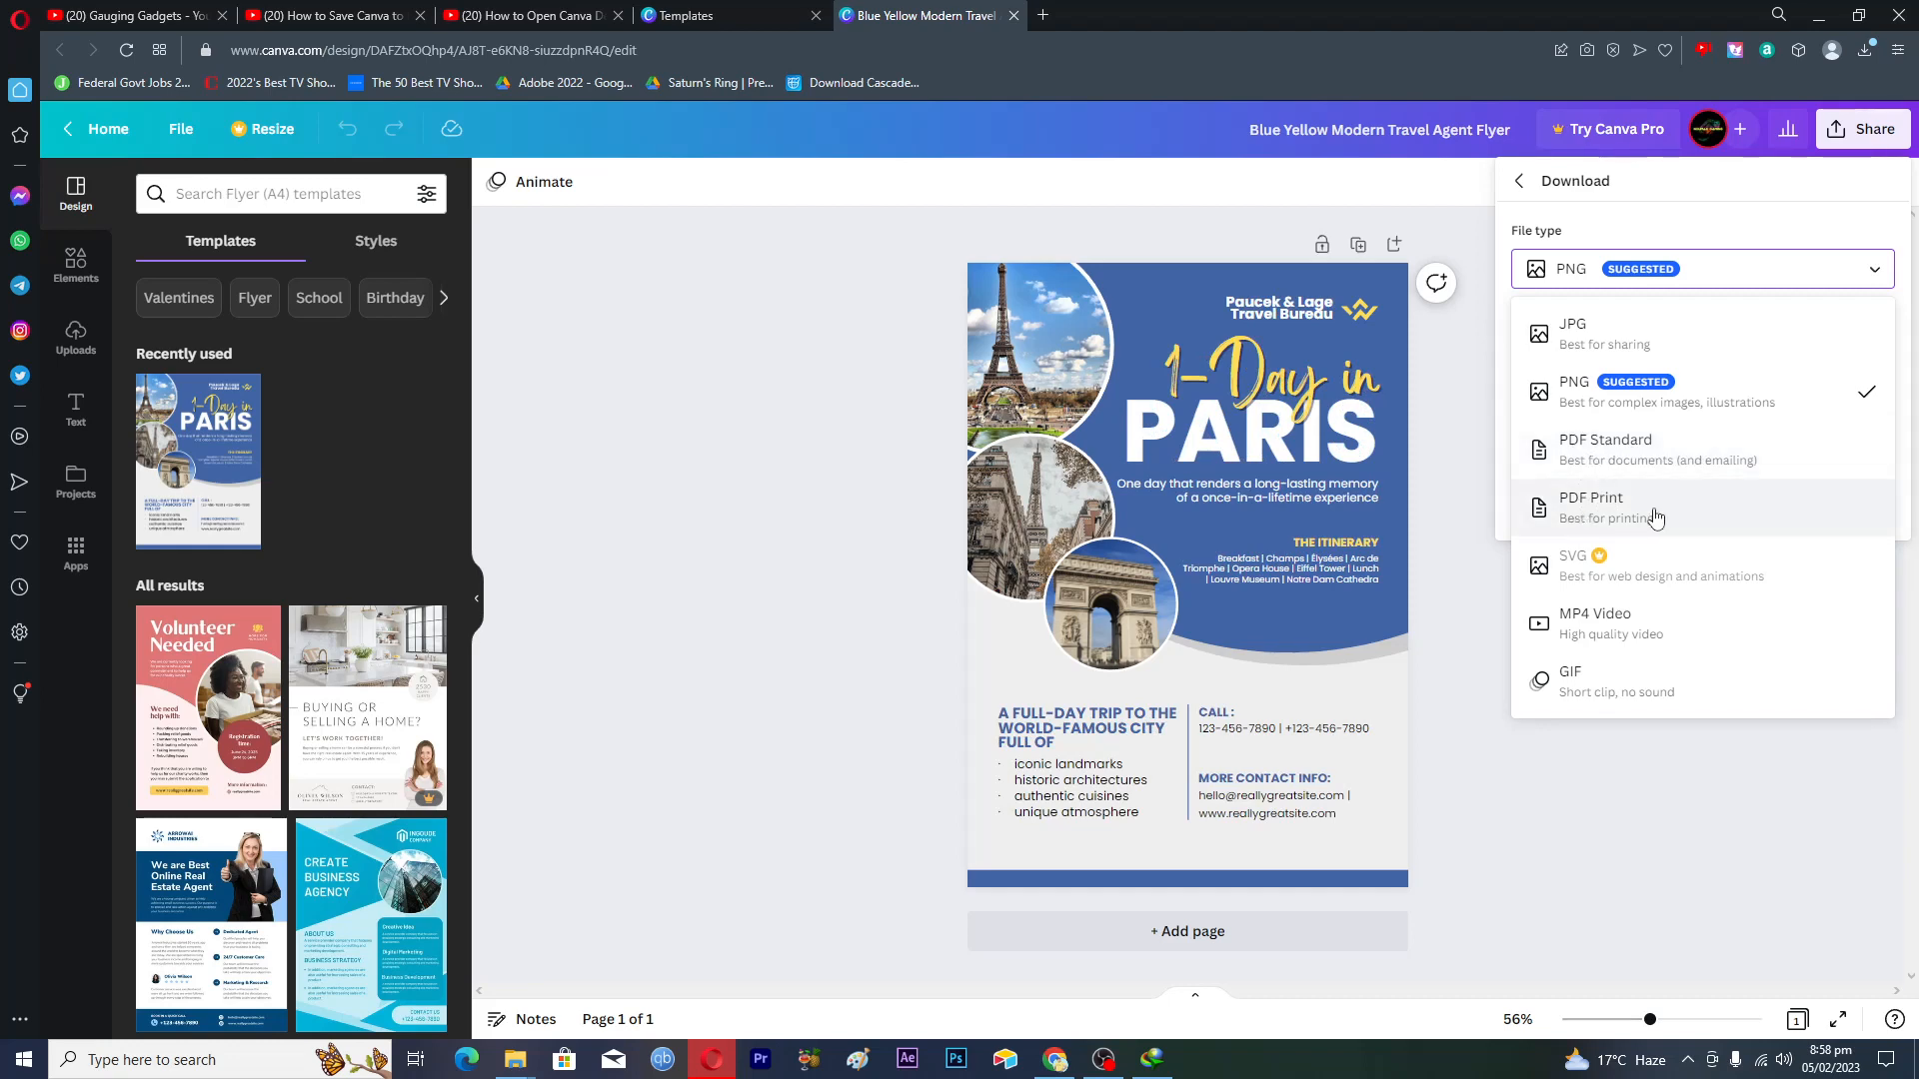
pyautogui.moveTo(1695, 496)
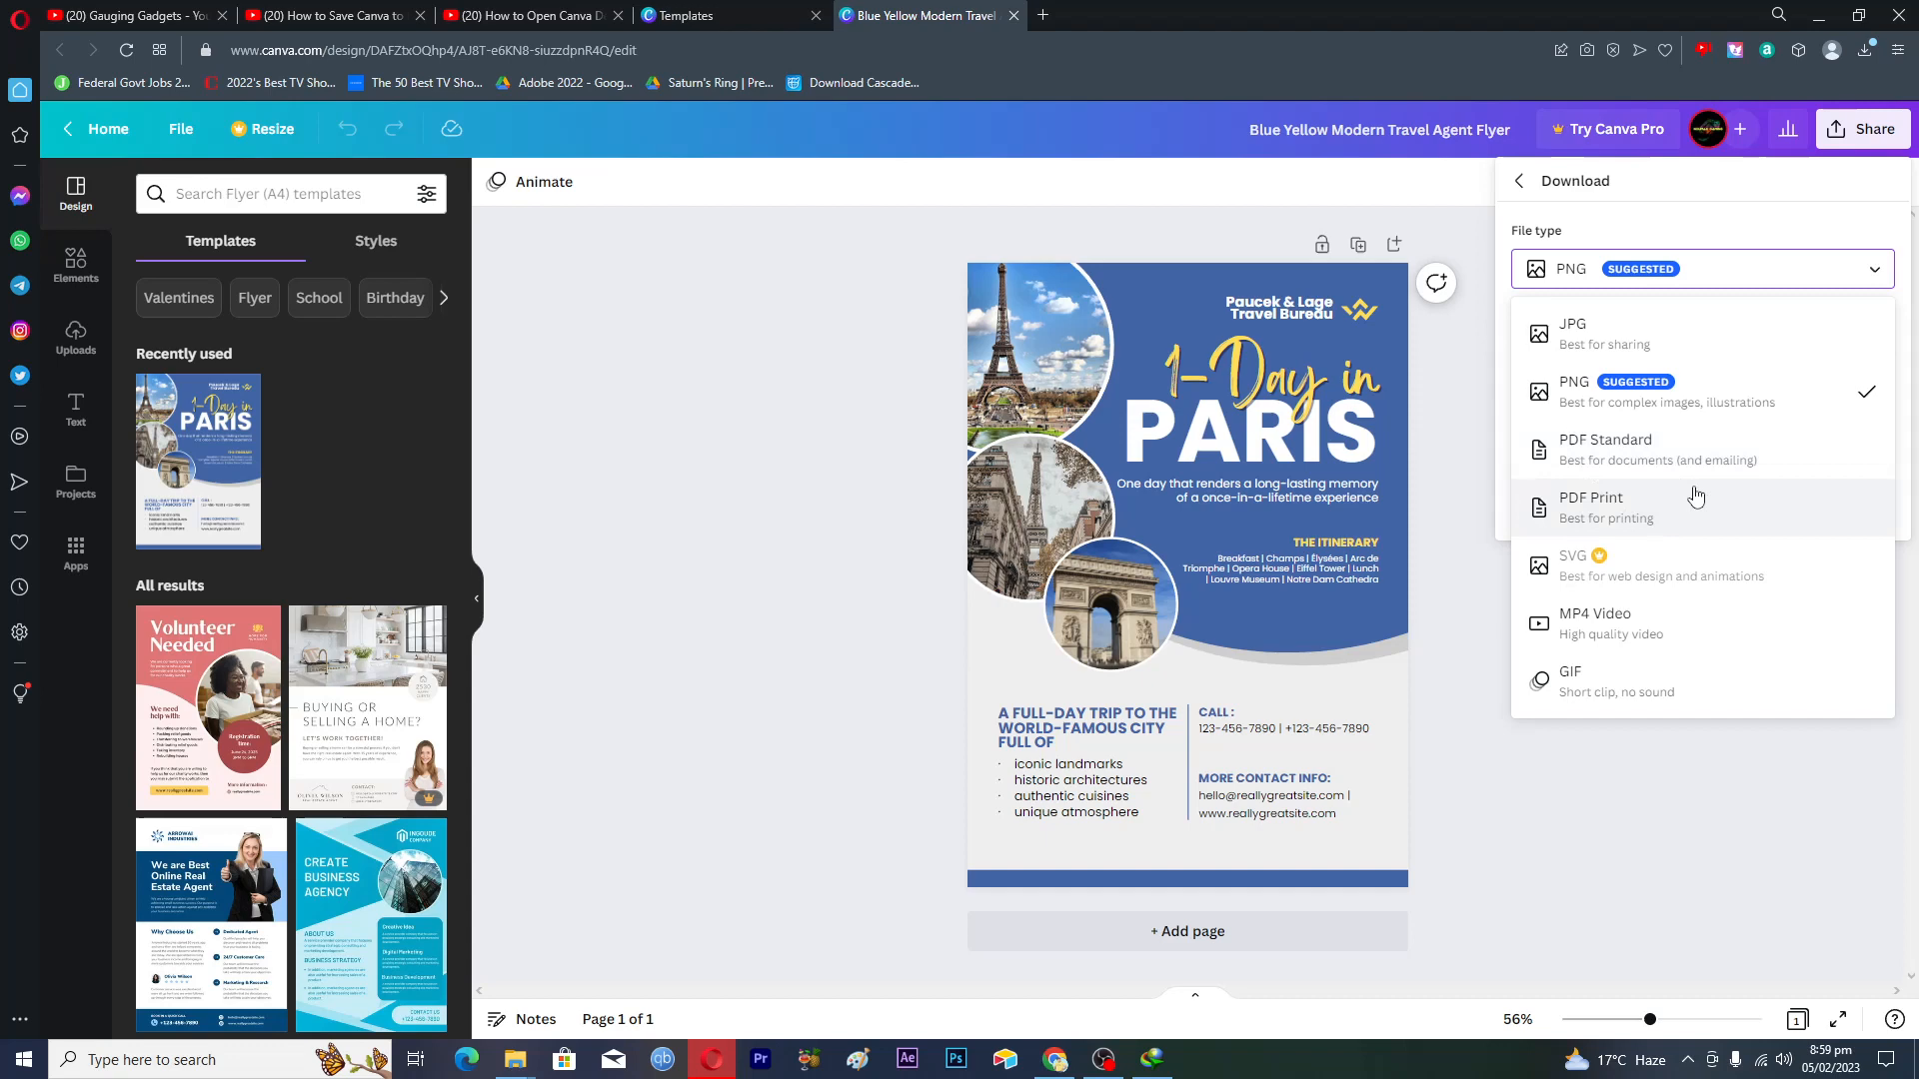
pyautogui.click(1002, 355)
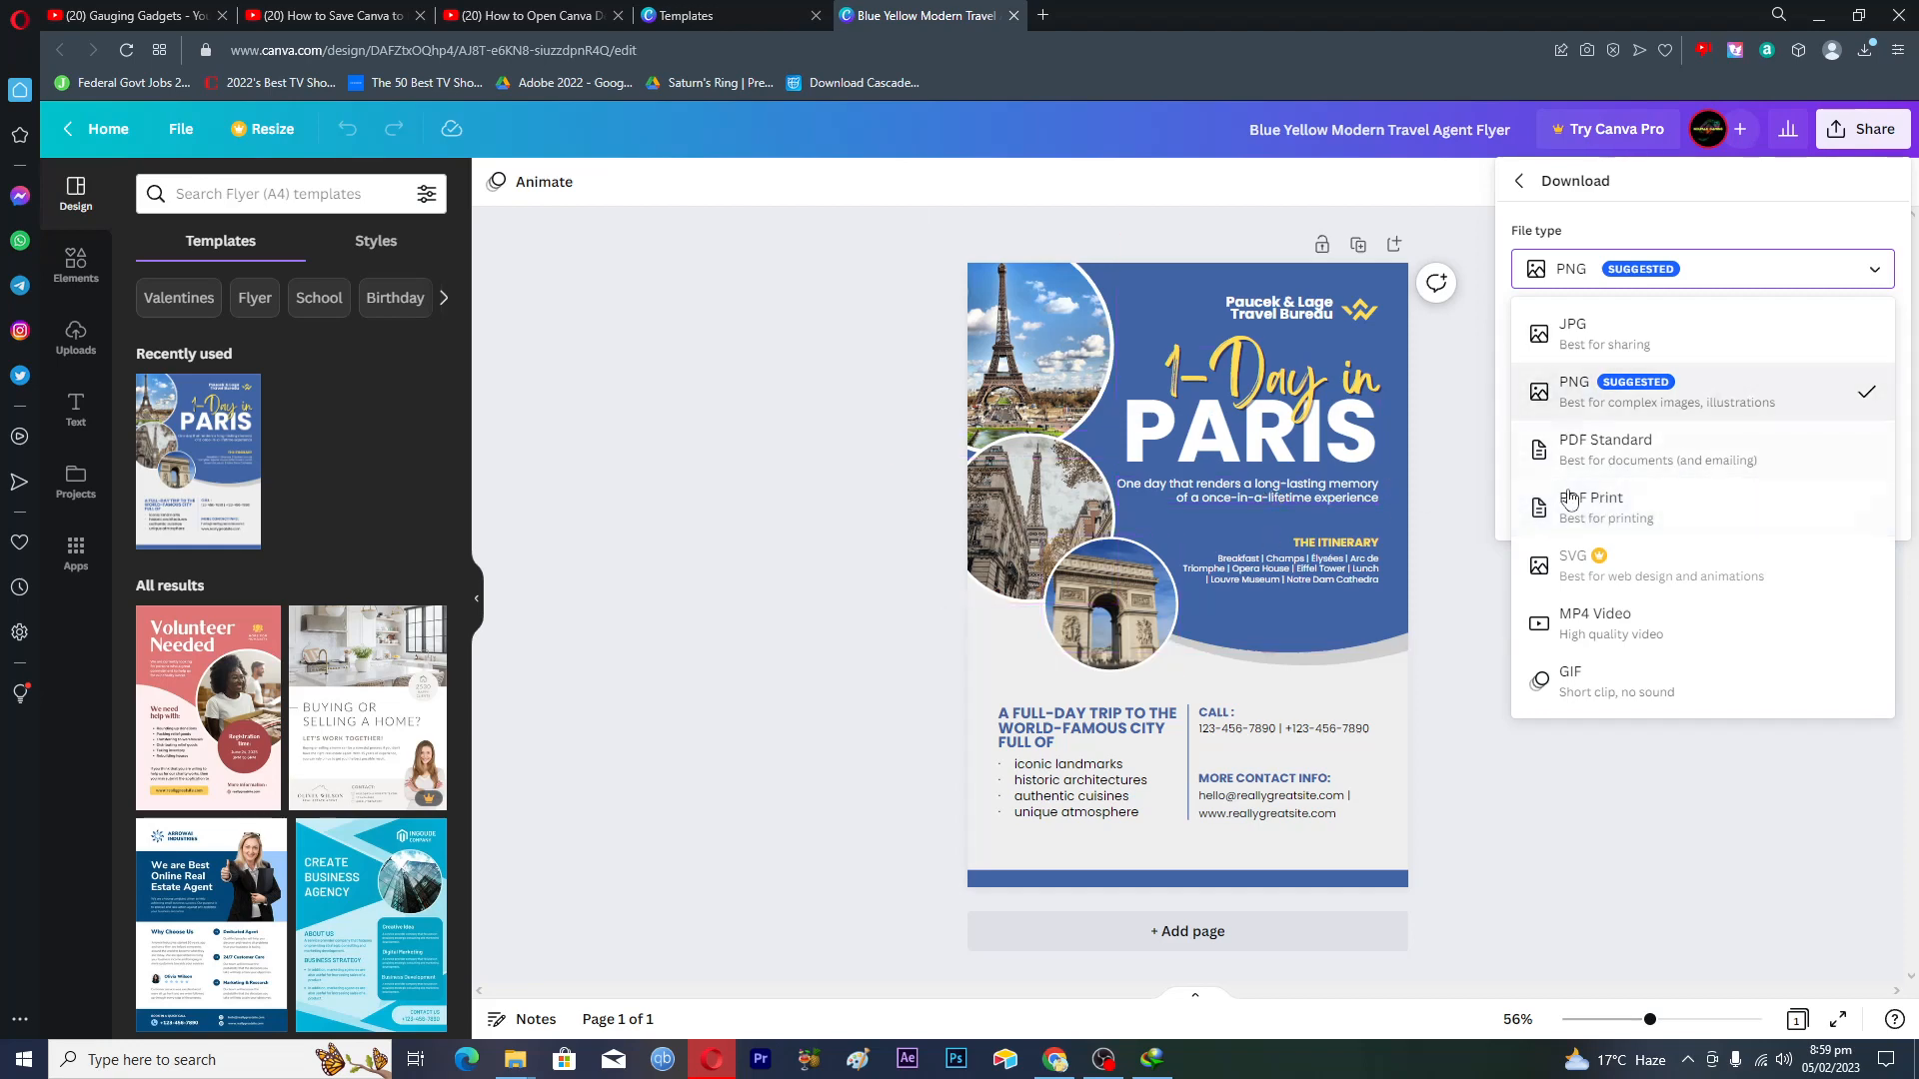
pyautogui.click(1606, 449)
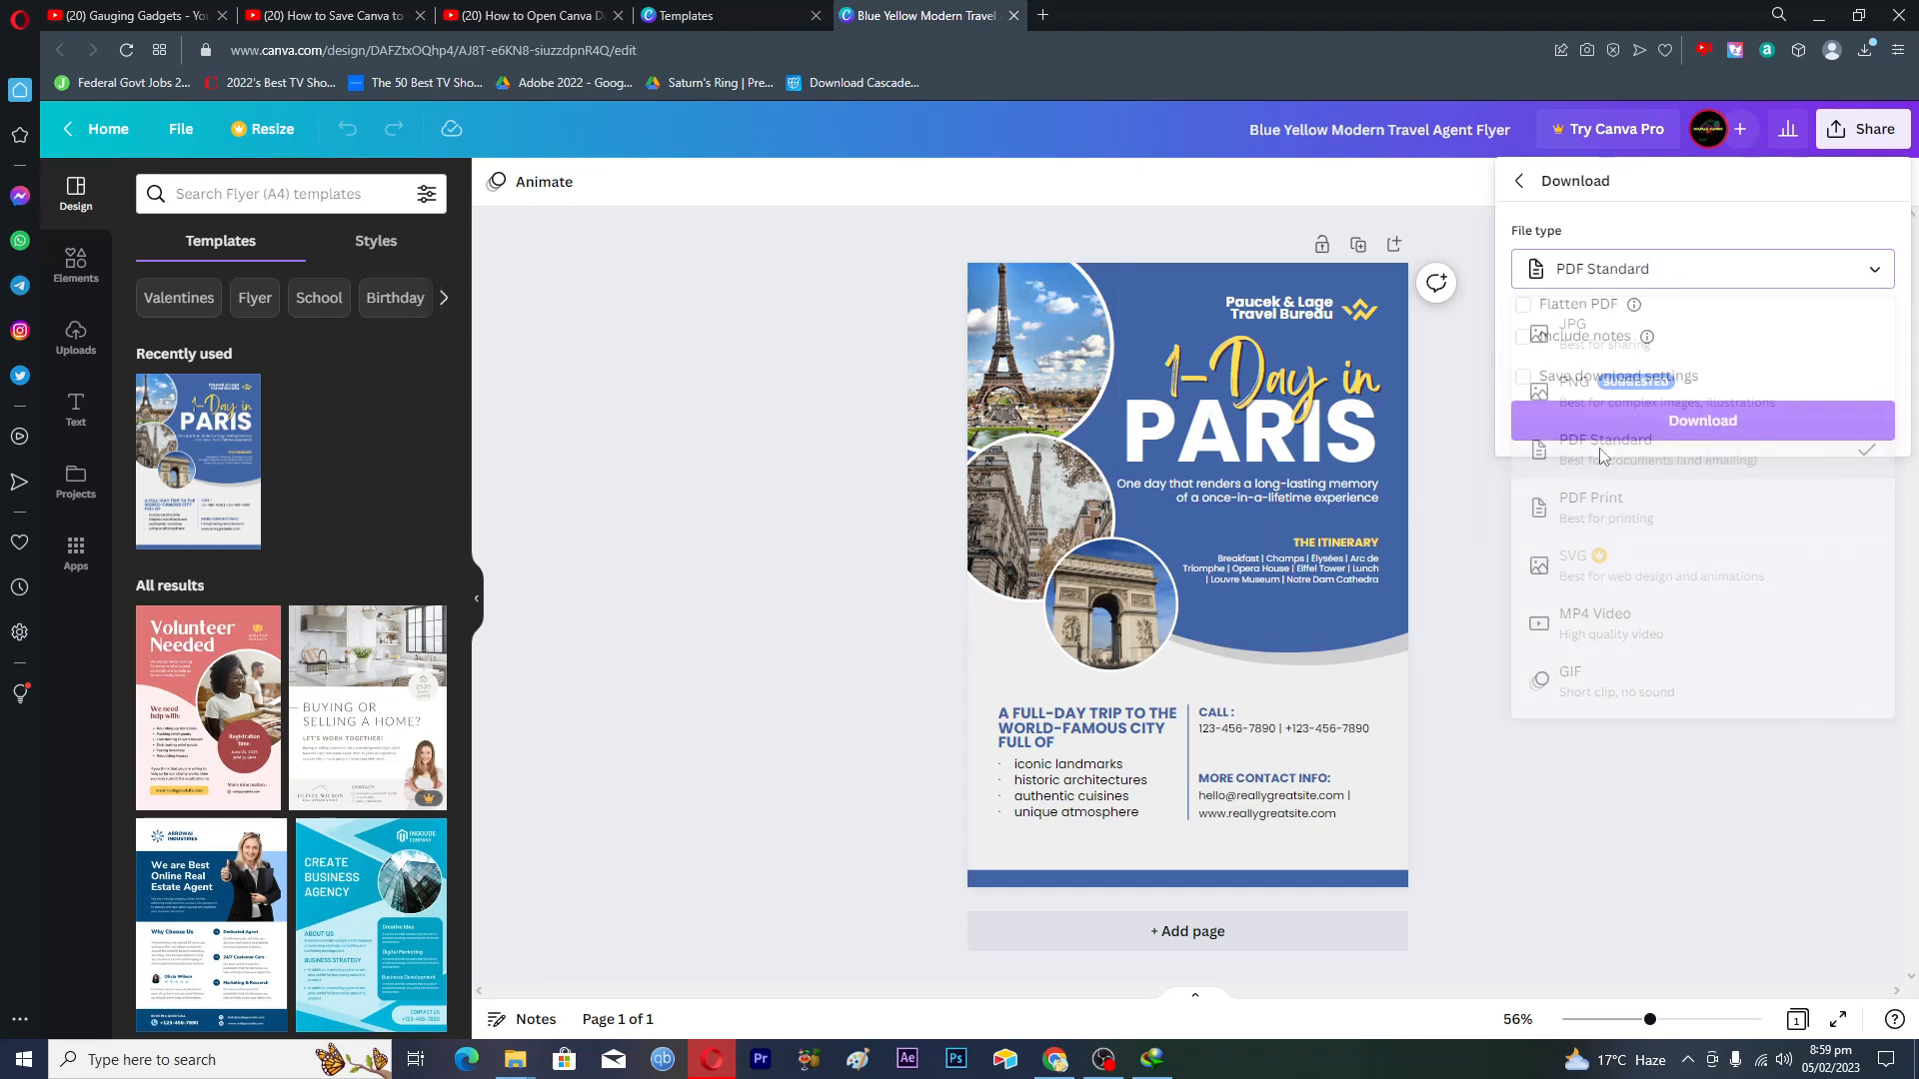
# Download the flyer PDF and start saving it to Documents in the download manager.
pyautogui.click(1700, 421)
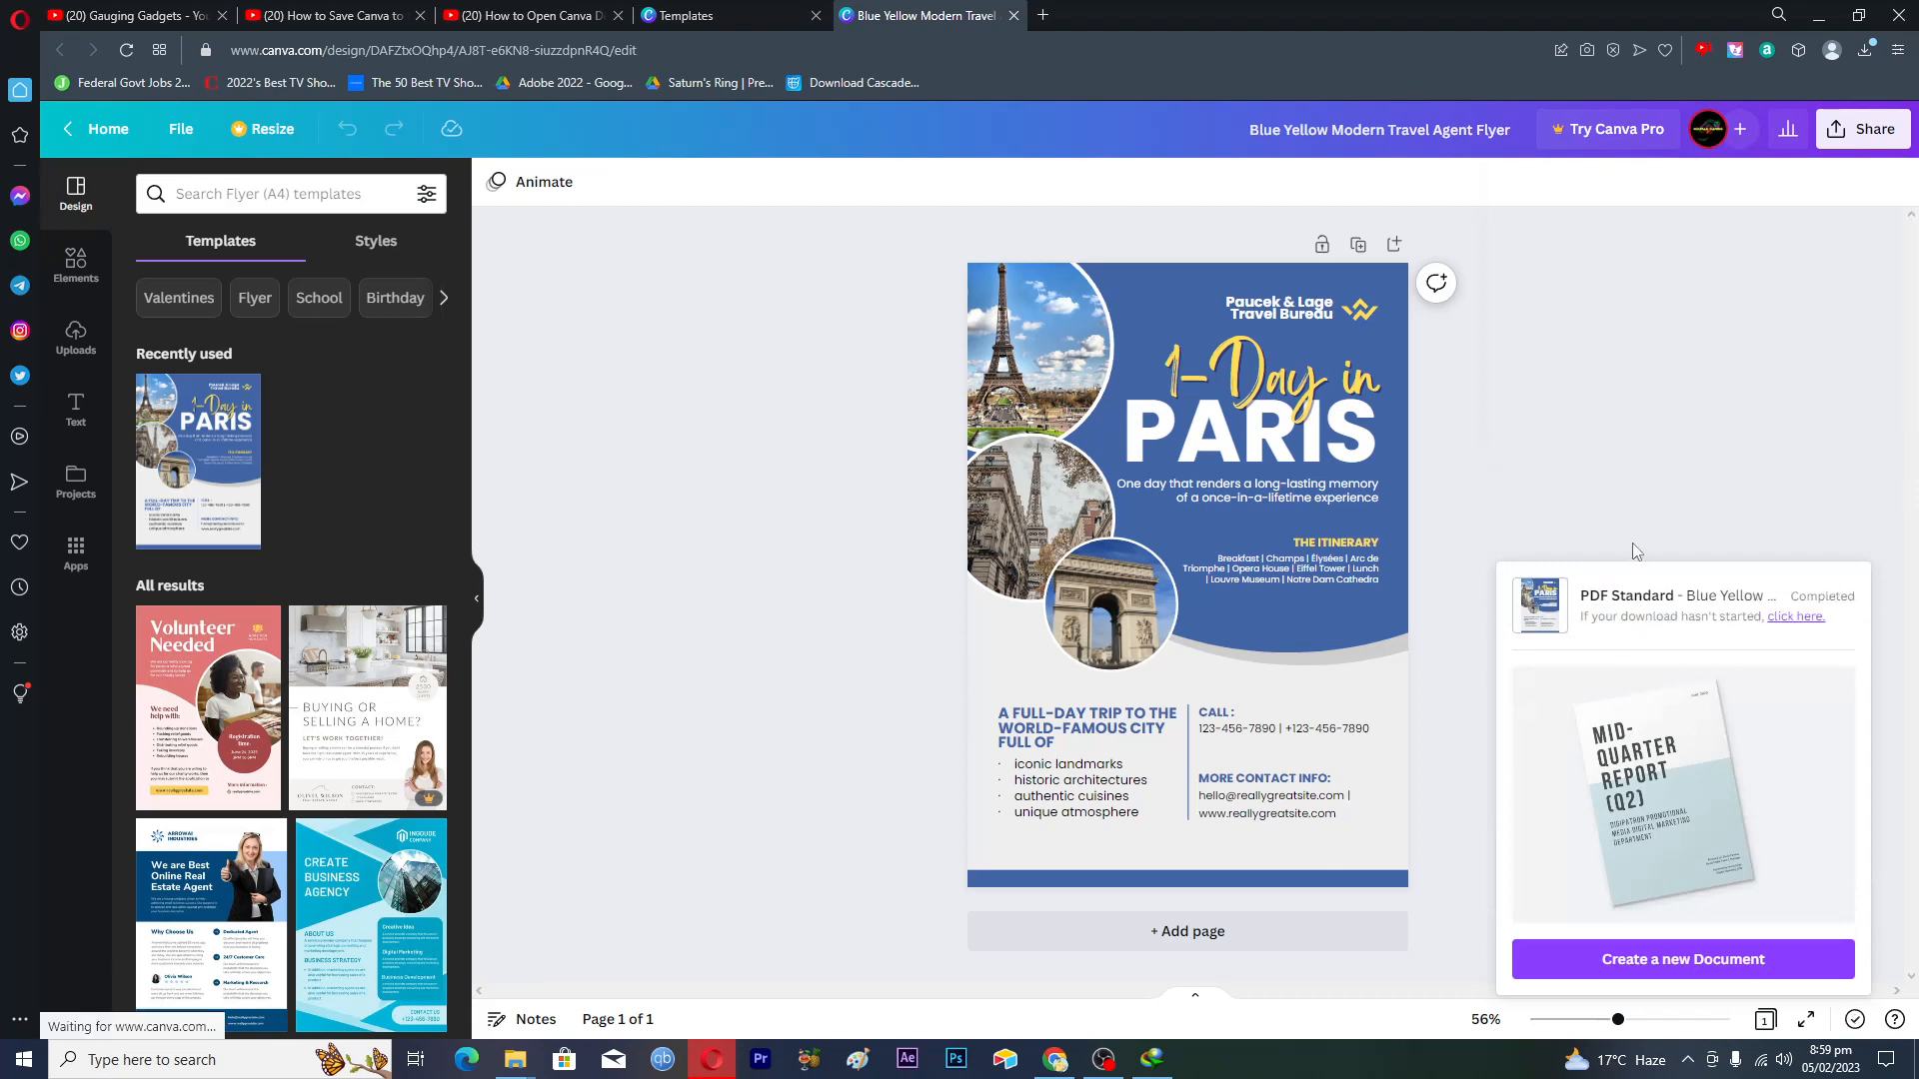
pyautogui.click(1111, 601)
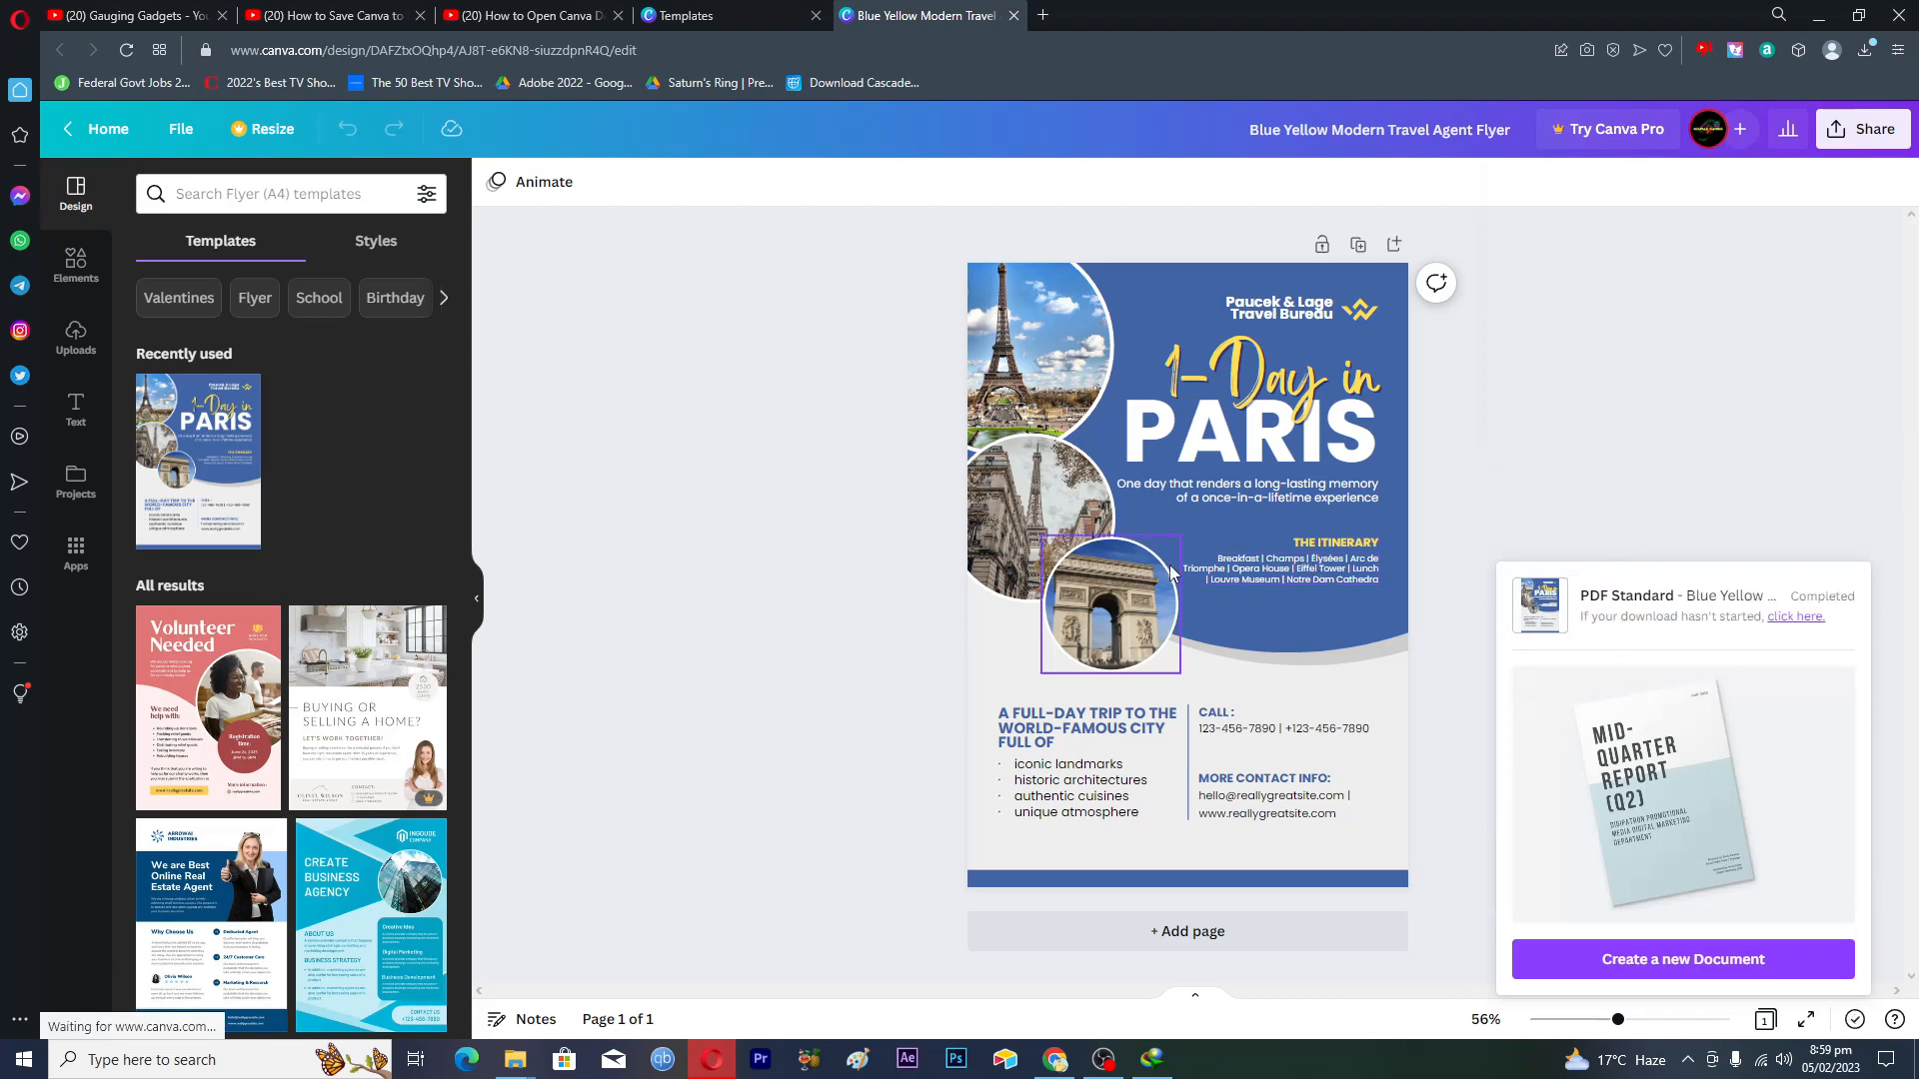
pyautogui.click(875, 563)
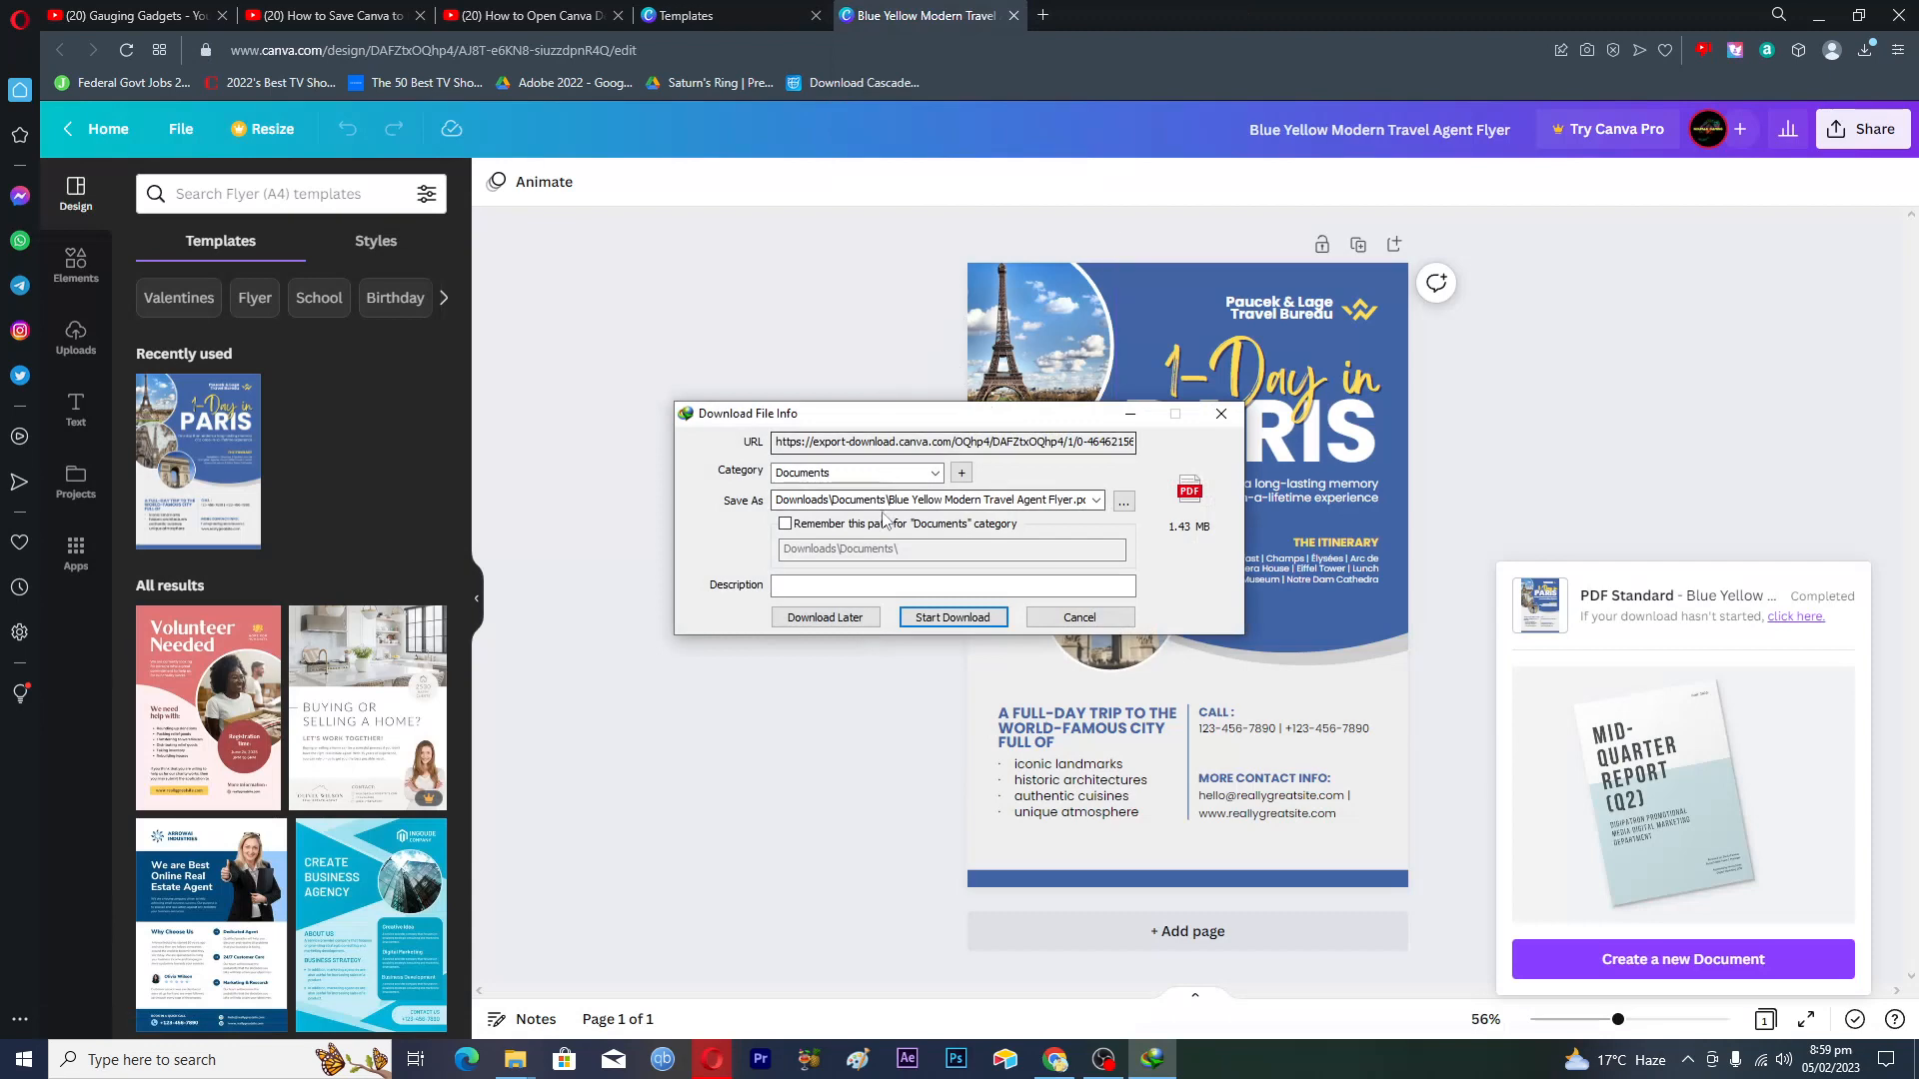
pyautogui.click(952, 616)
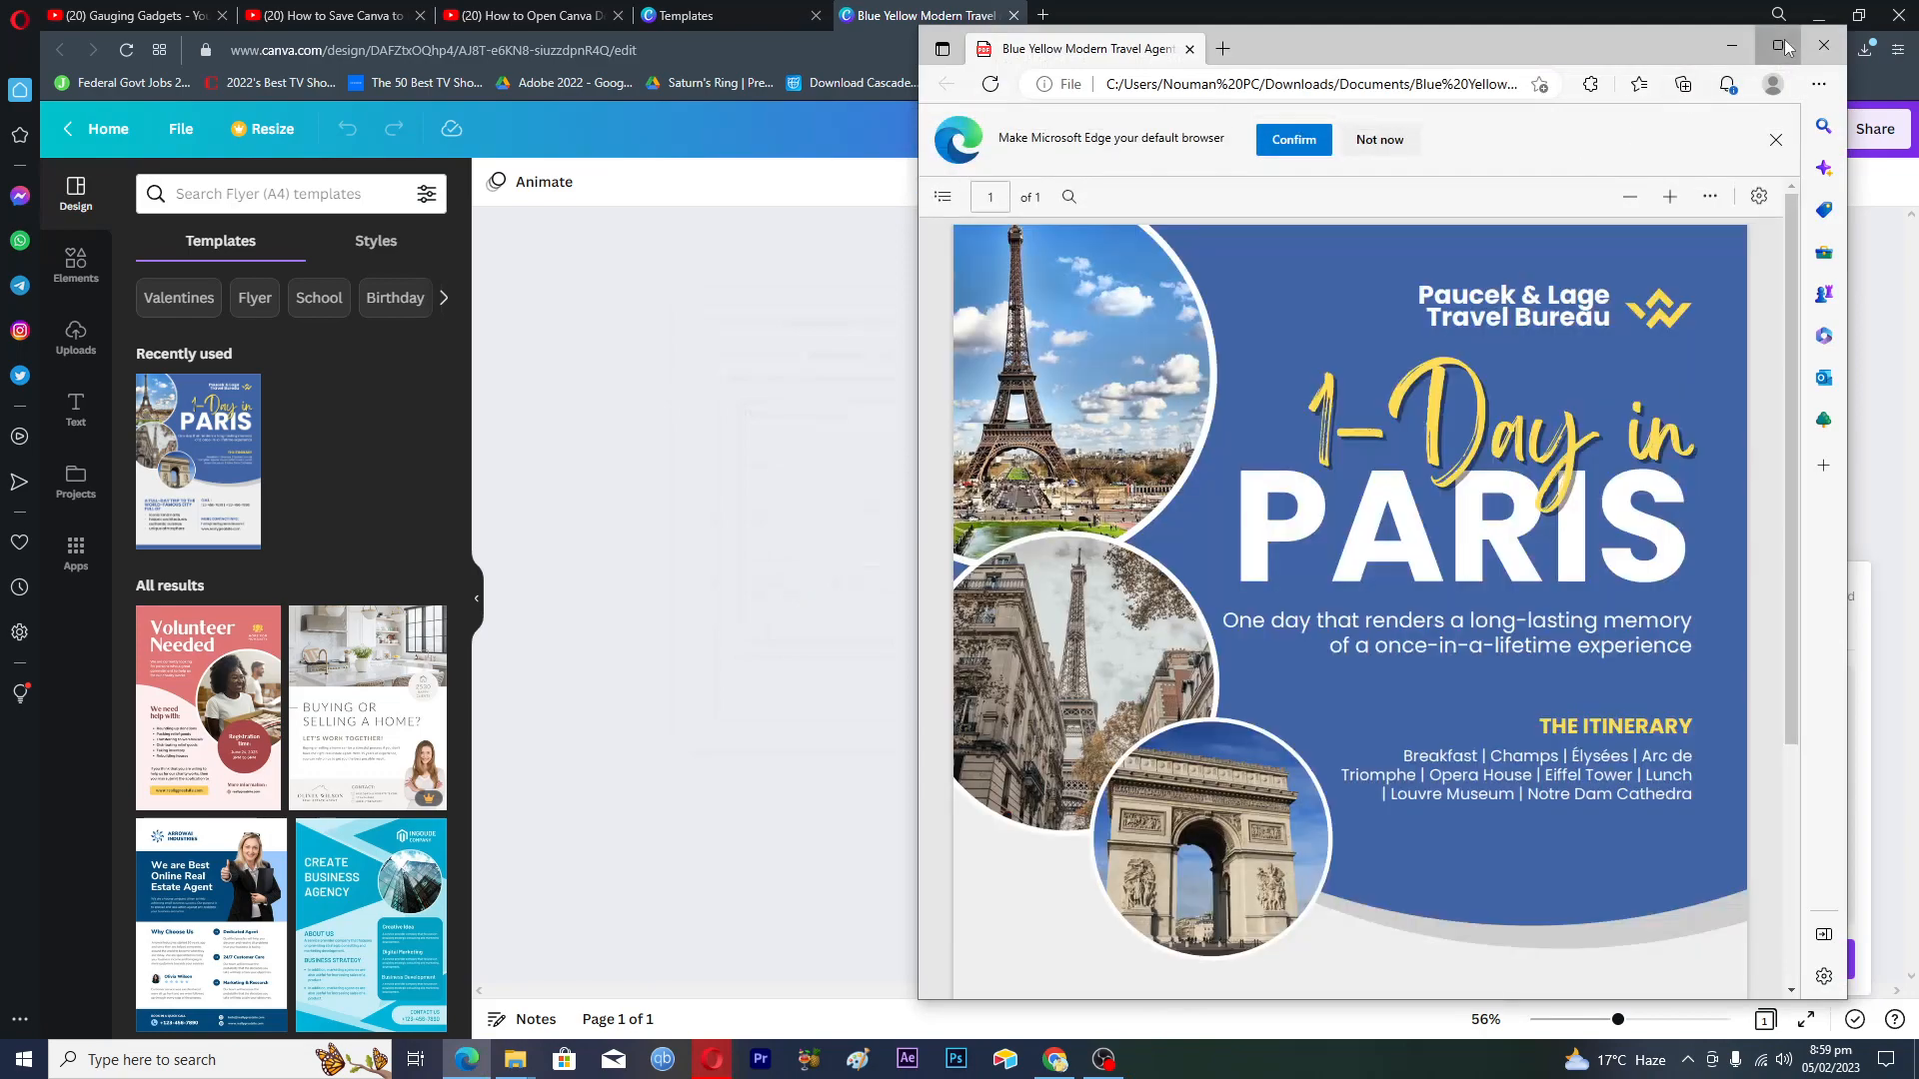
# Maximize the Edge window showing the flyer PDF and scroll through its page.
pyautogui.click(1786, 45)
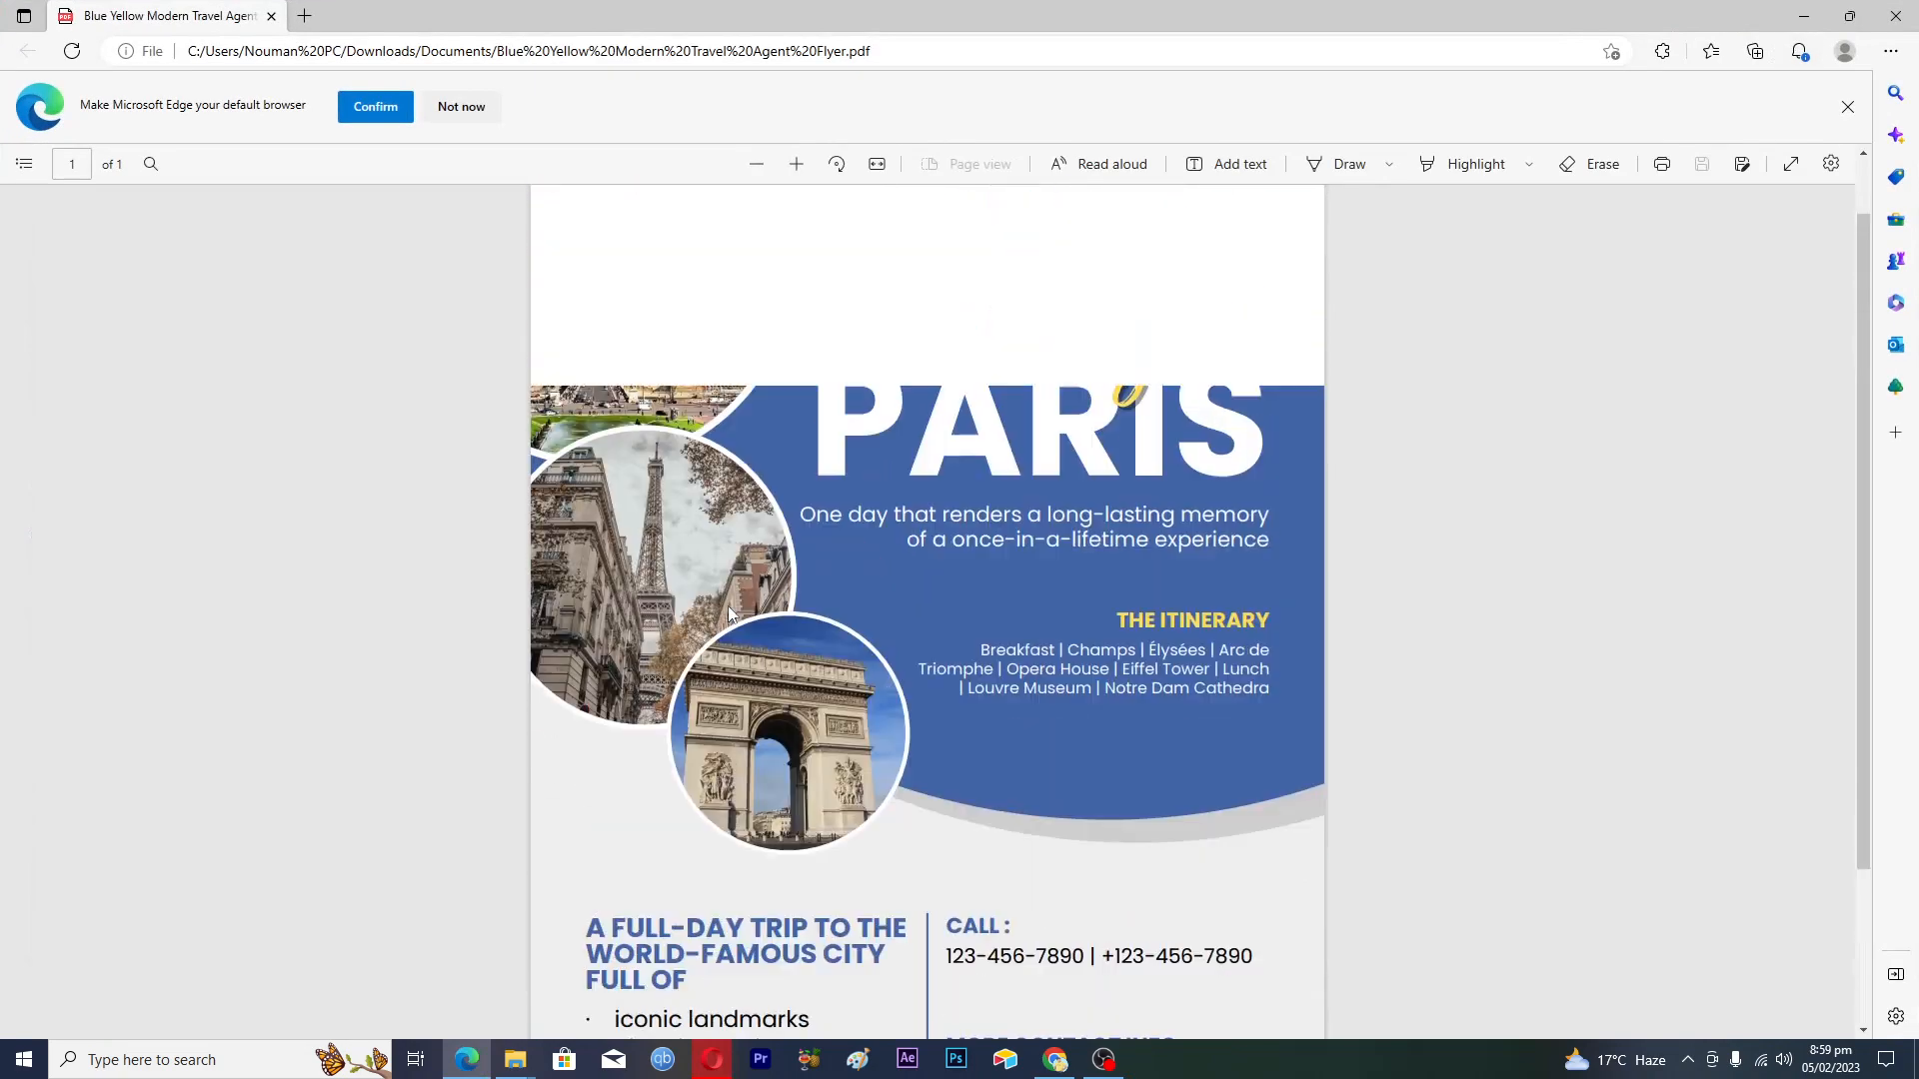
pyautogui.scroll(-3)
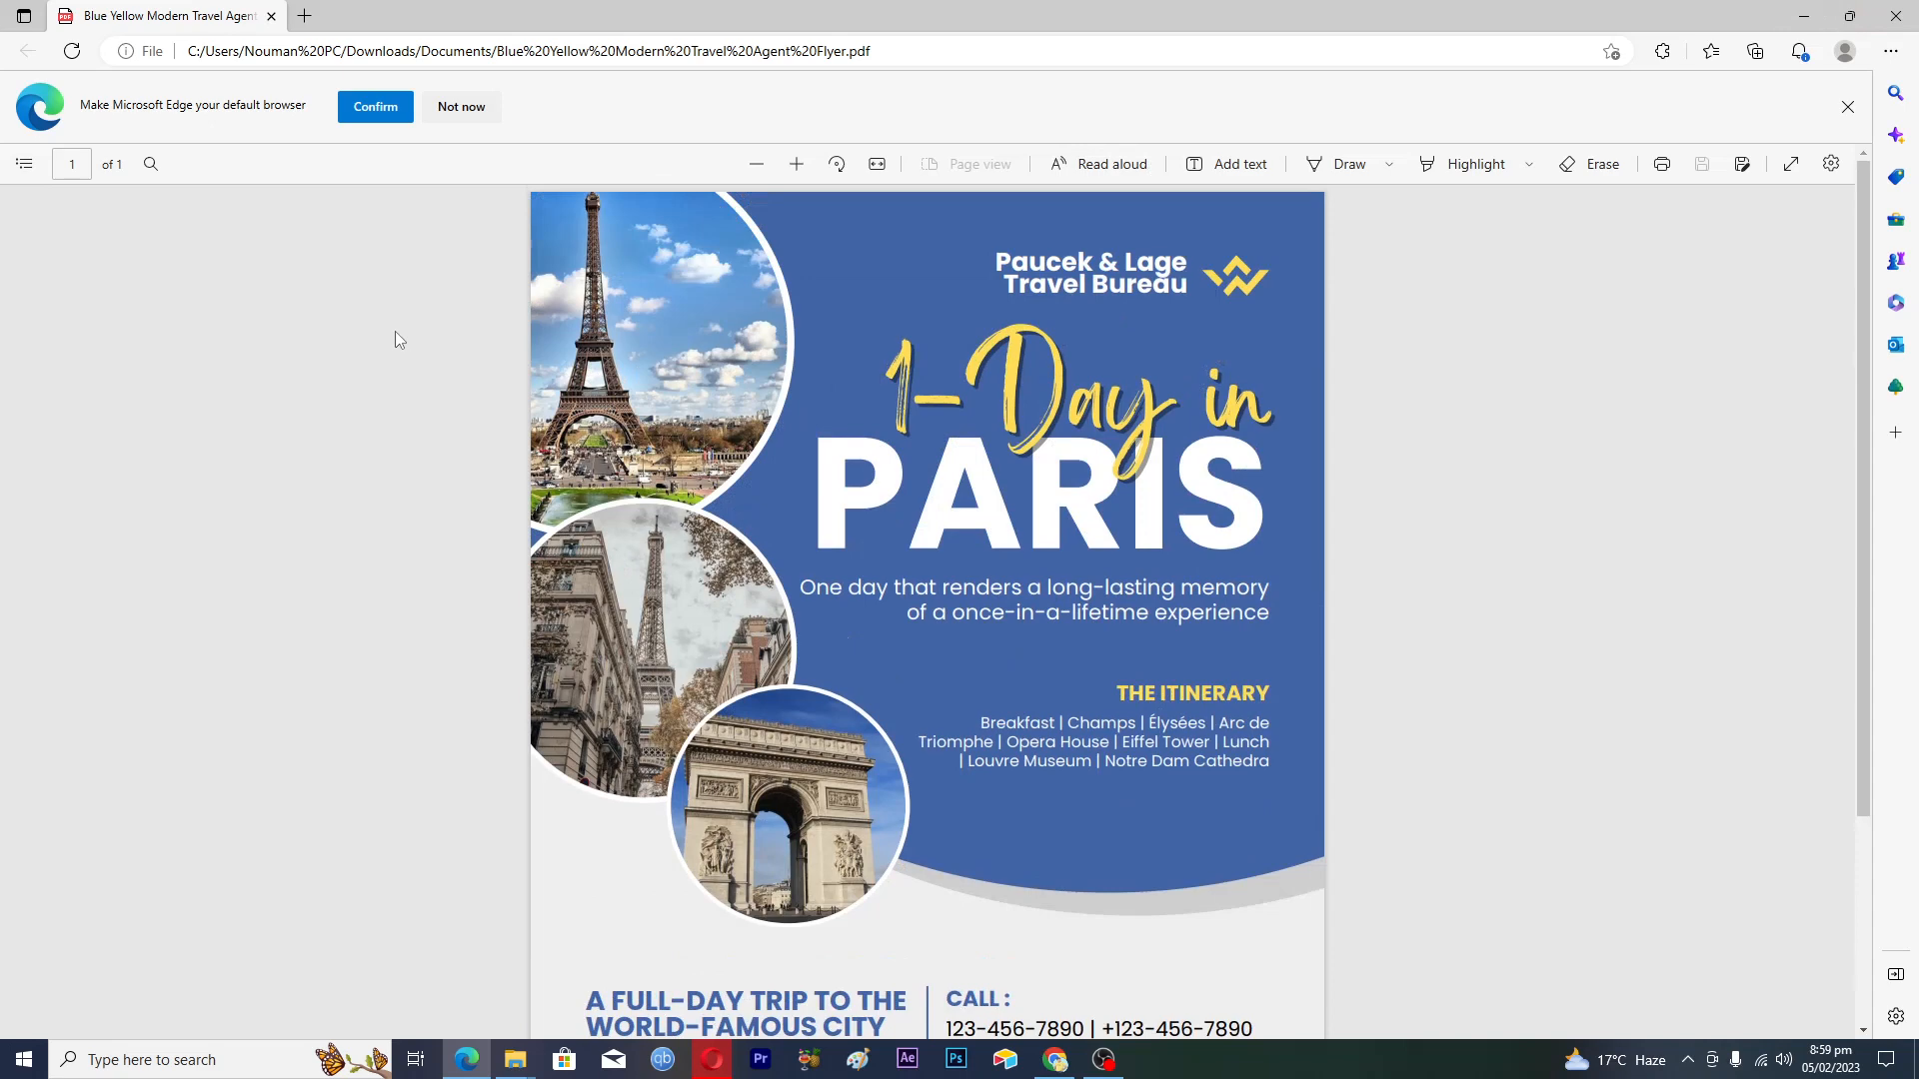
pyautogui.moveTo(404, 326)
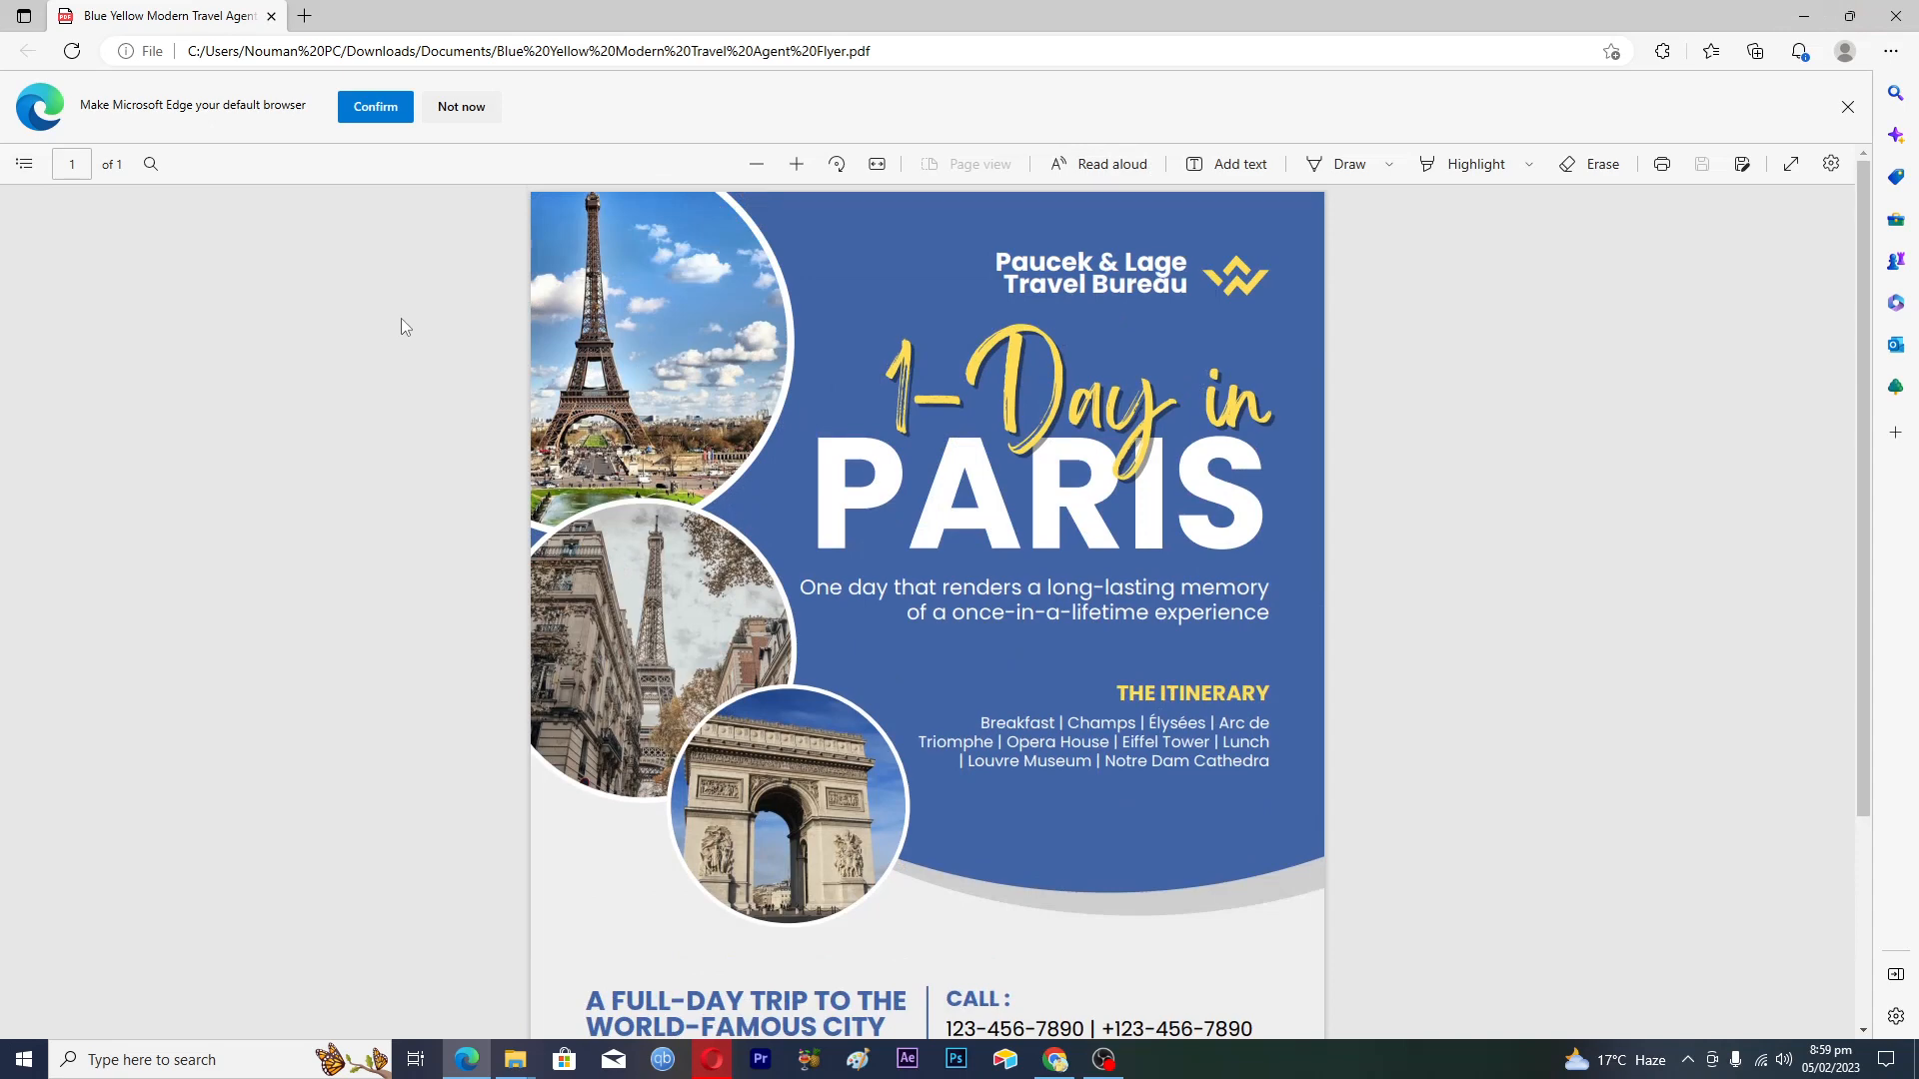